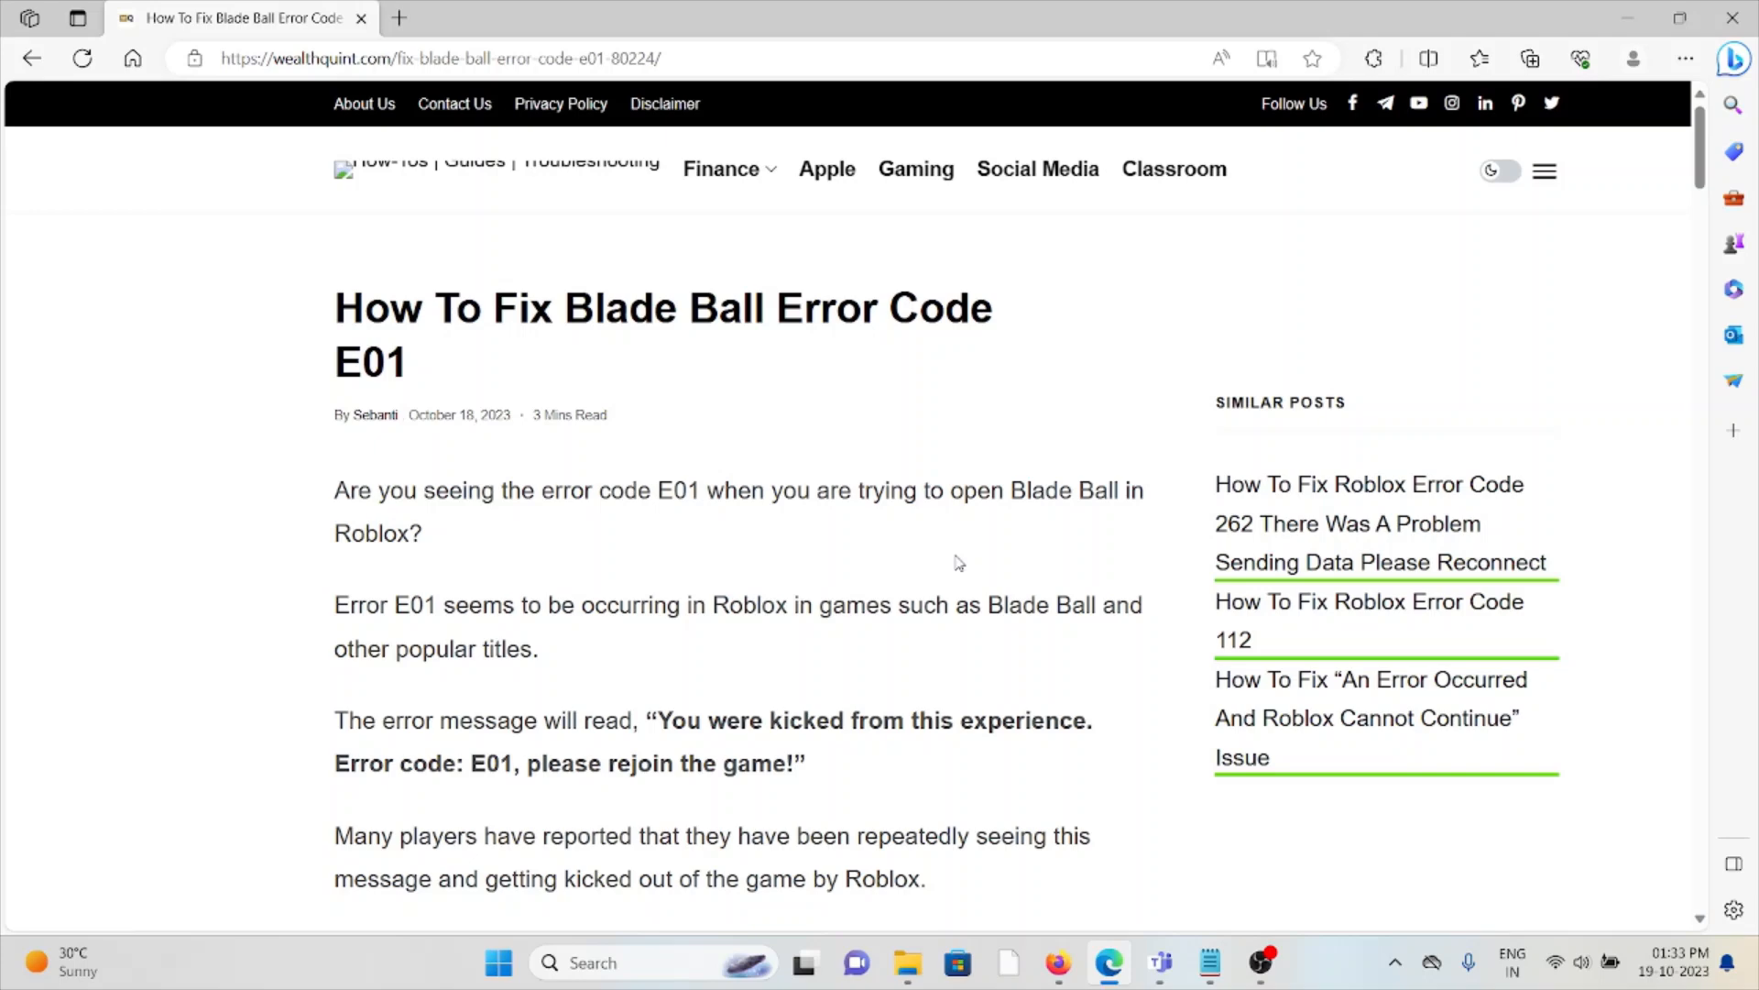
# Scroll past the intro, highlighting the quoted E01 error message, to the 'What Is Blade Ball Error Code E01?' heading.
pyautogui.scroll(-3)
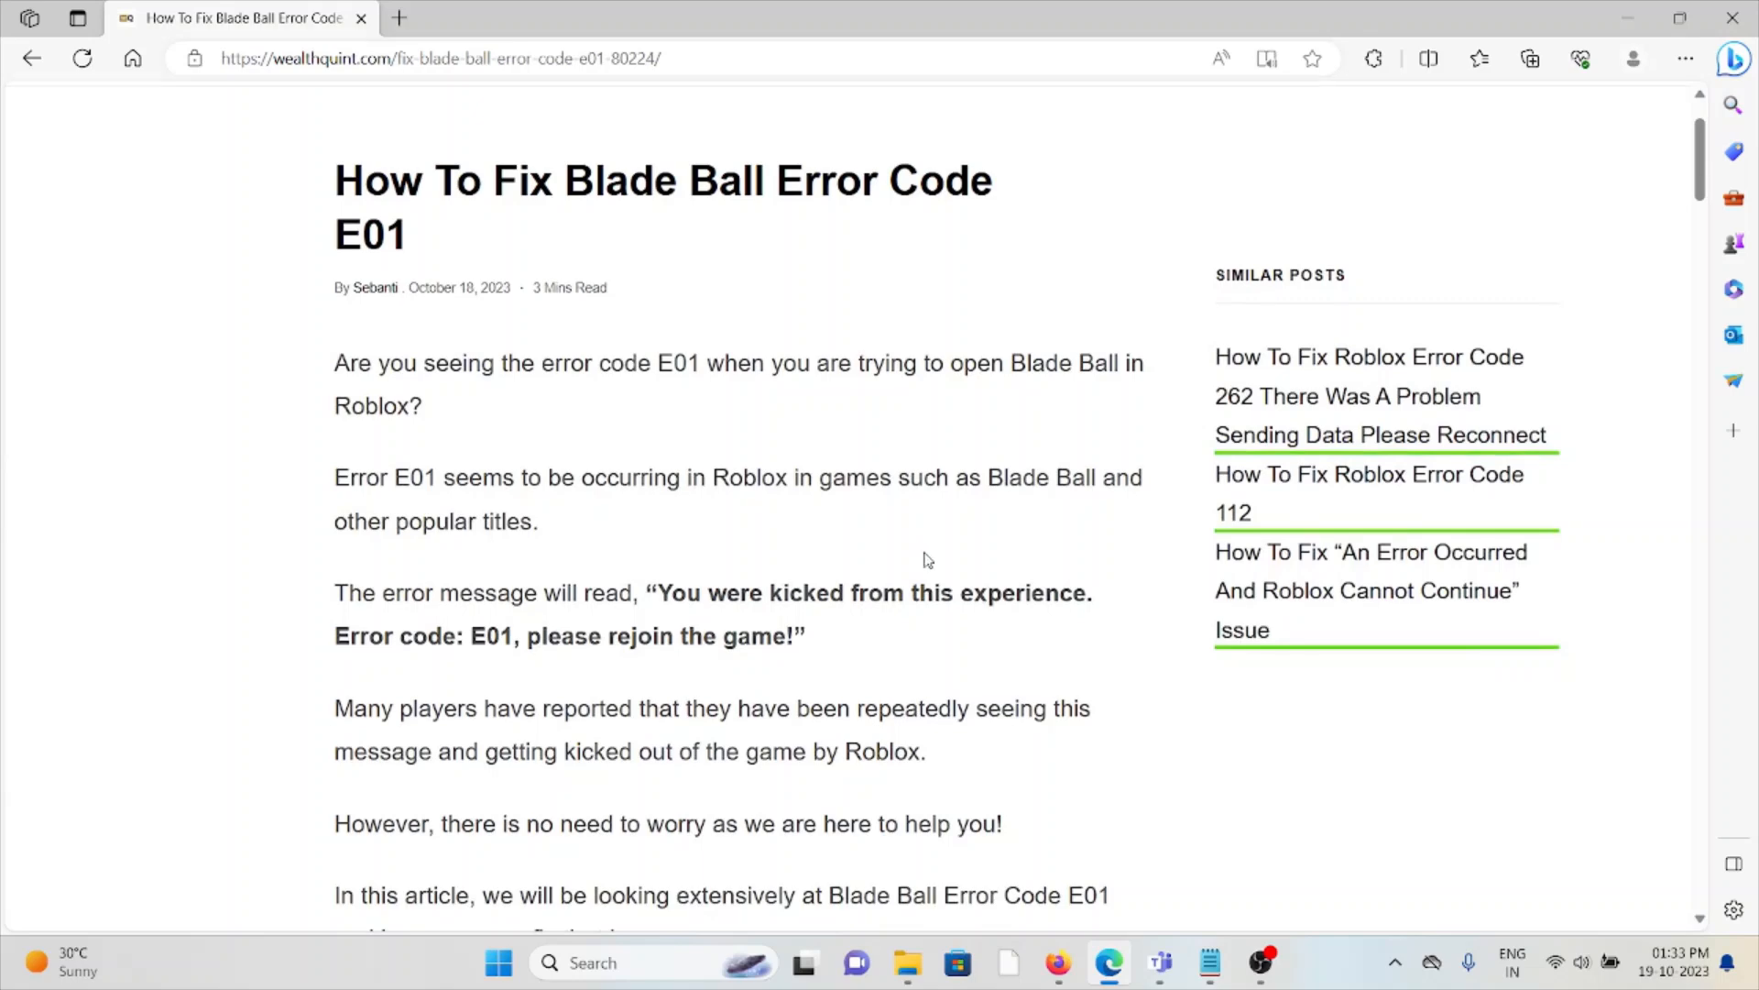
pyautogui.scroll(-3)
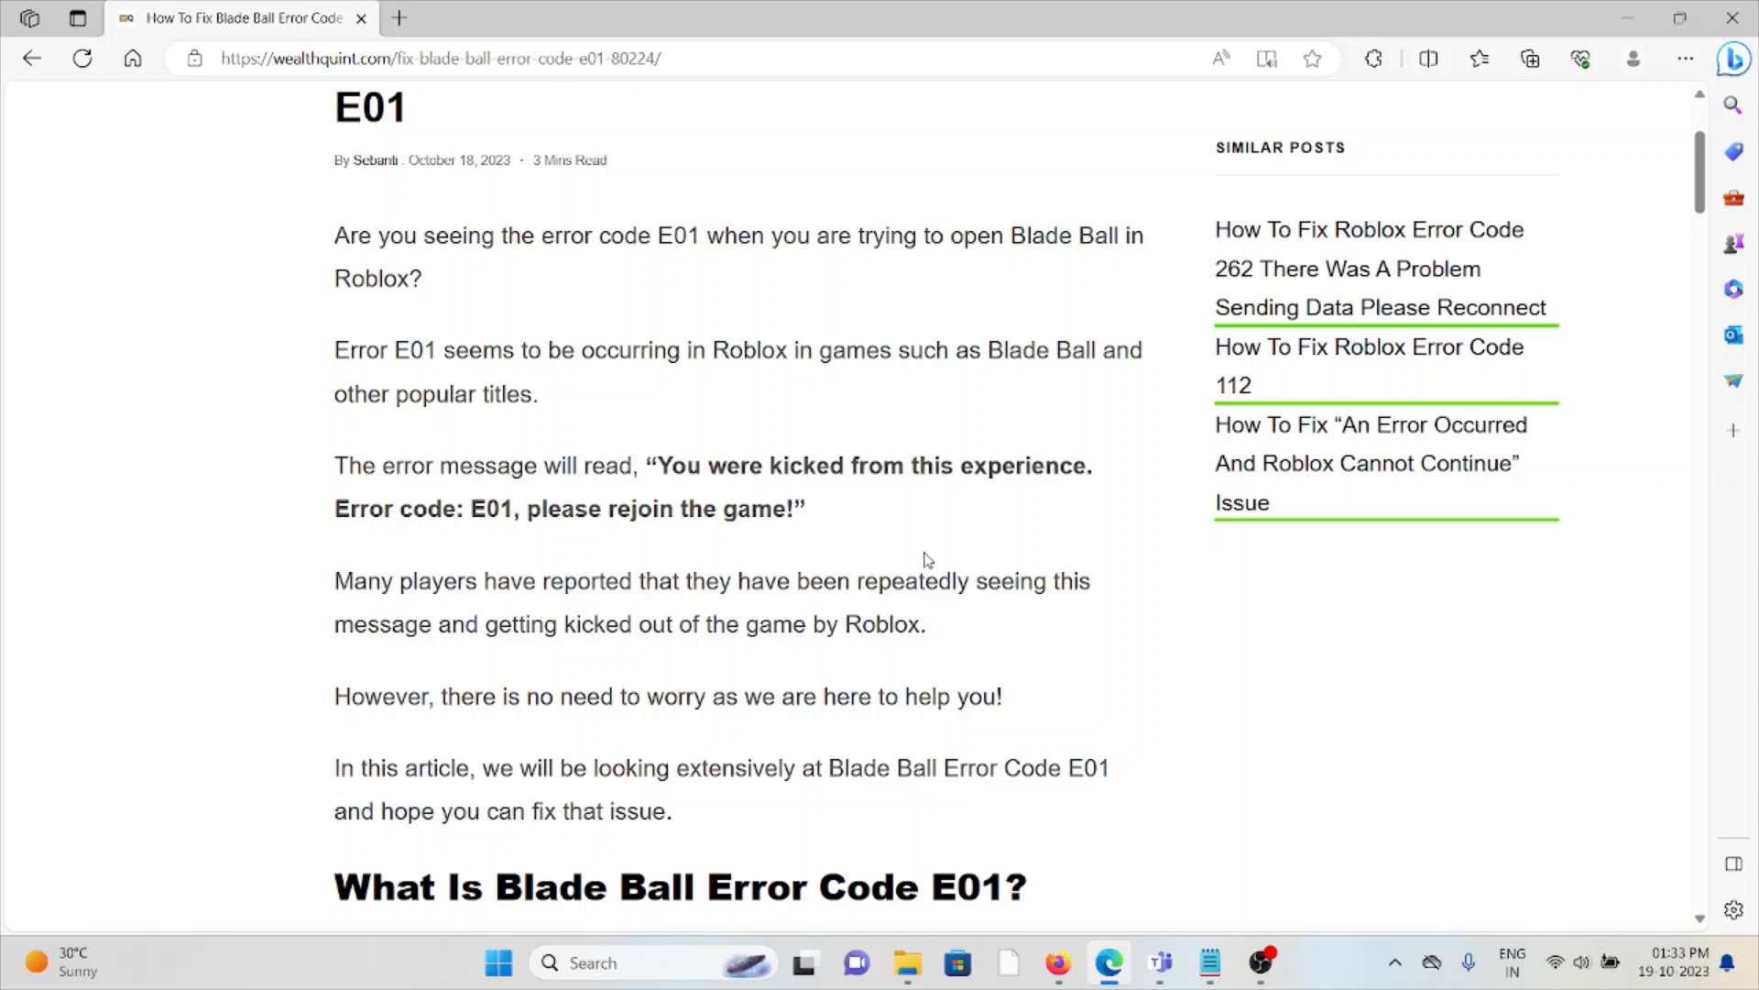
pyautogui.moveTo(701, 473)
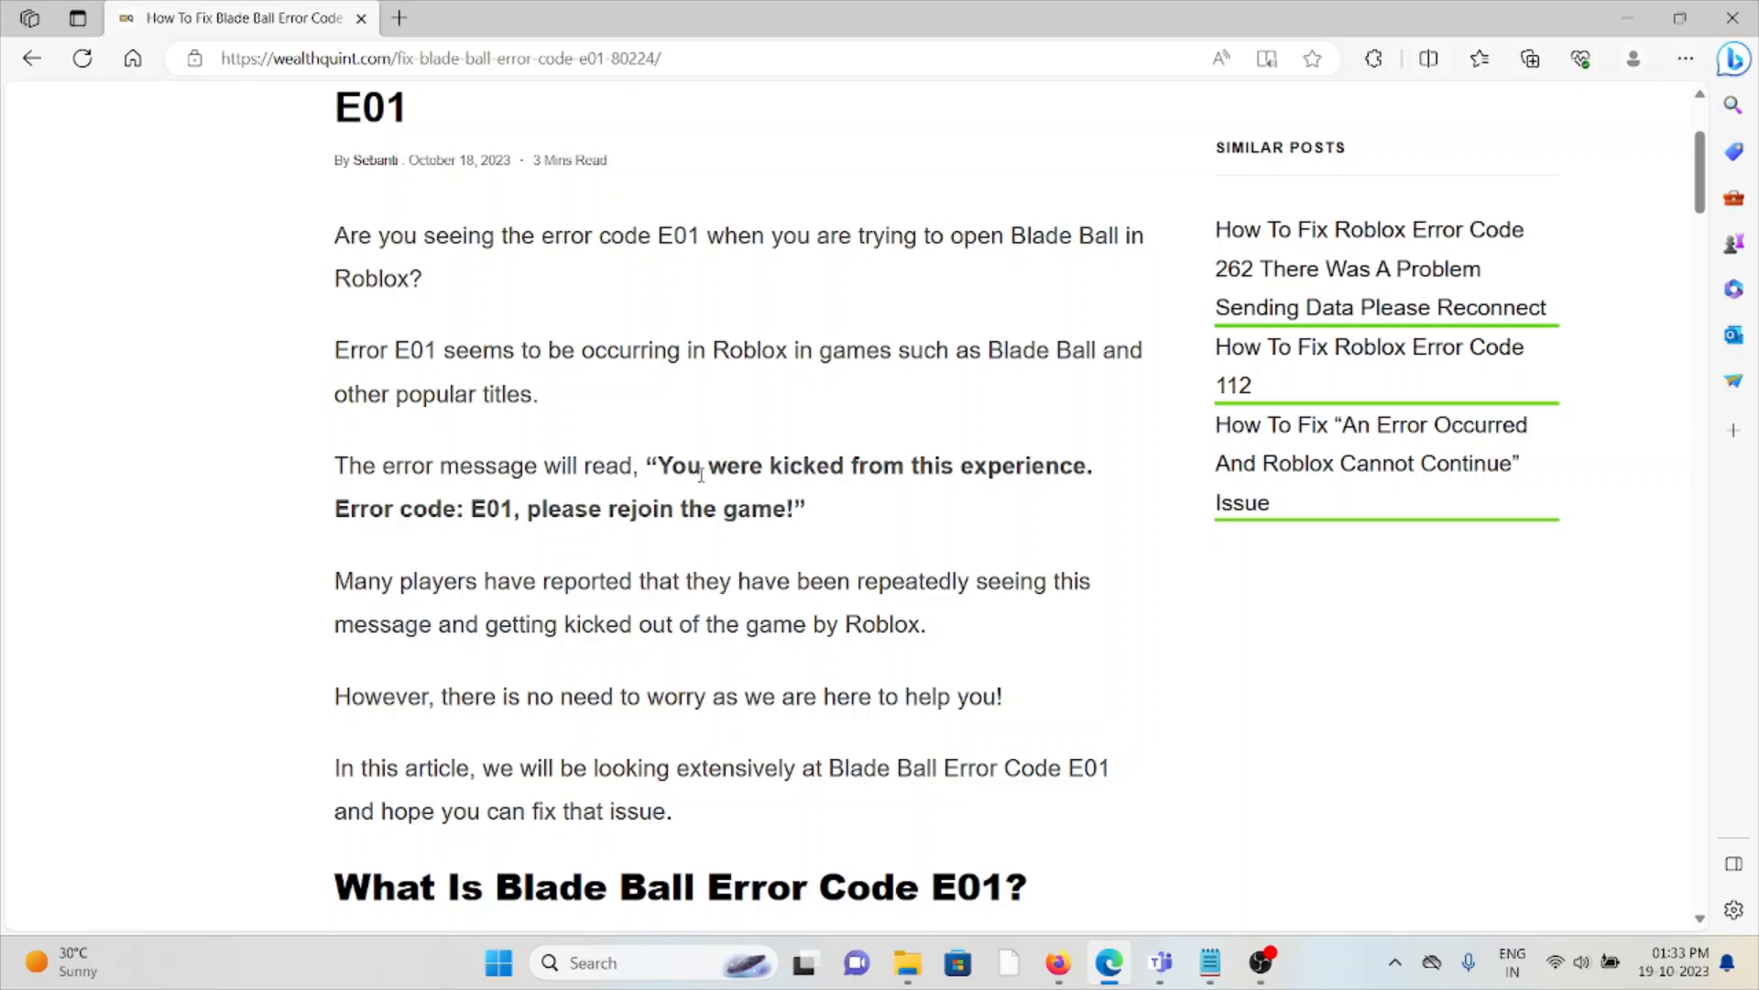
pyautogui.moveTo(656, 463); pyautogui.dragTo(786, 508)
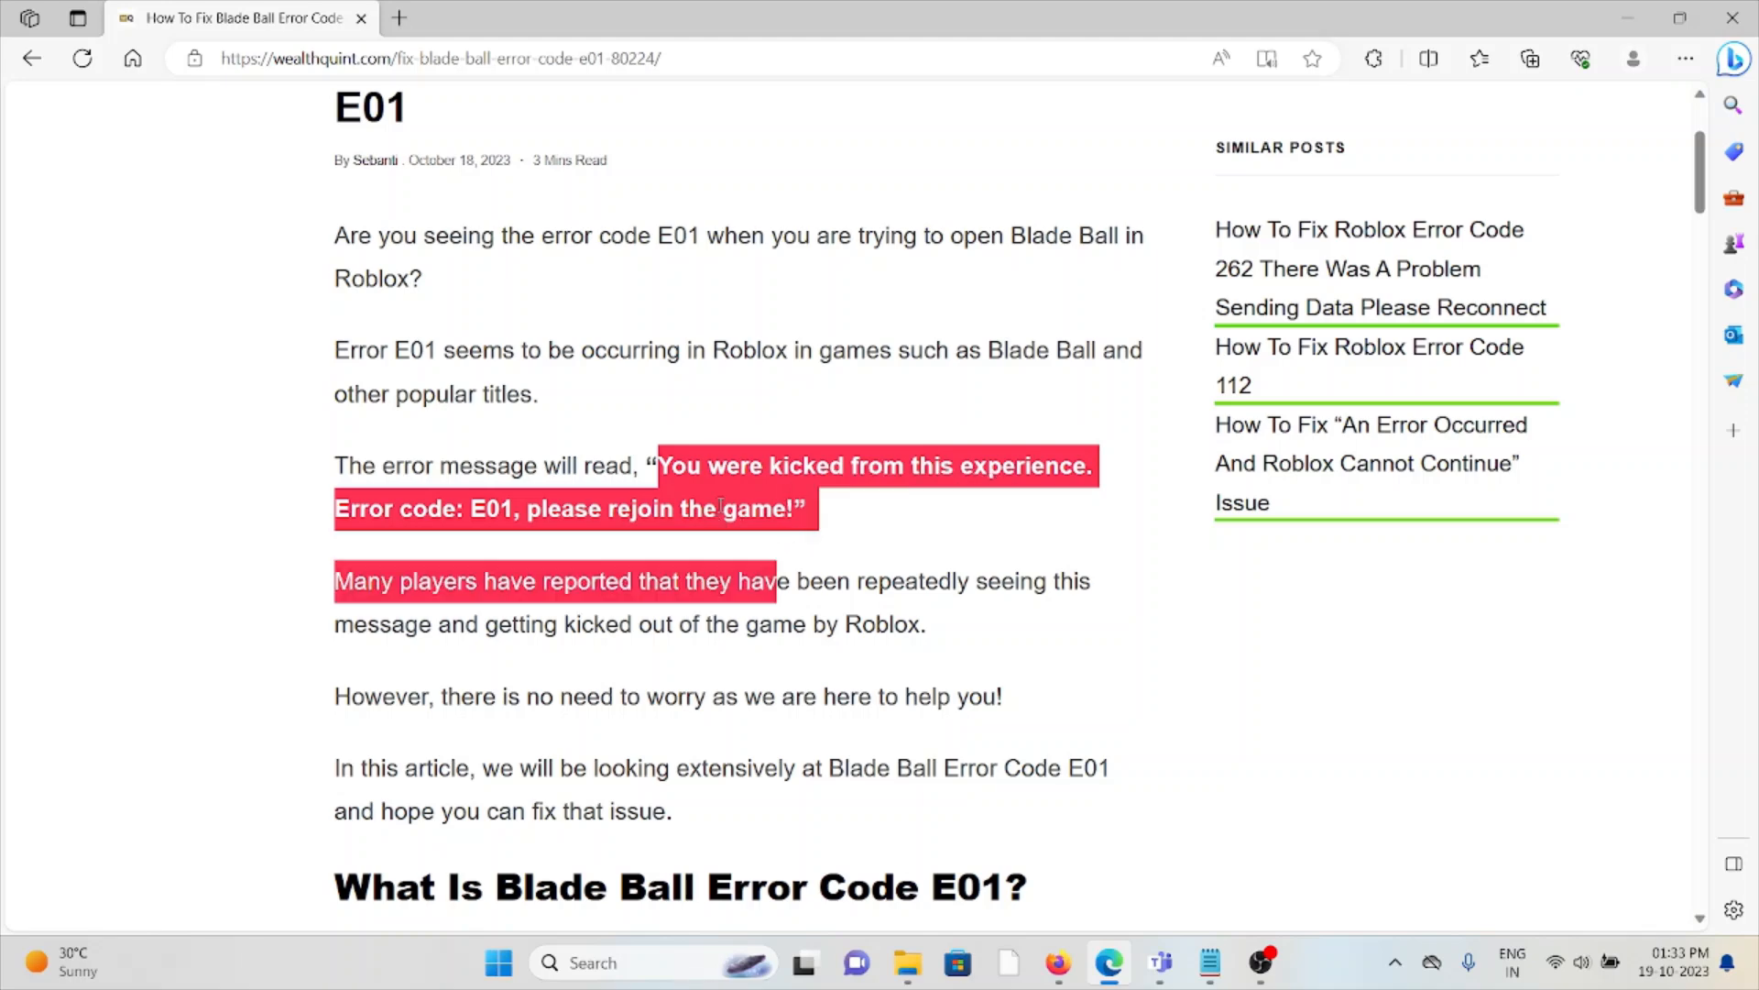
pyautogui.scroll(-3)
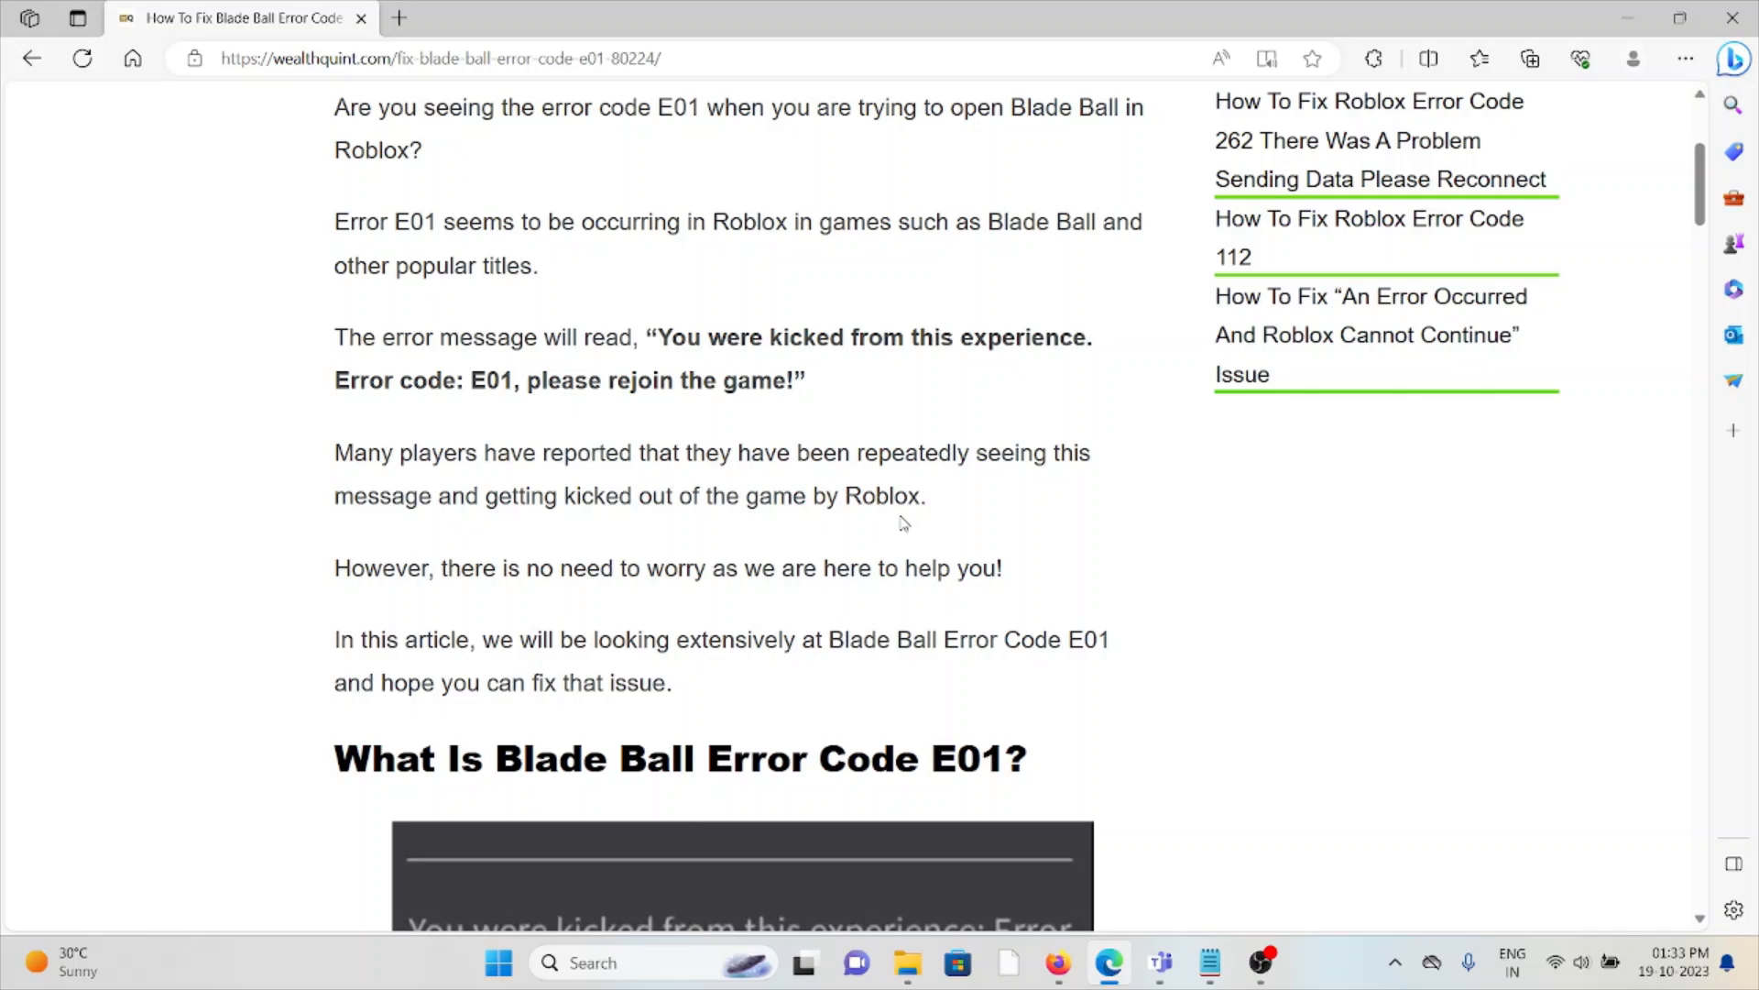
# Scroll past the error screenshot to the causes: cheats, cache junk and outdated versions.
pyautogui.scroll(-3)
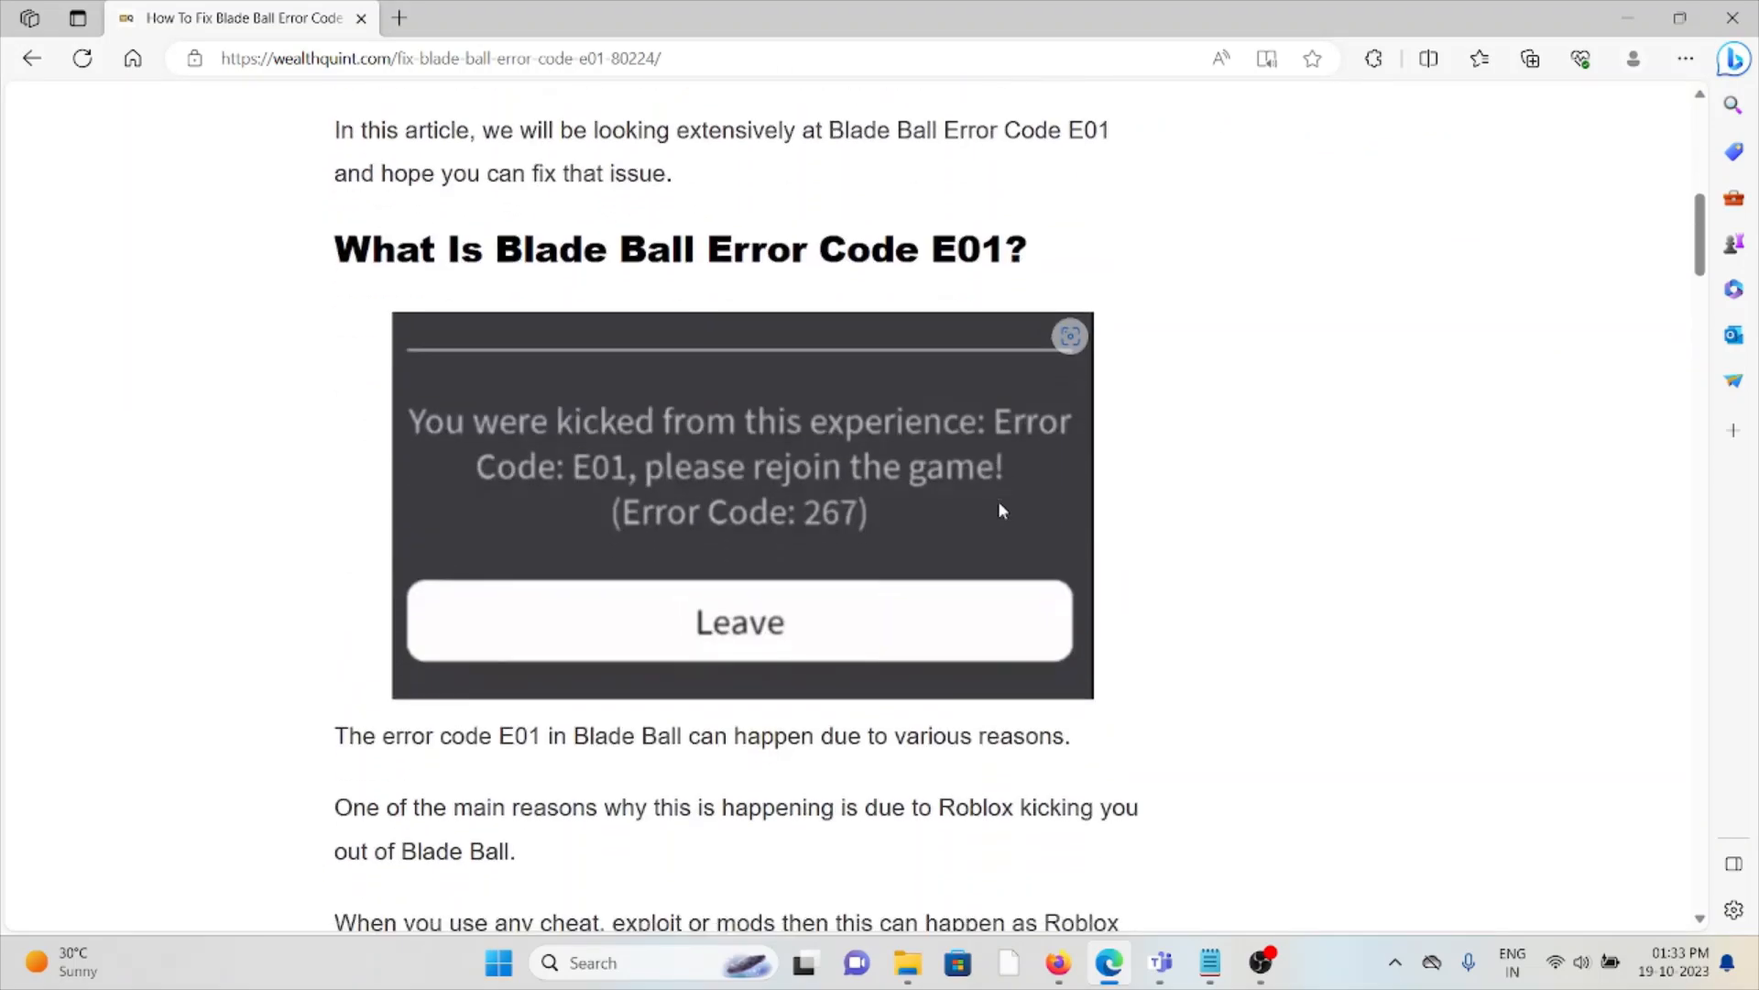
pyautogui.scroll(-3)
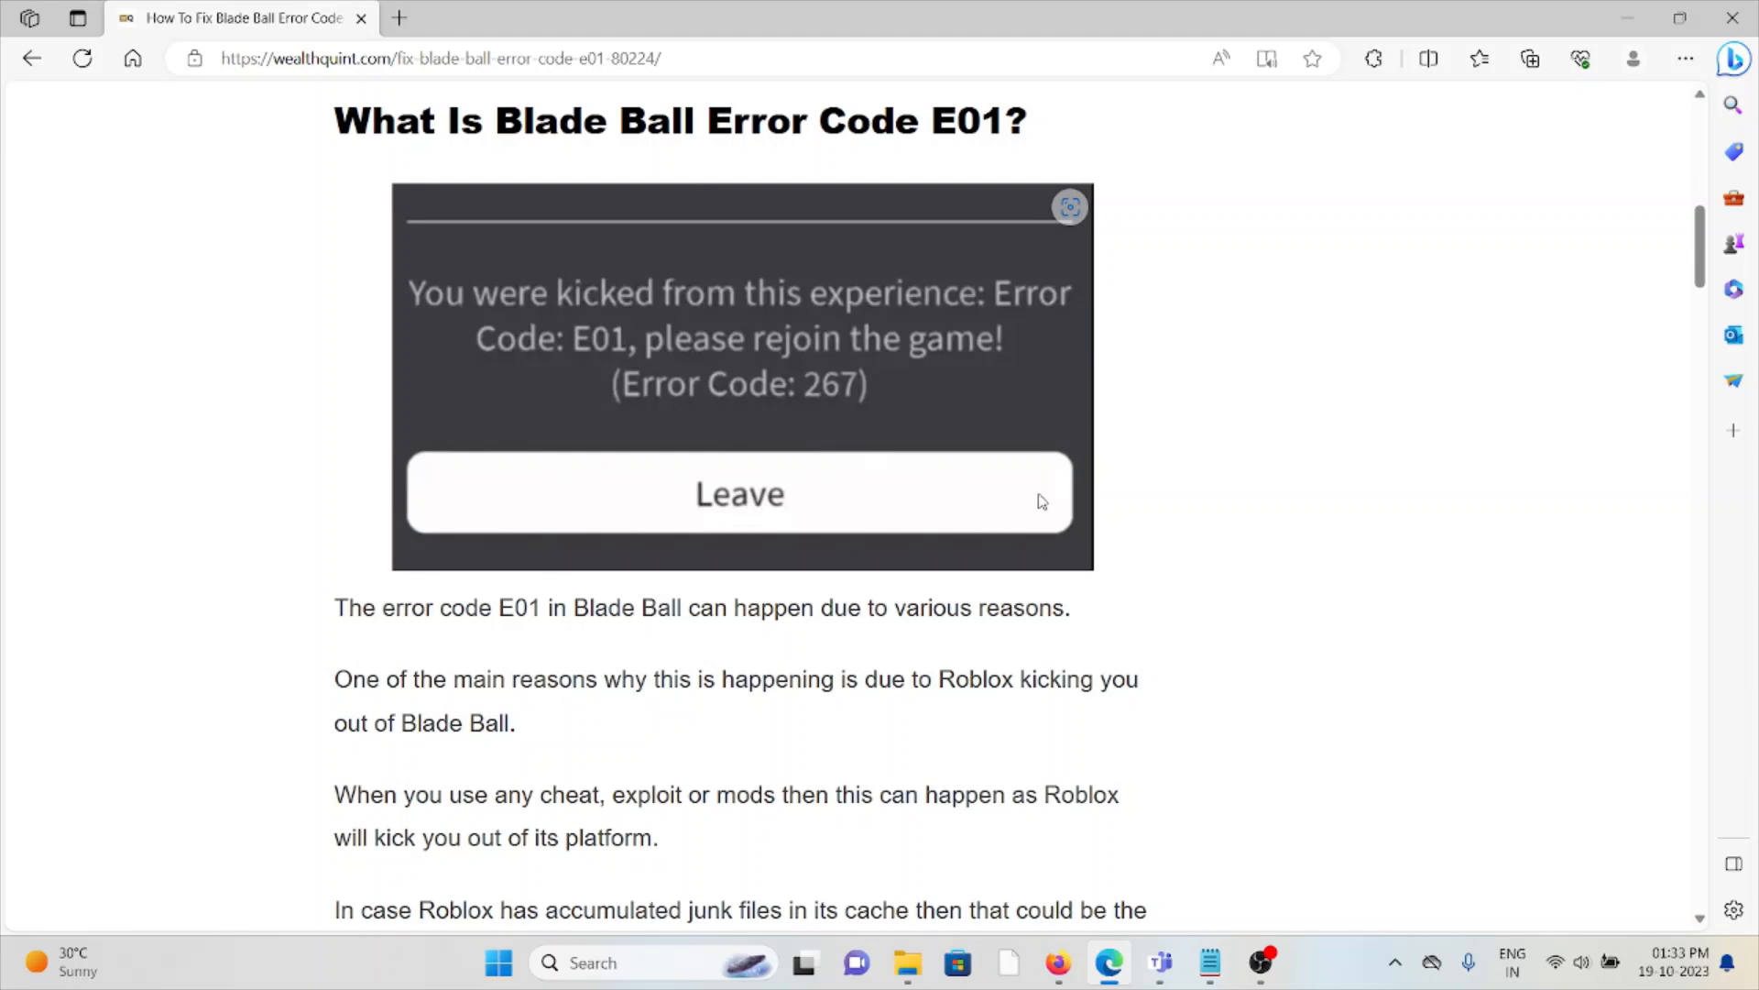
pyautogui.moveTo(1052, 502)
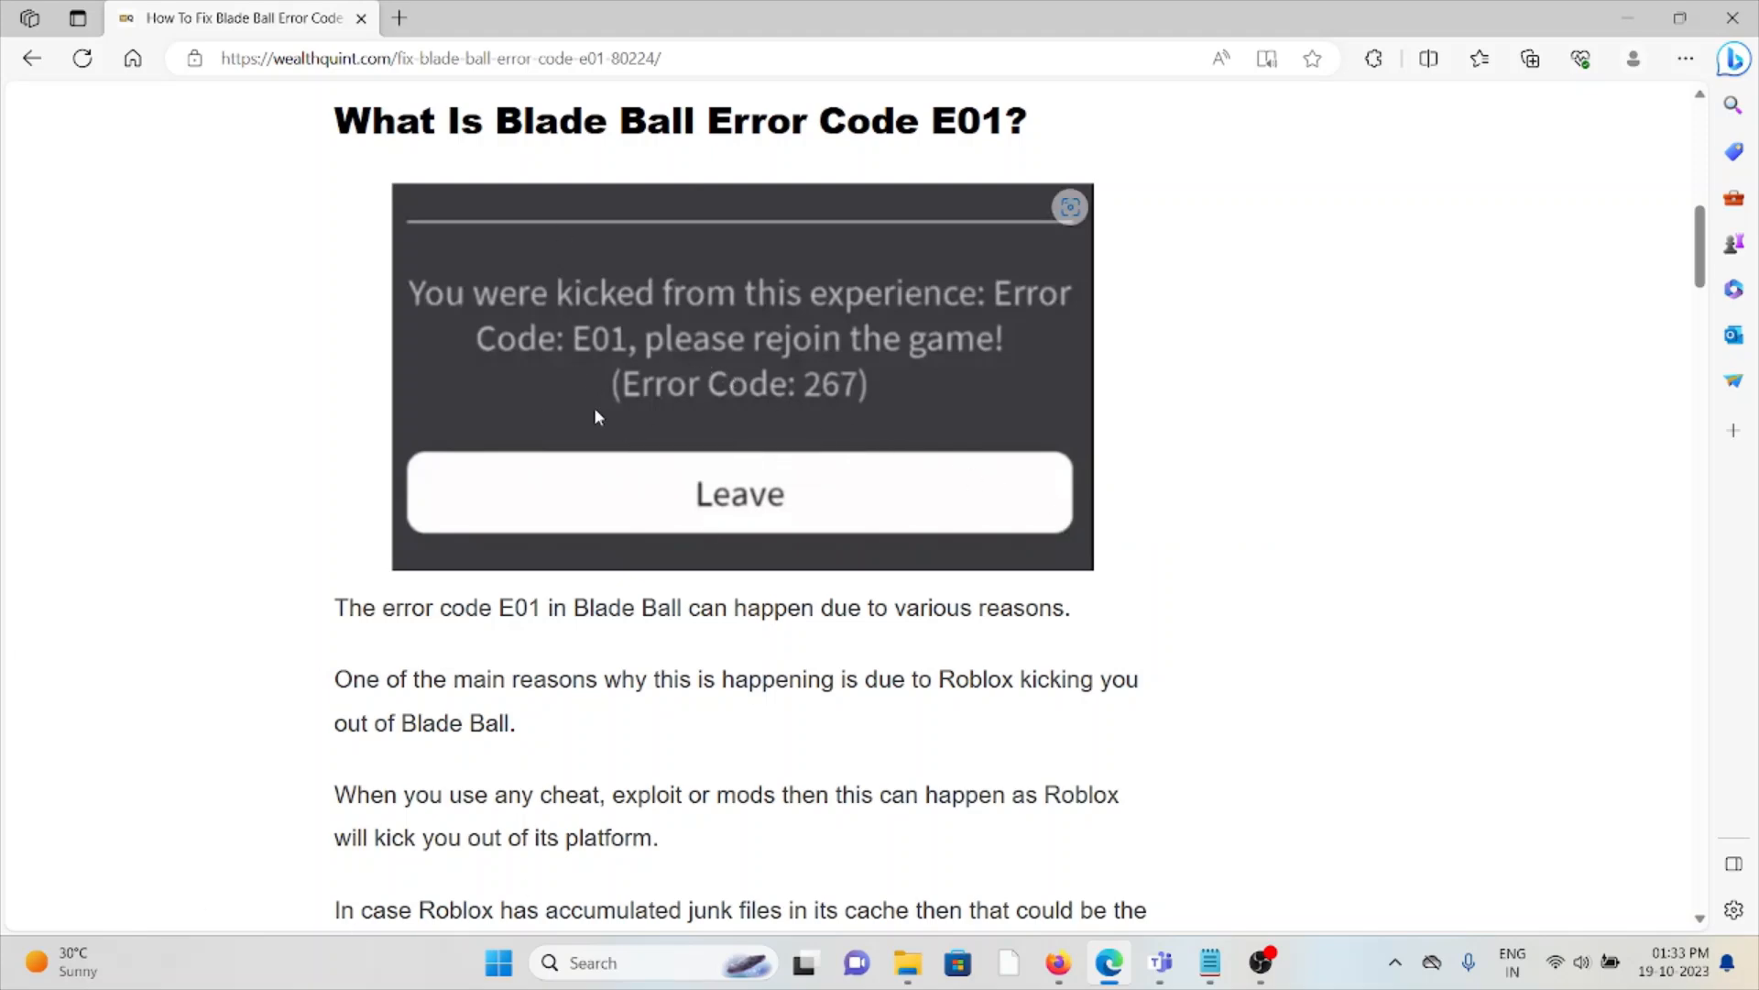
pyautogui.scroll(-3)
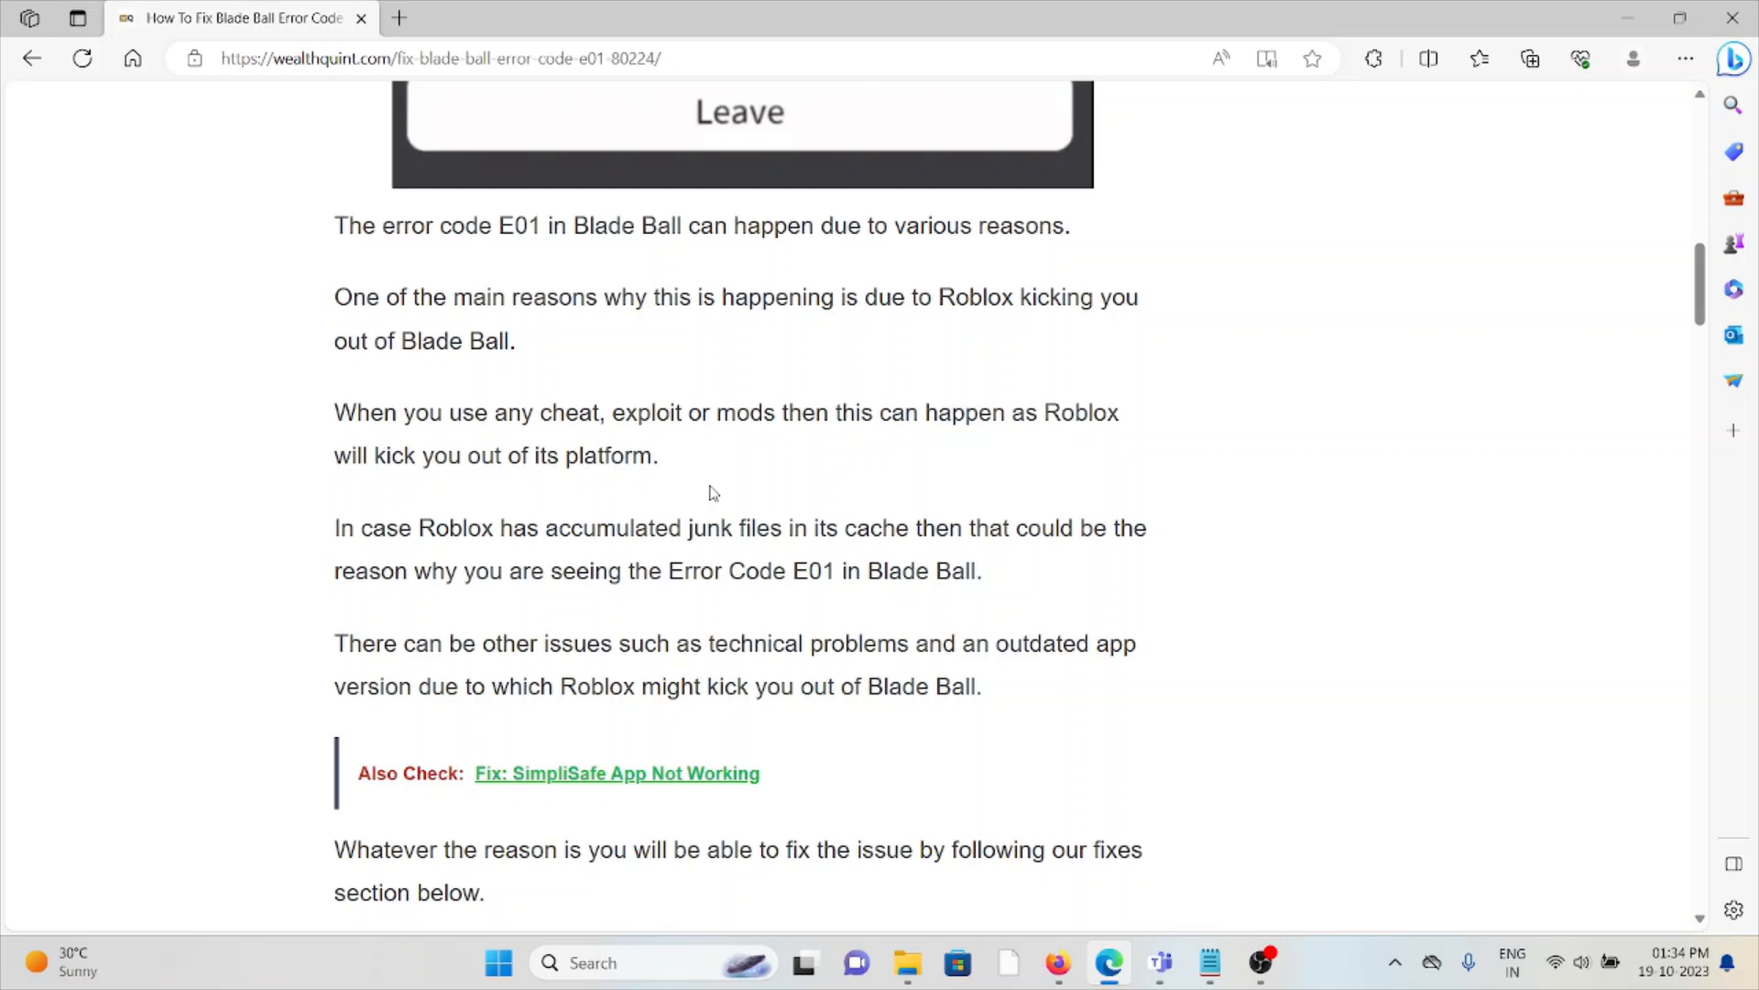
# Scroll to the 'How To Fix' heading and the '1. Delete Roblox Cache' Android steps.
pyautogui.scroll(-3)
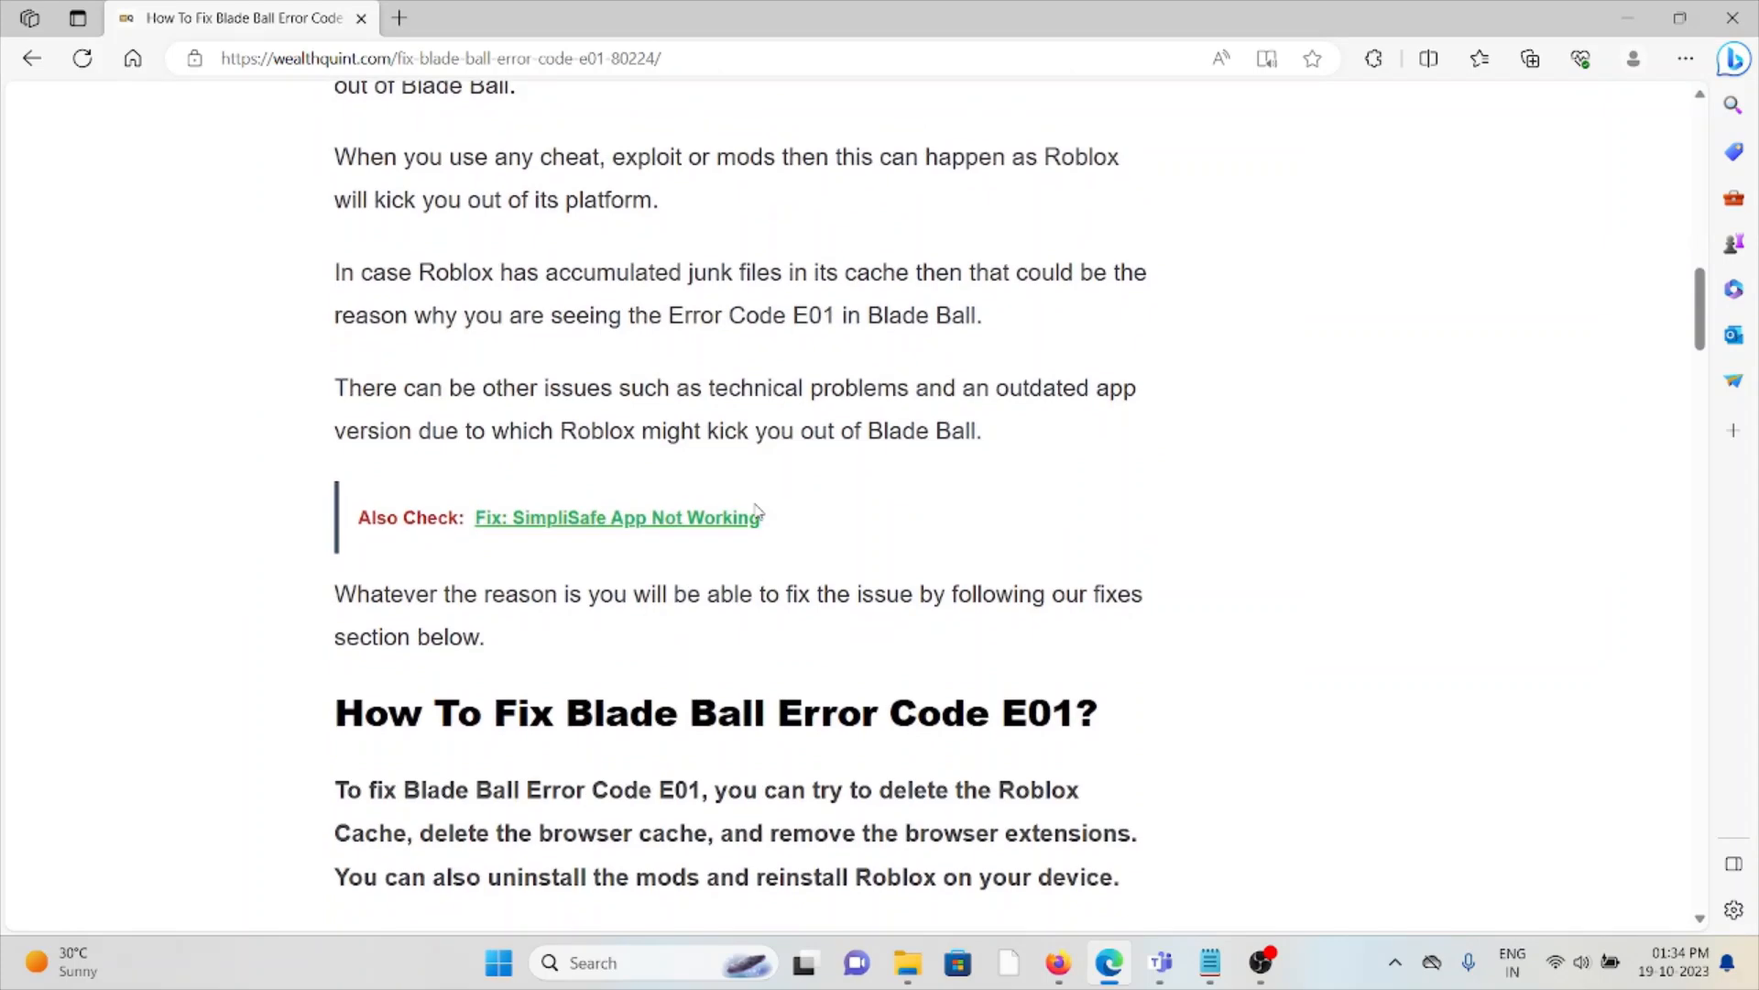
pyautogui.moveTo(1228, 528)
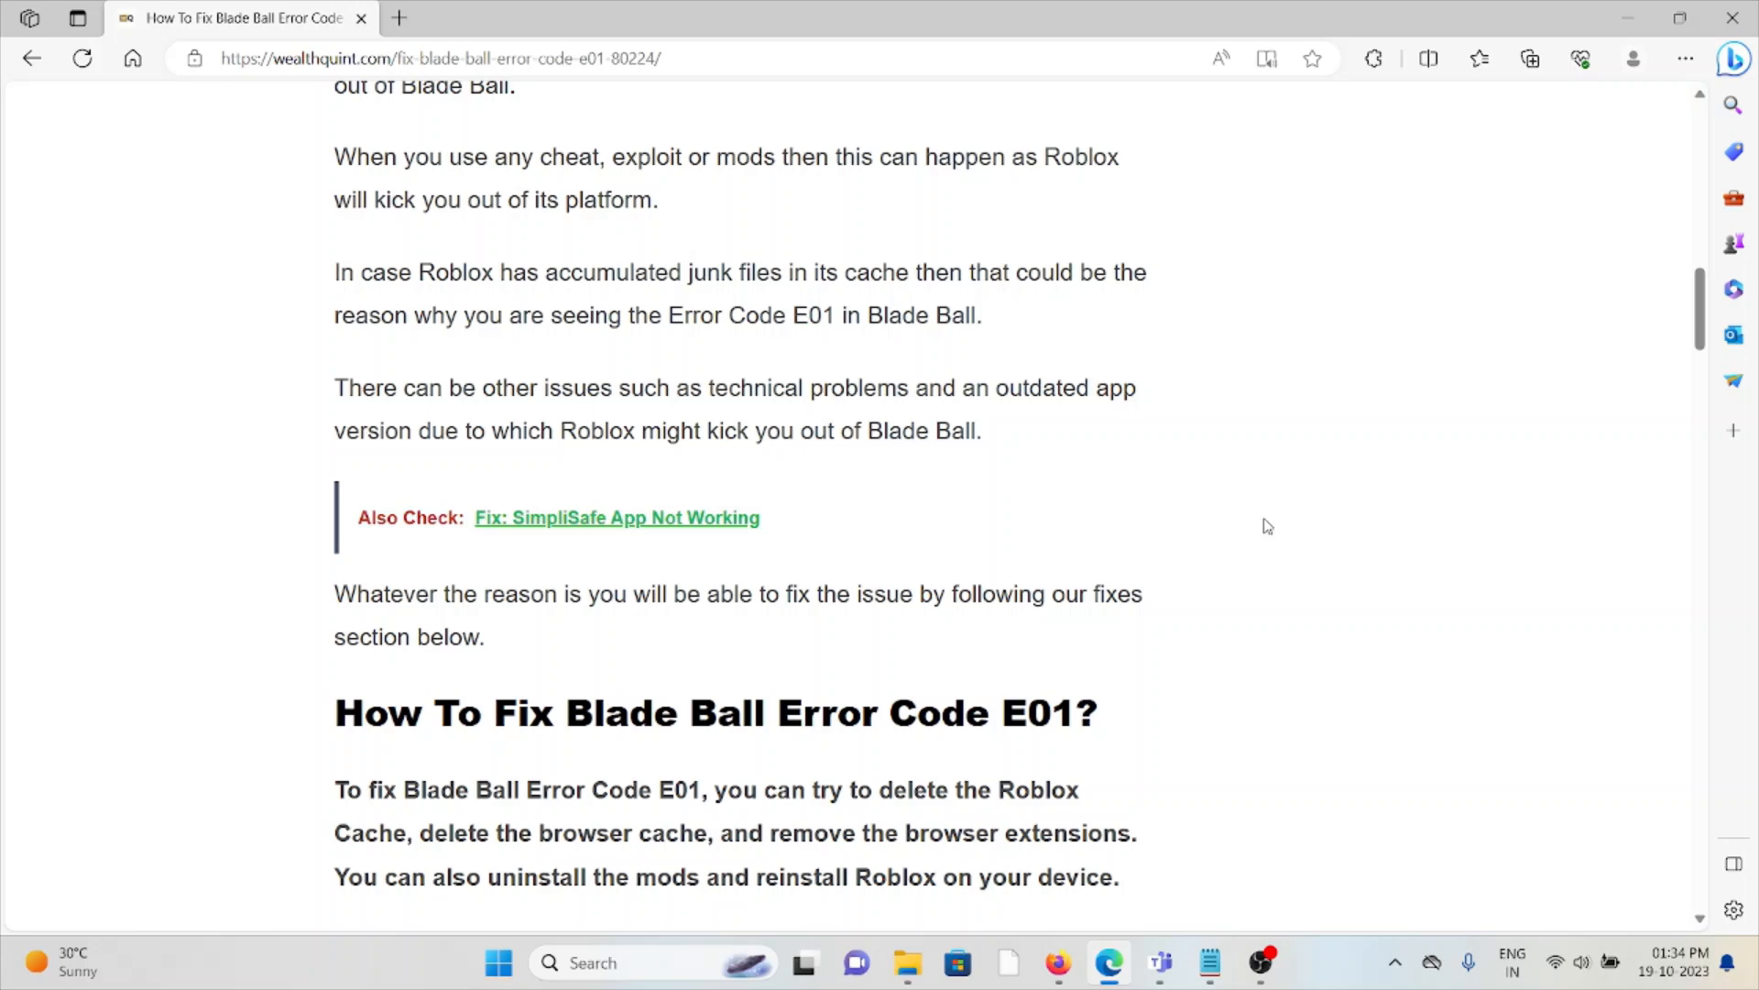
pyautogui.moveTo(1297, 491)
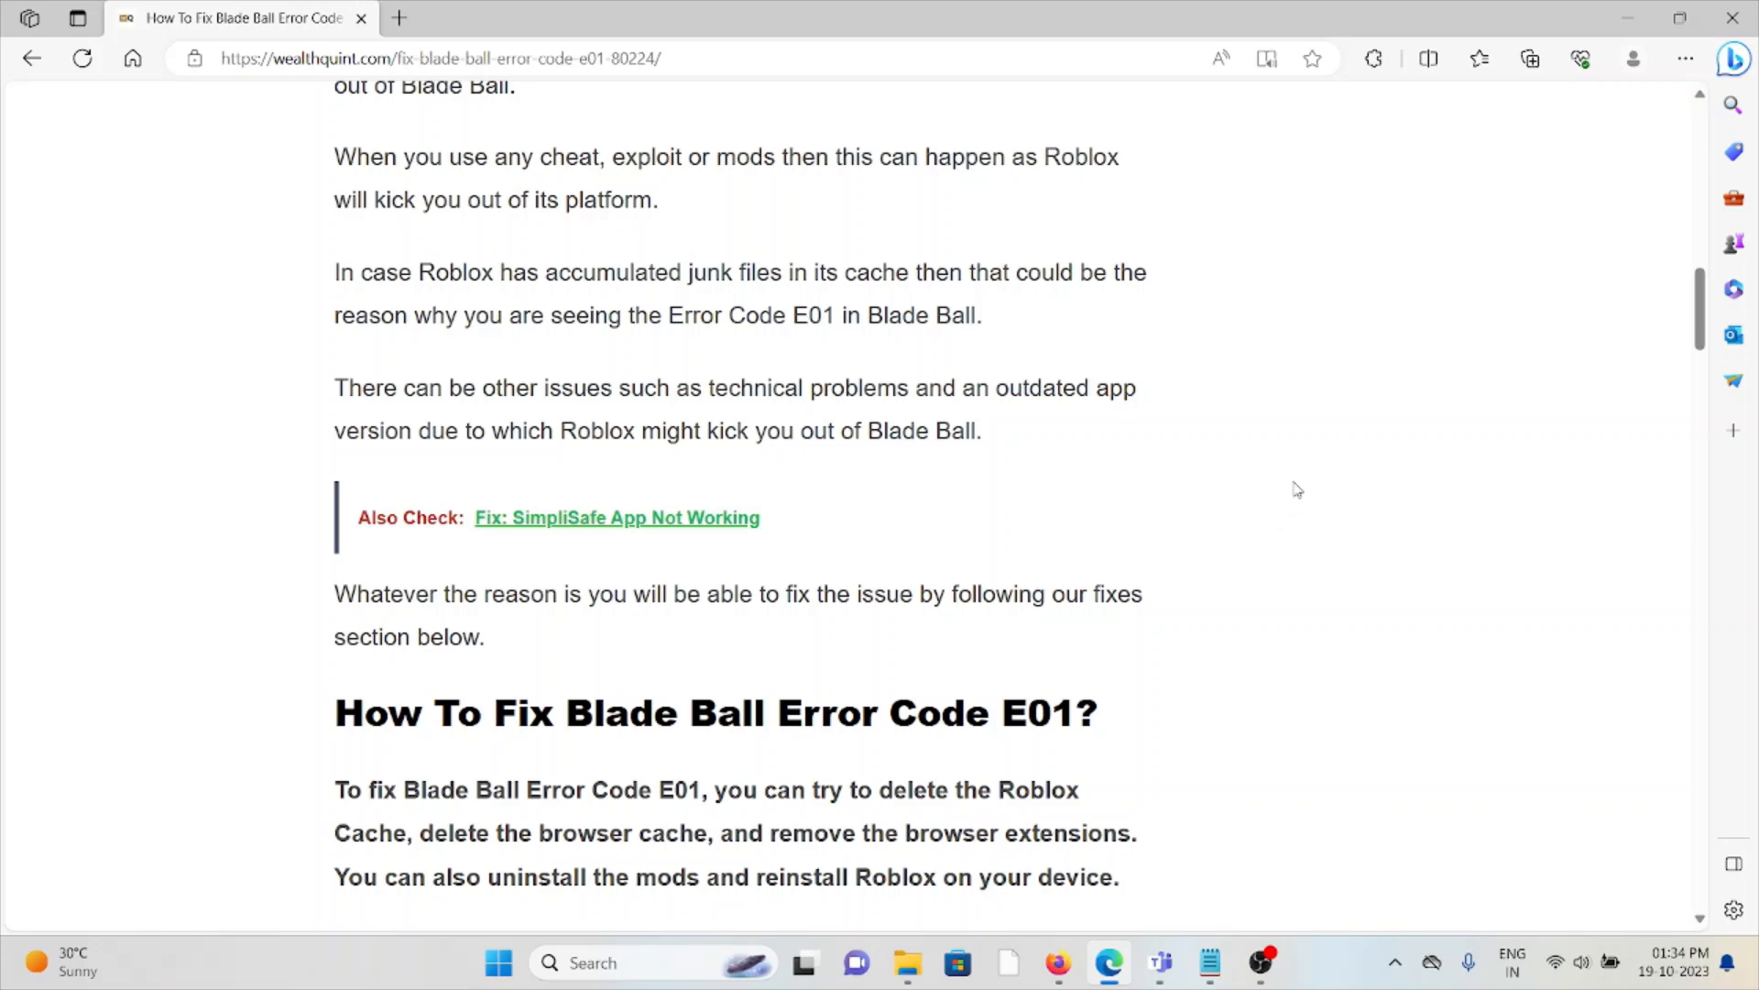
pyautogui.moveTo(1305, 481)
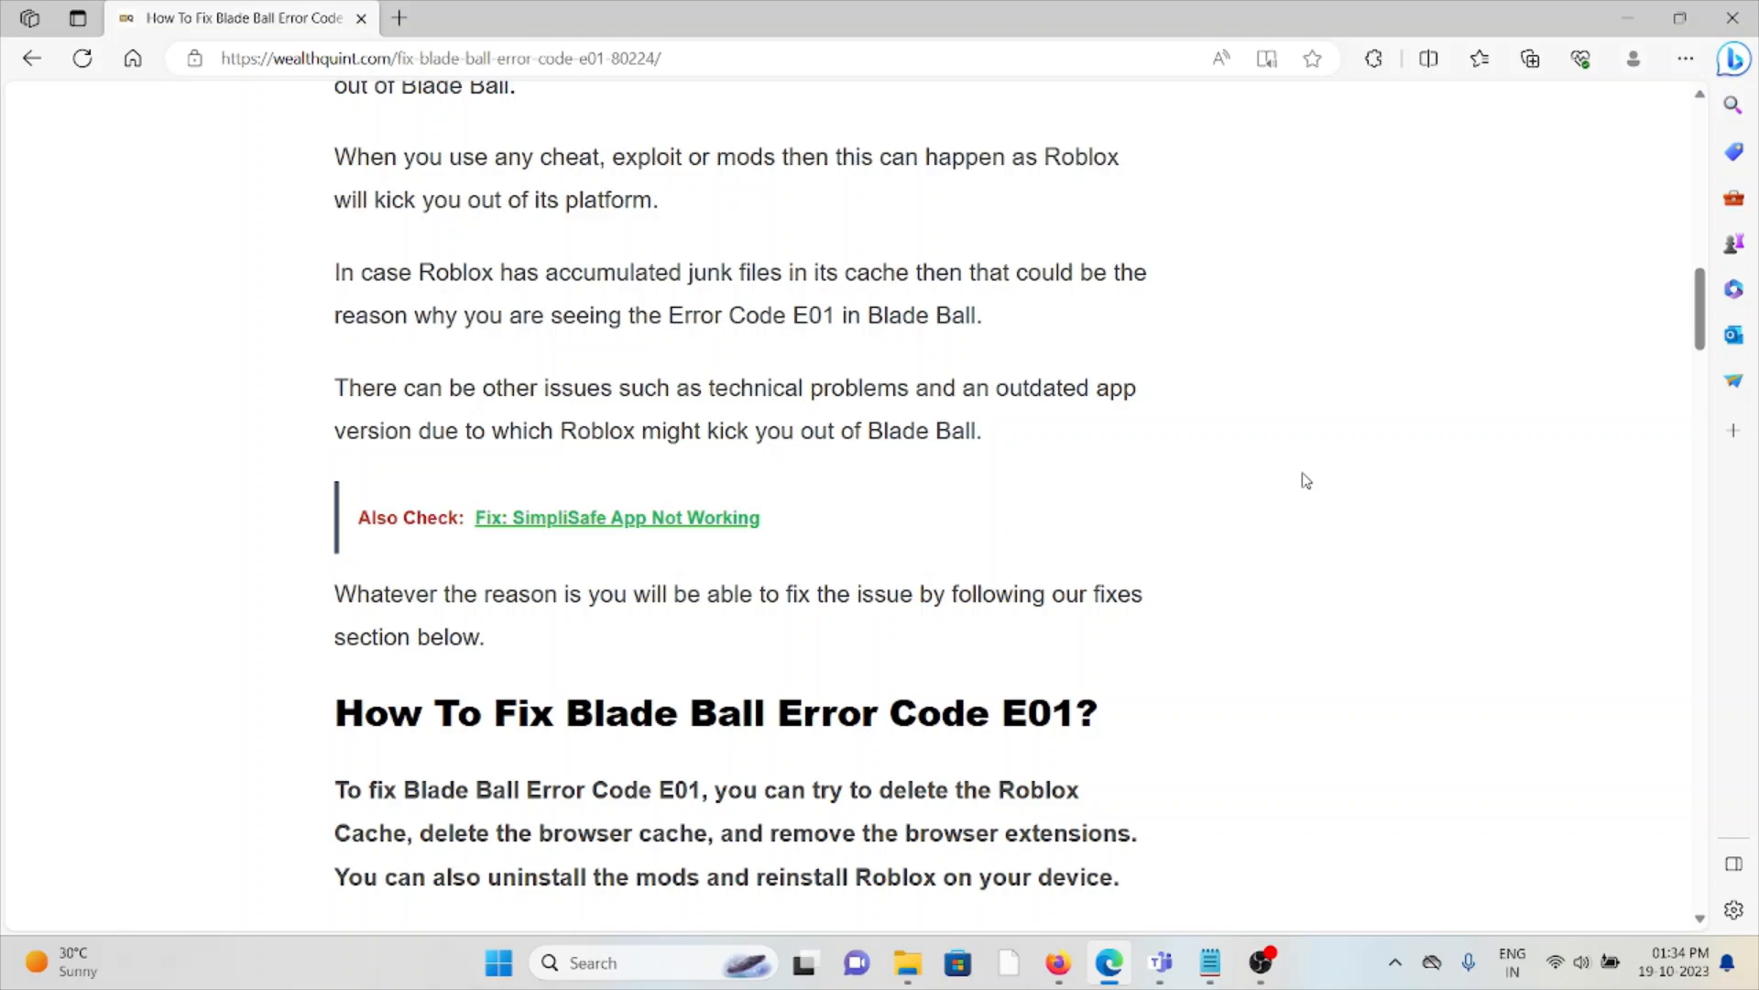
pyautogui.scroll(-3)
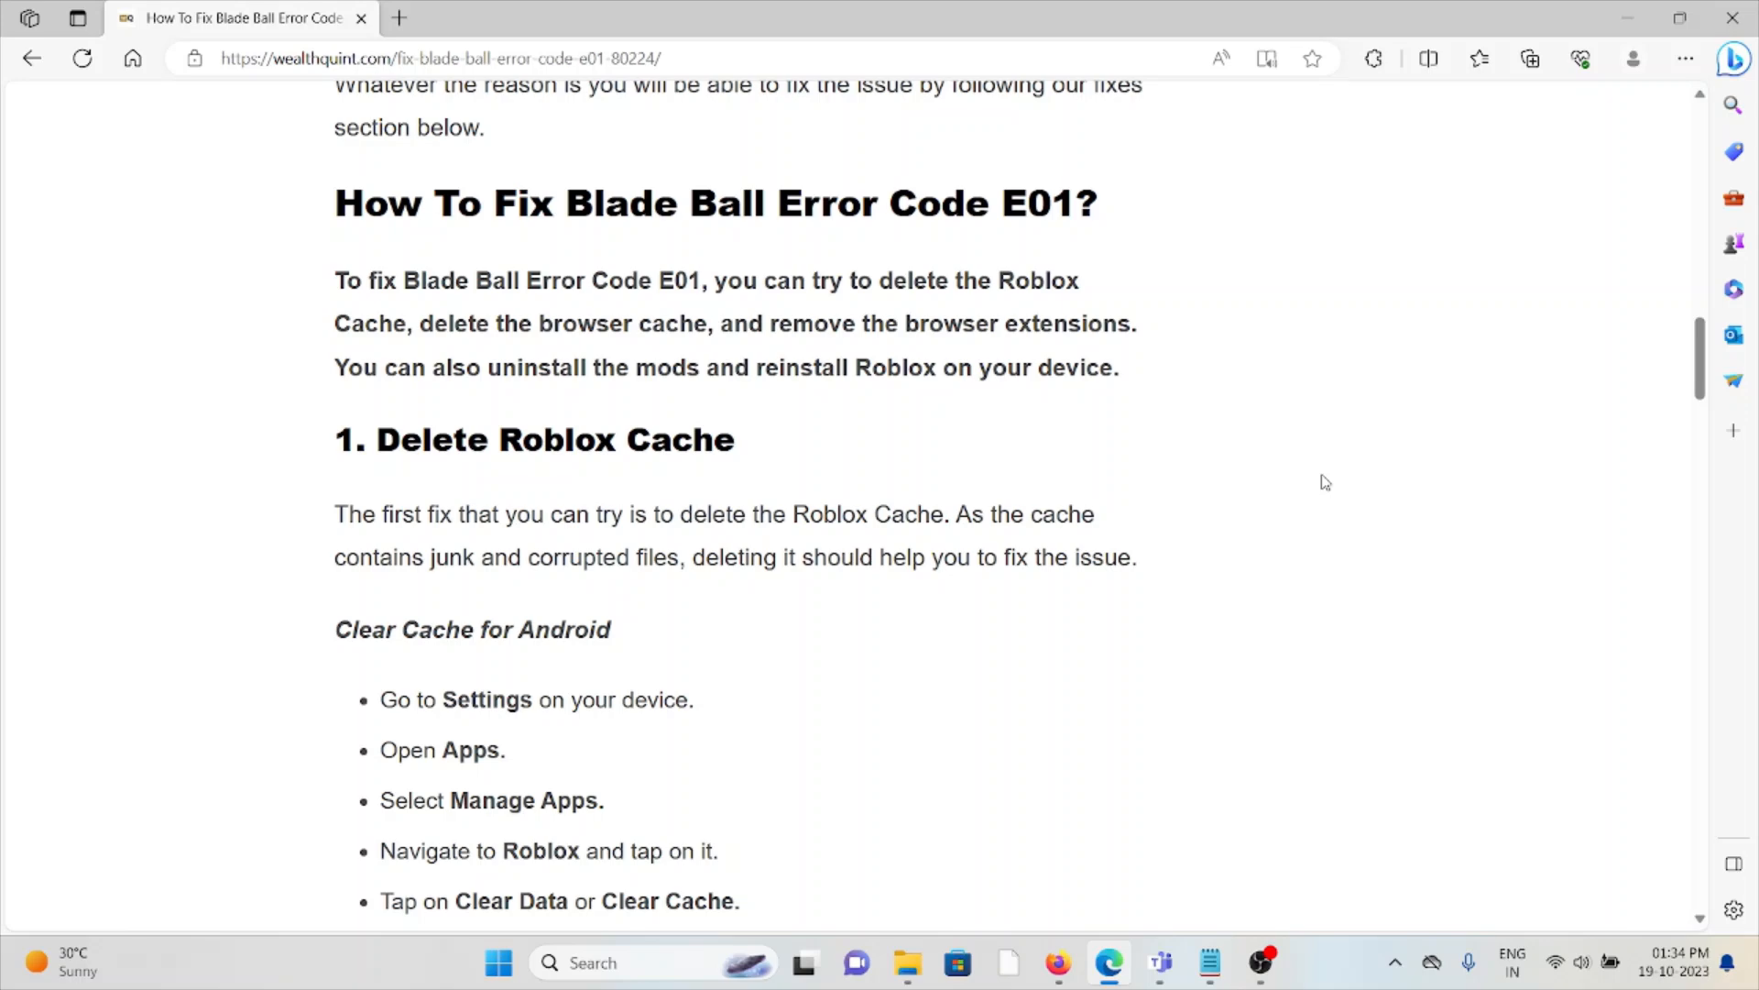
pyautogui.moveTo(601, 405)
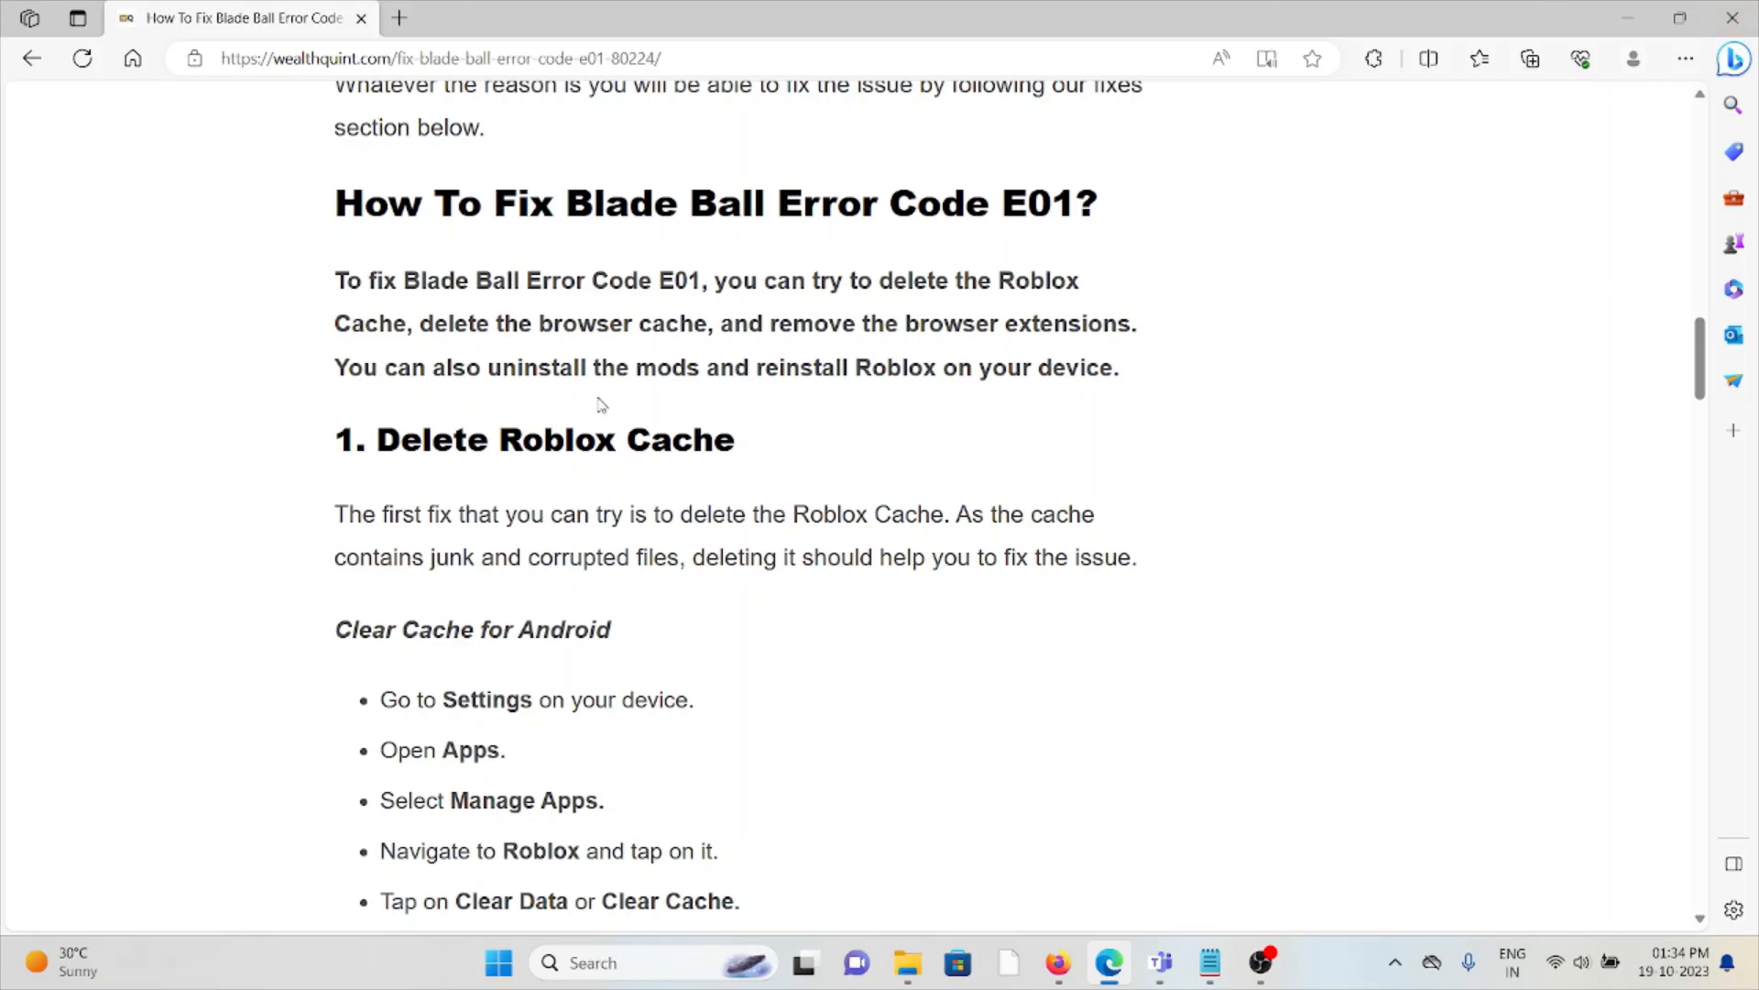
# Scroll through the iPhone and Windows cache steps, highlighting a passage, to '2. Delete Browser Cache' for Chrome.
pyautogui.scroll(-3)
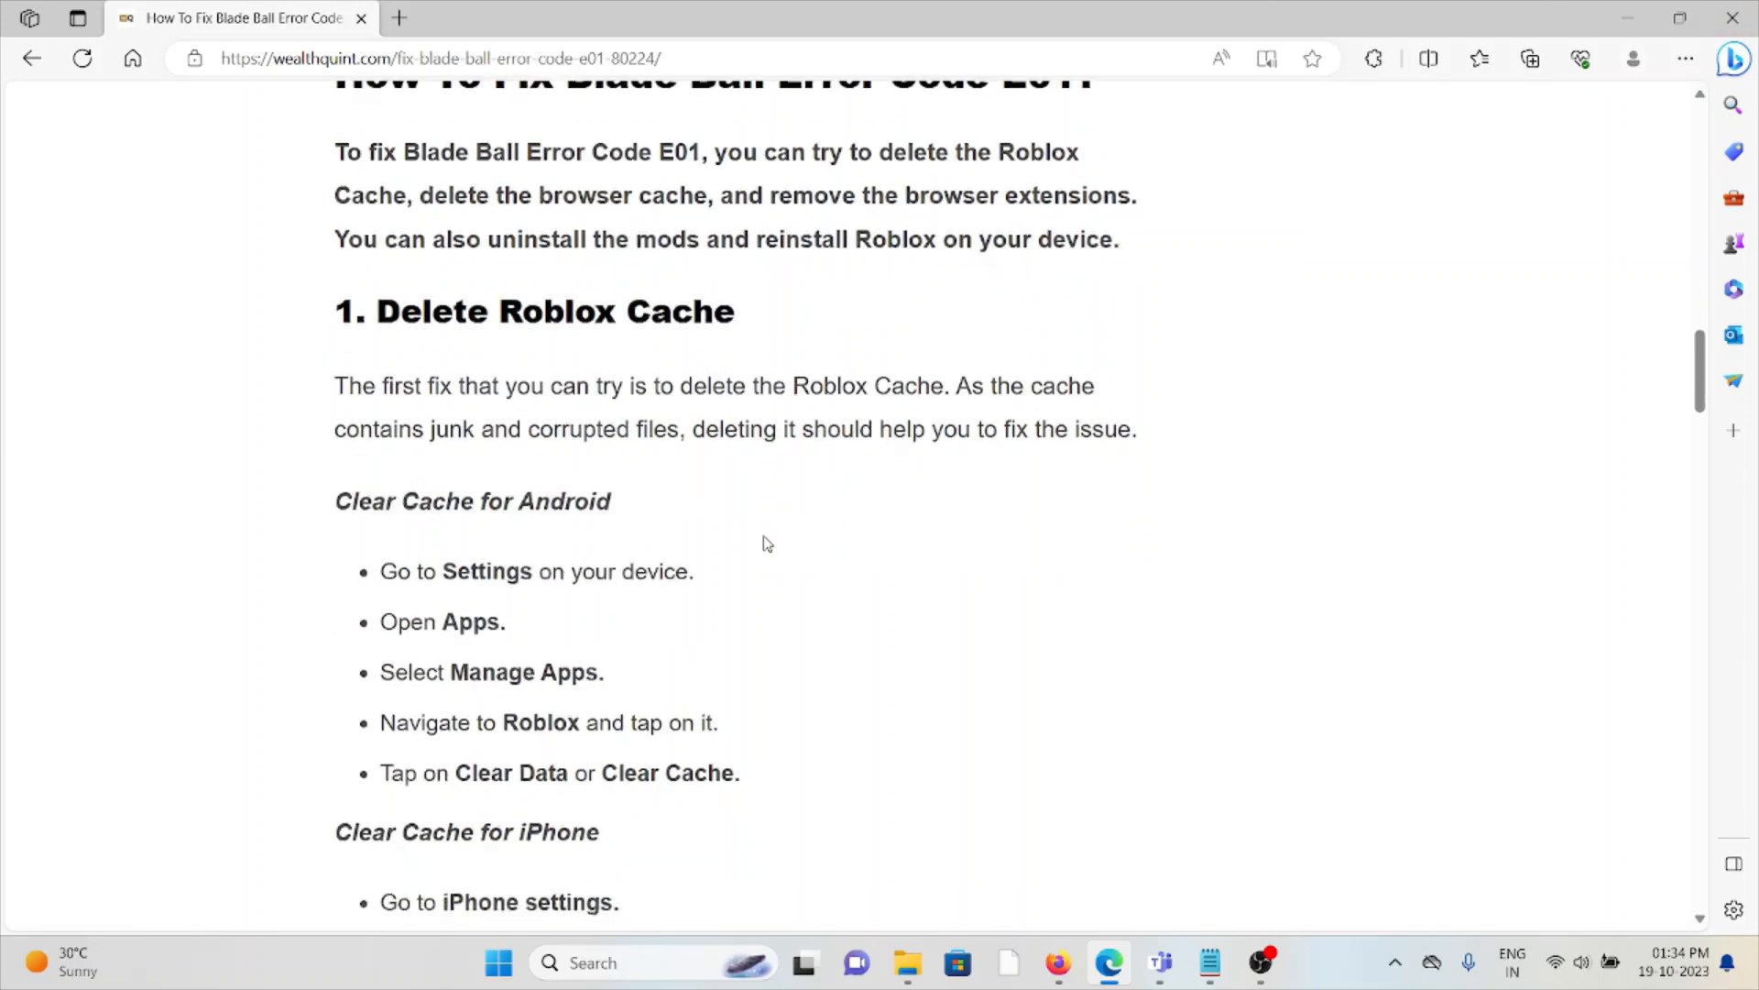
pyautogui.scroll(-3)
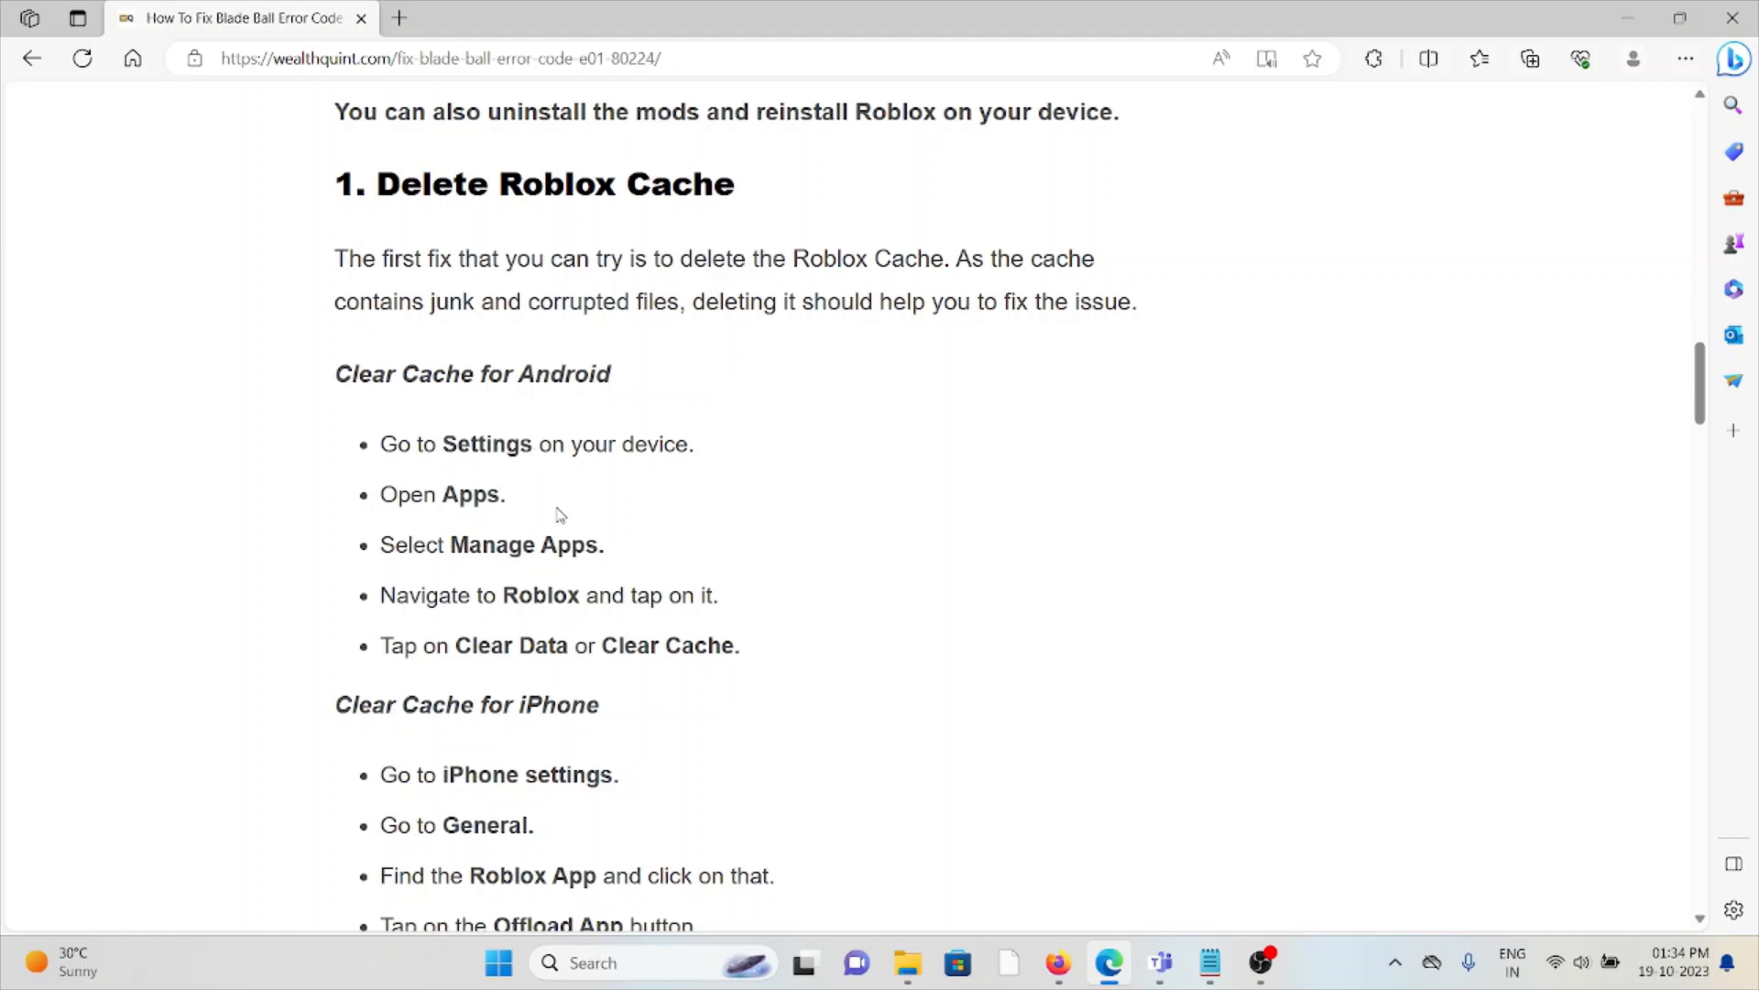
pyautogui.moveTo(621, 511)
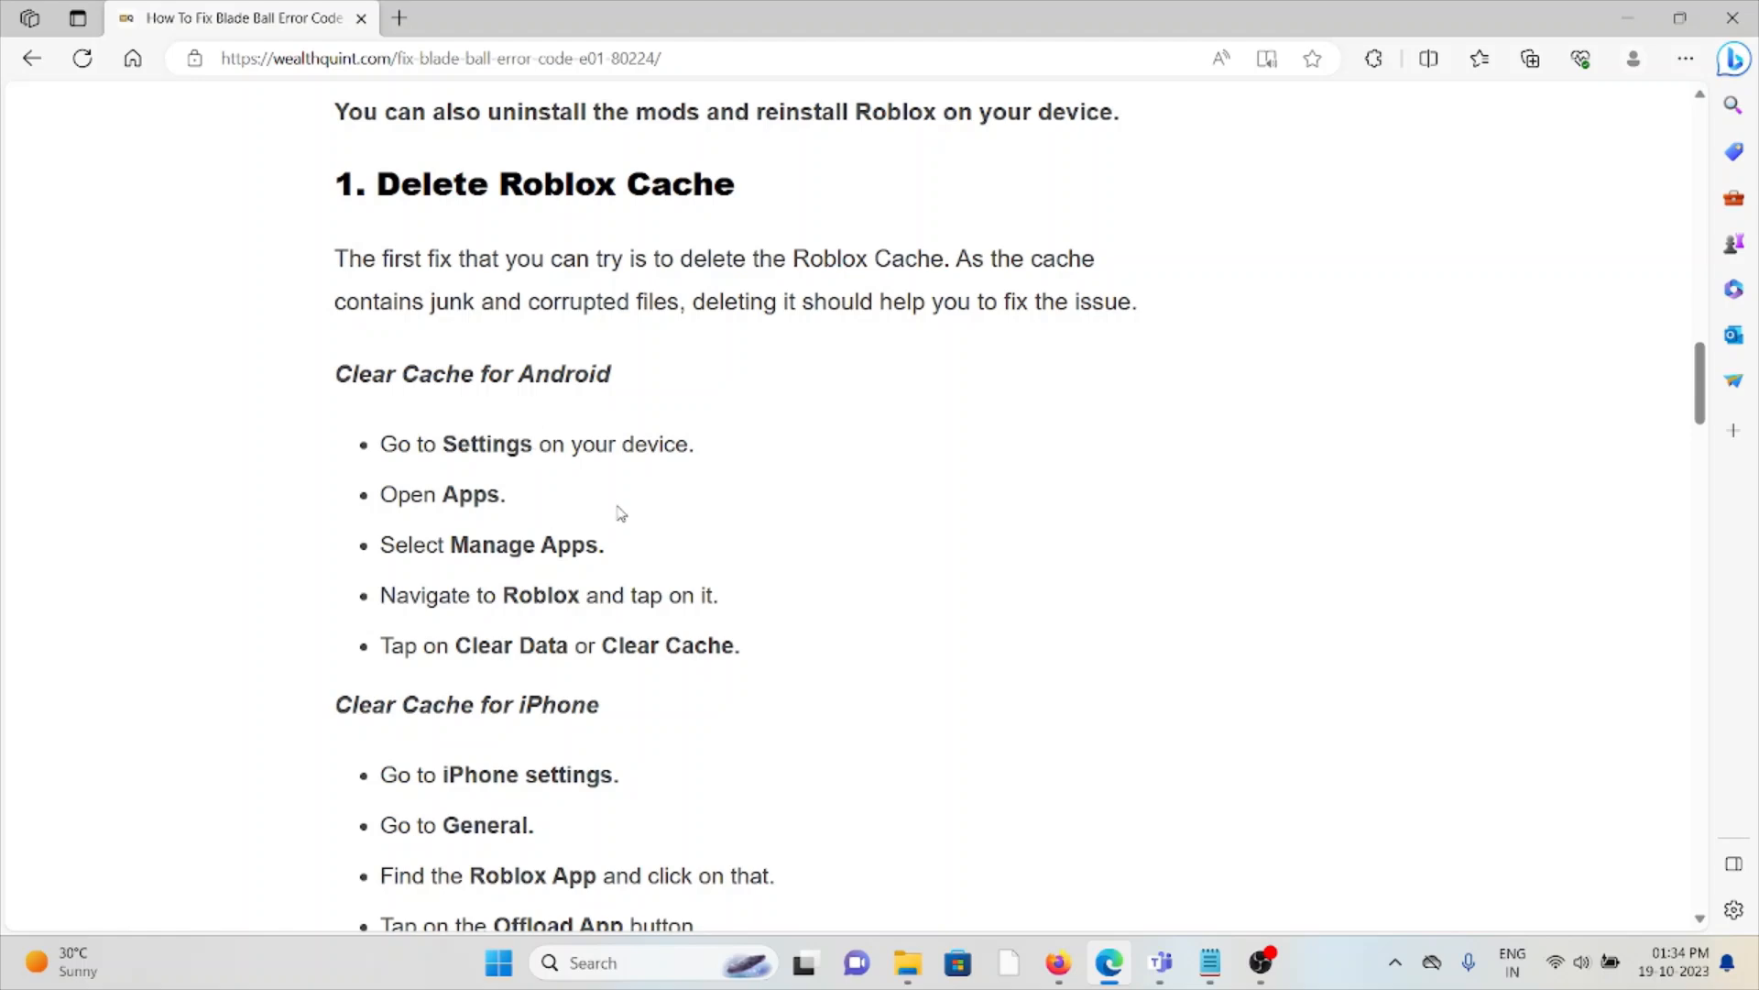
pyautogui.scroll(-3)
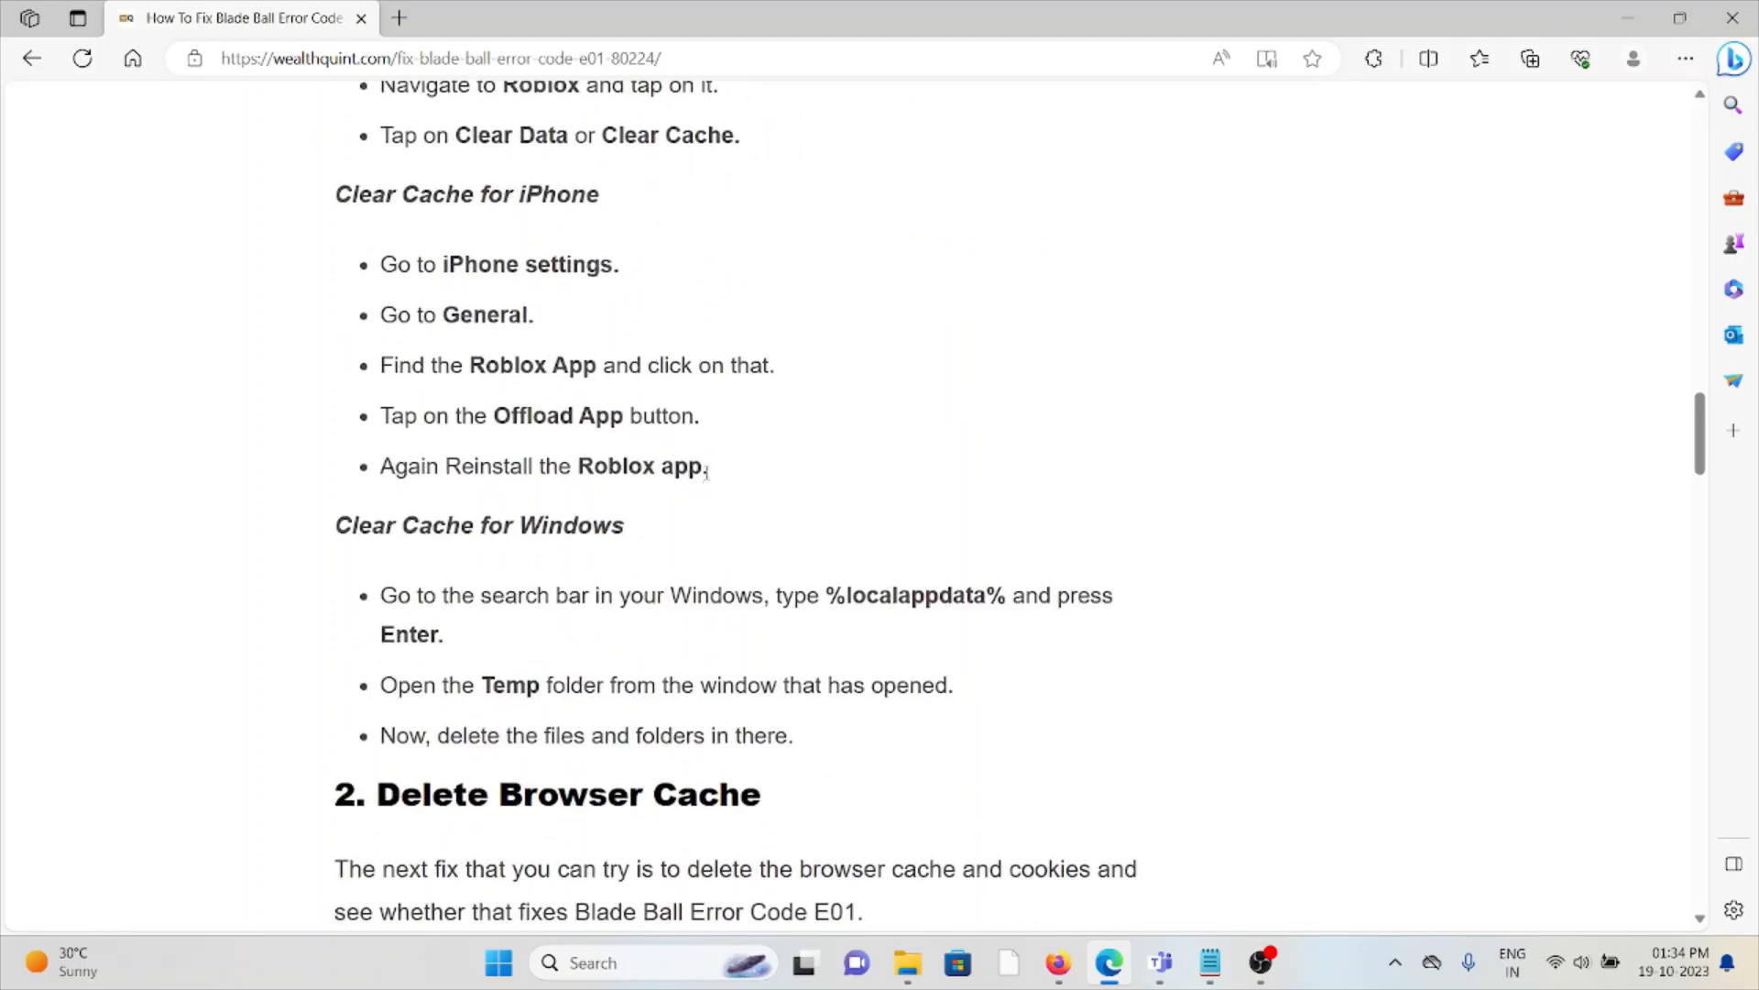
pyautogui.moveTo(380, 264); pyautogui.dragTo(703, 465)
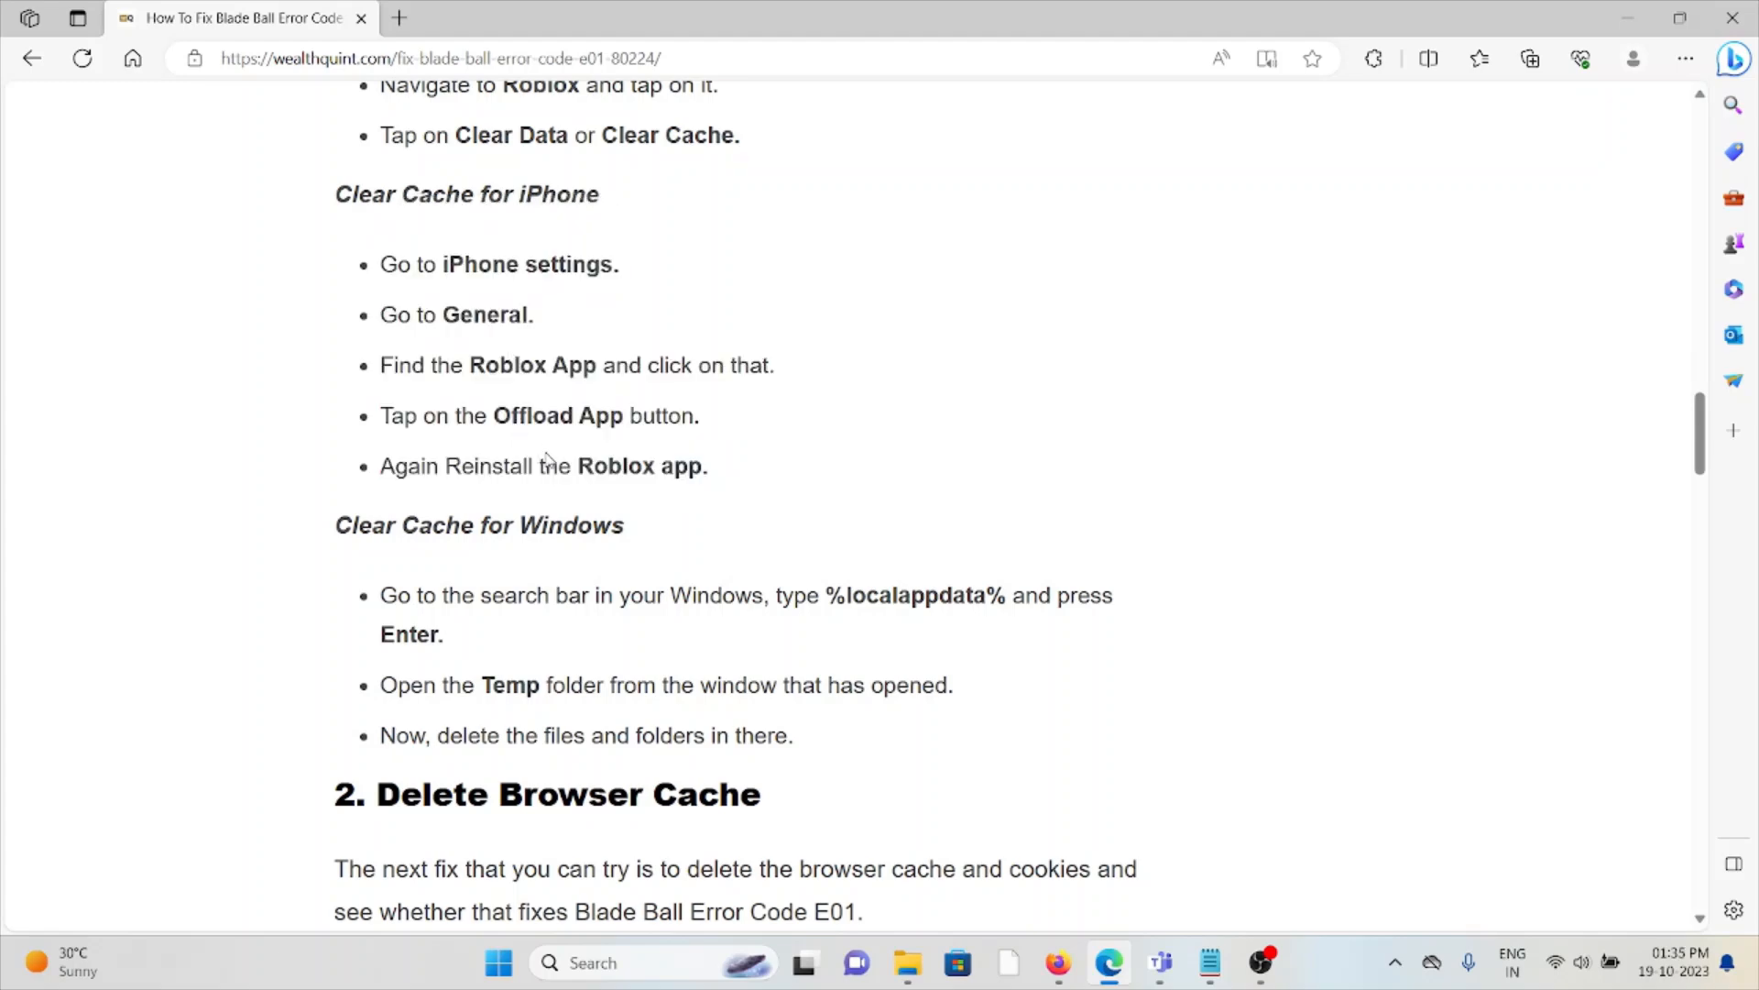
pyautogui.moveTo(851, 652)
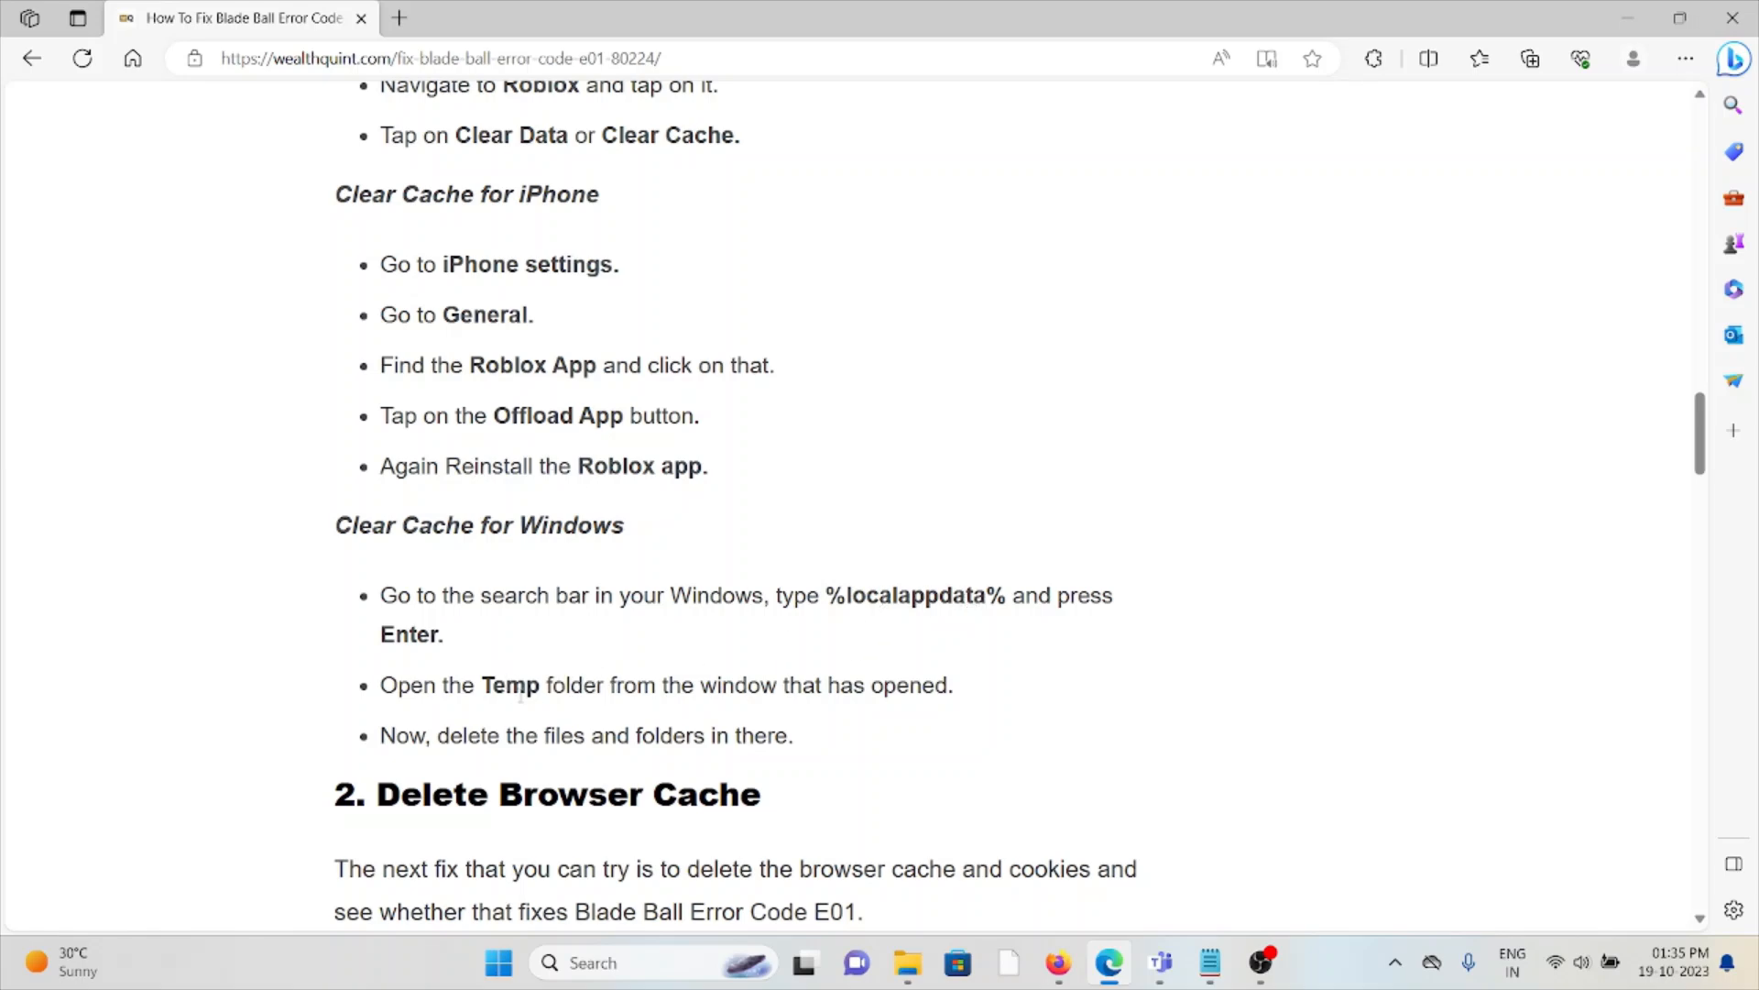
pyautogui.moveTo(957, 709)
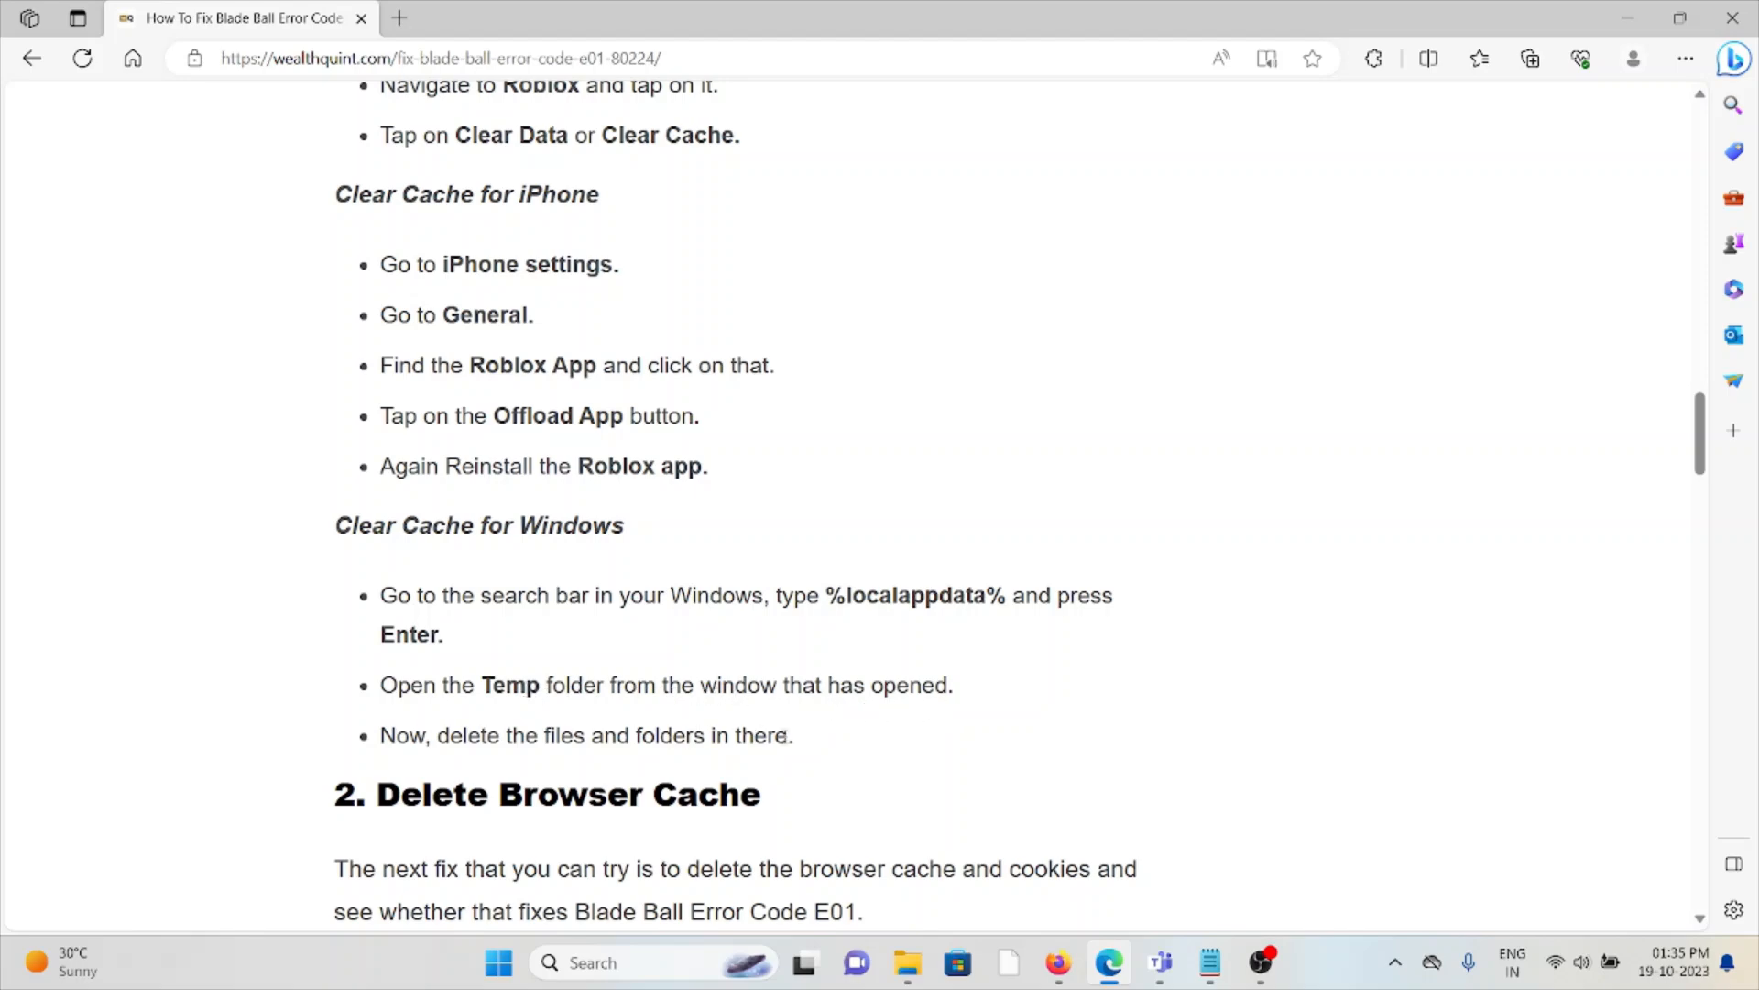
pyautogui.scroll(-3)
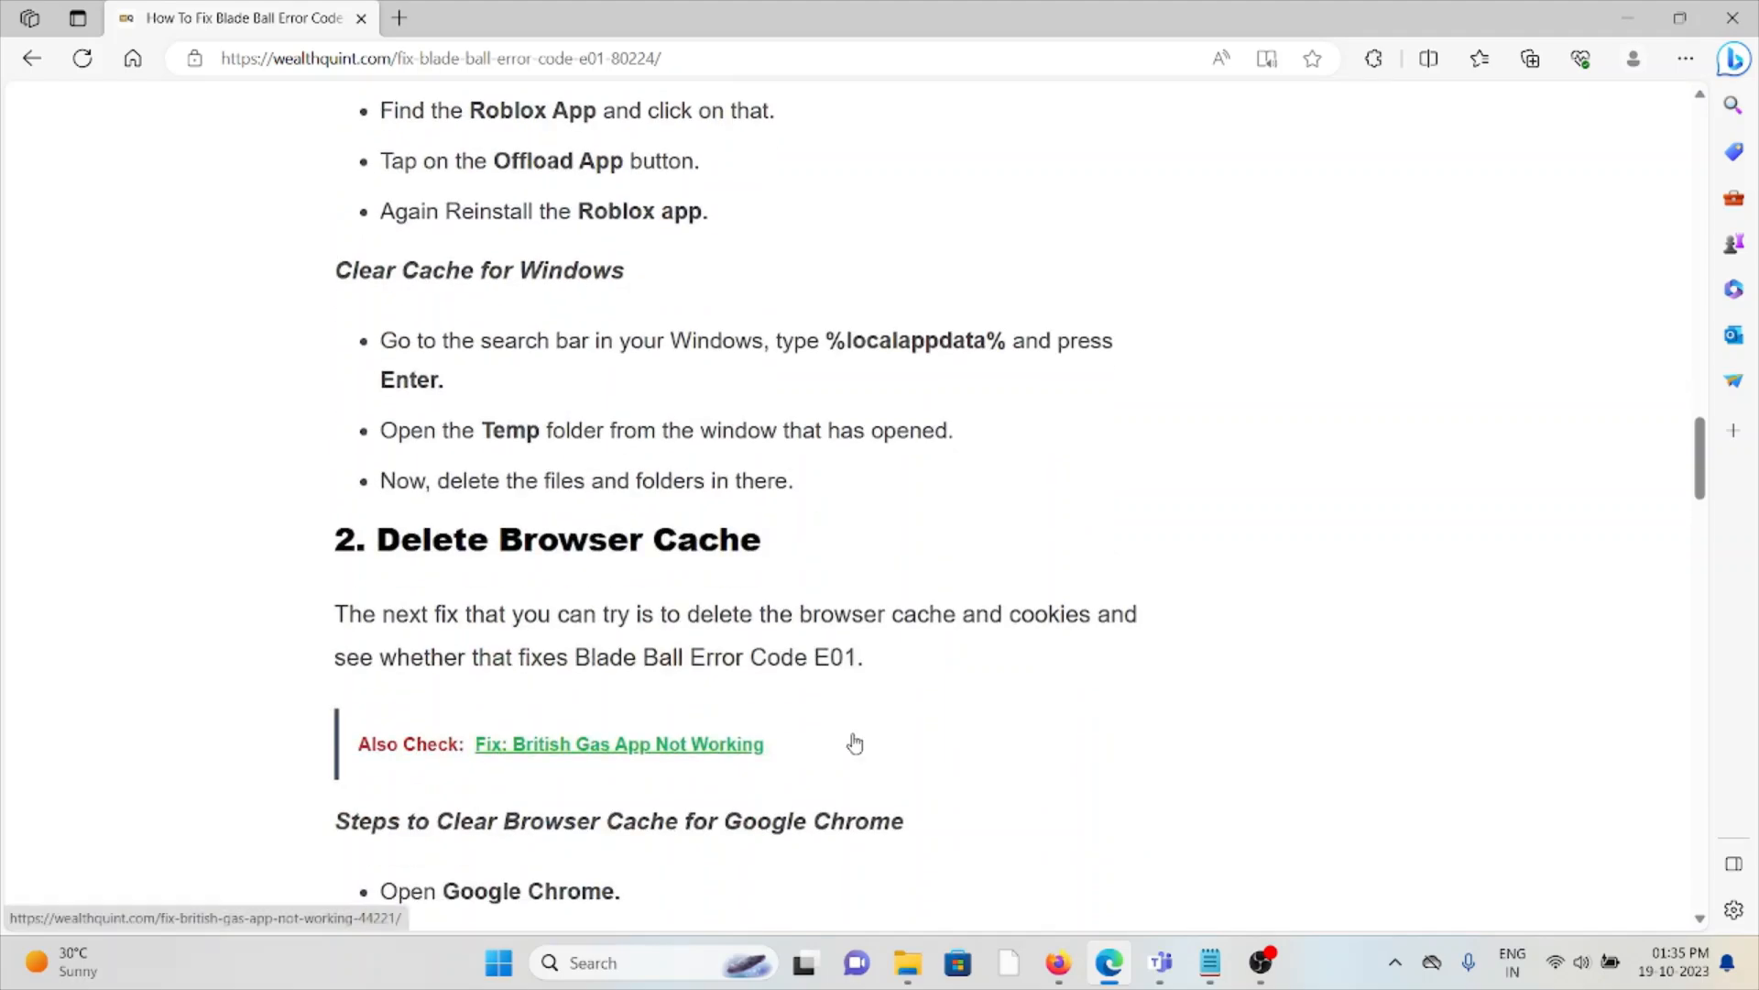
# Scroll through section 2's Google Chrome cache-clearing steps.
pyautogui.scroll(-3)
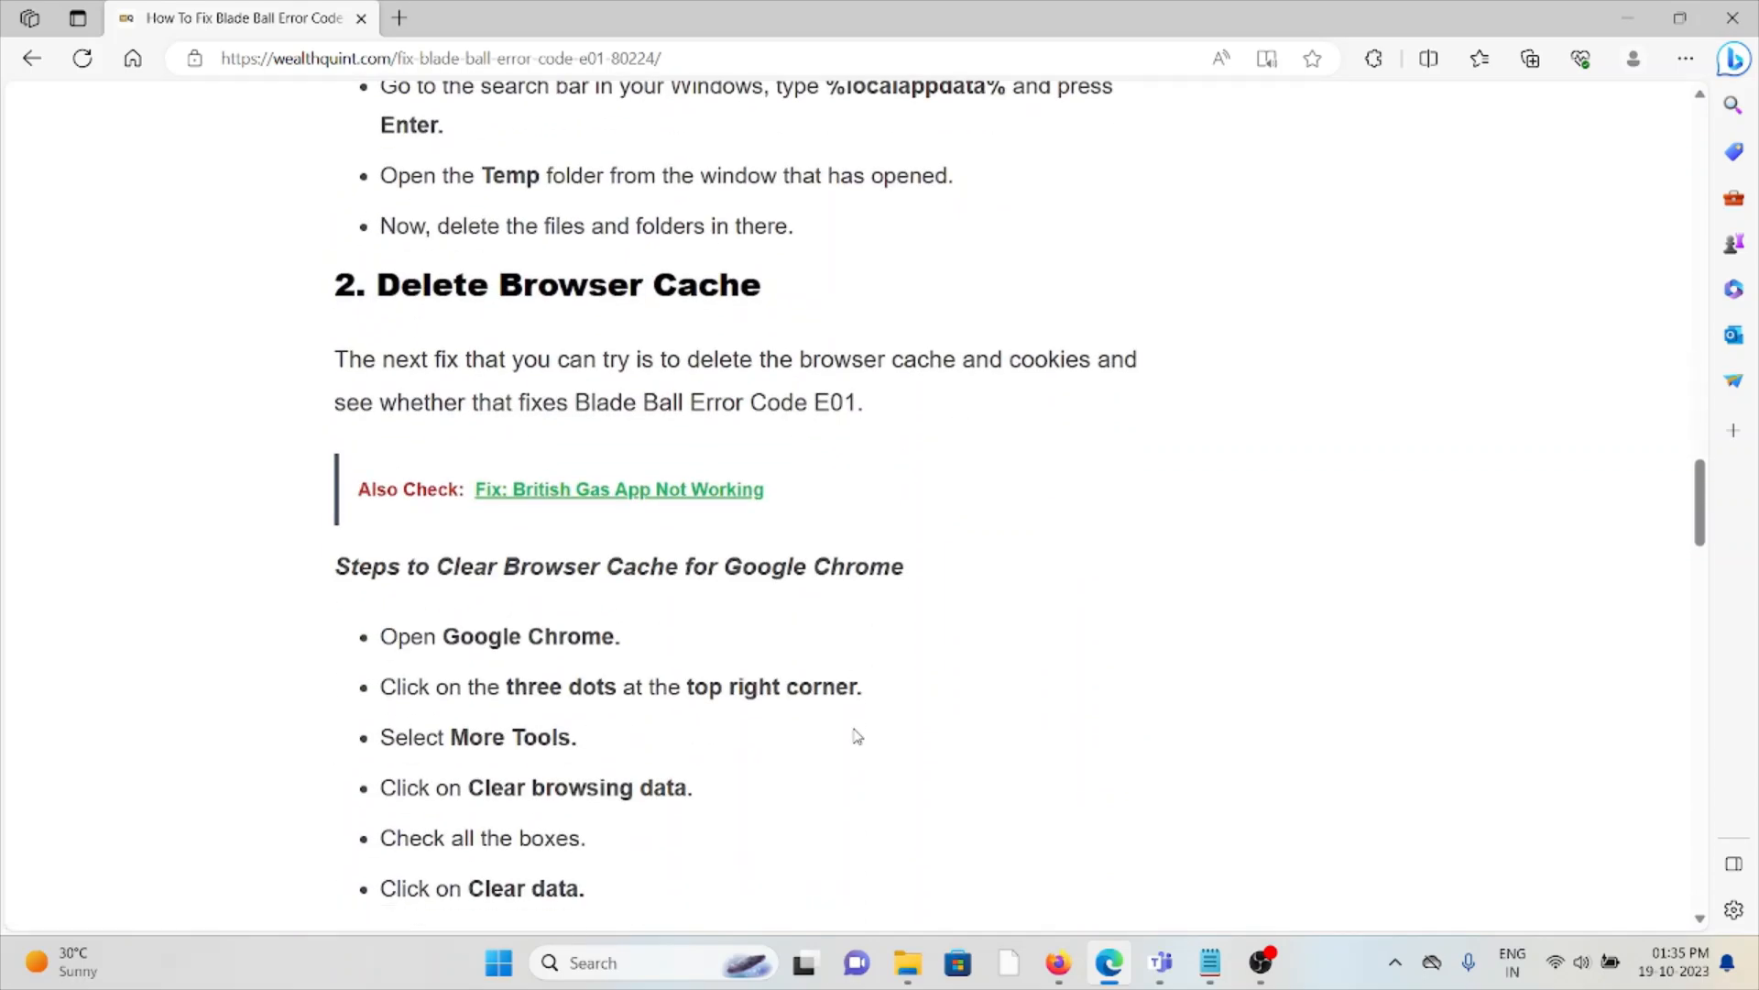
pyautogui.moveTo(852, 733)
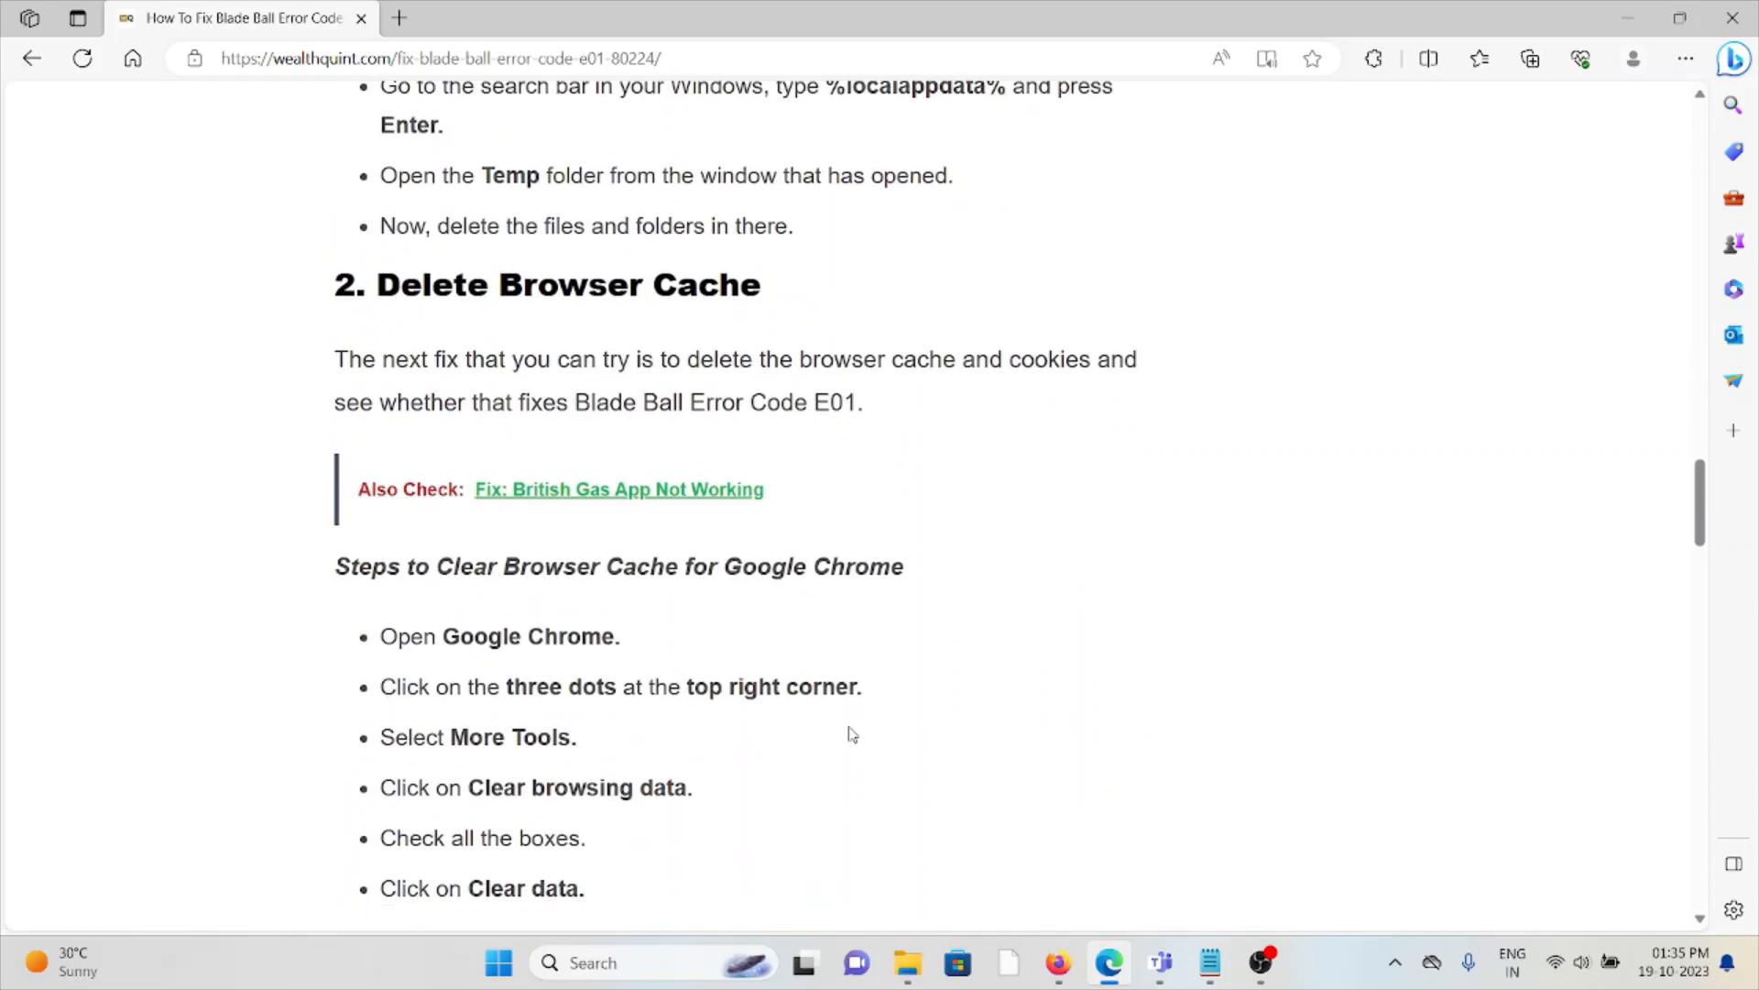
pyautogui.moveTo(843, 727)
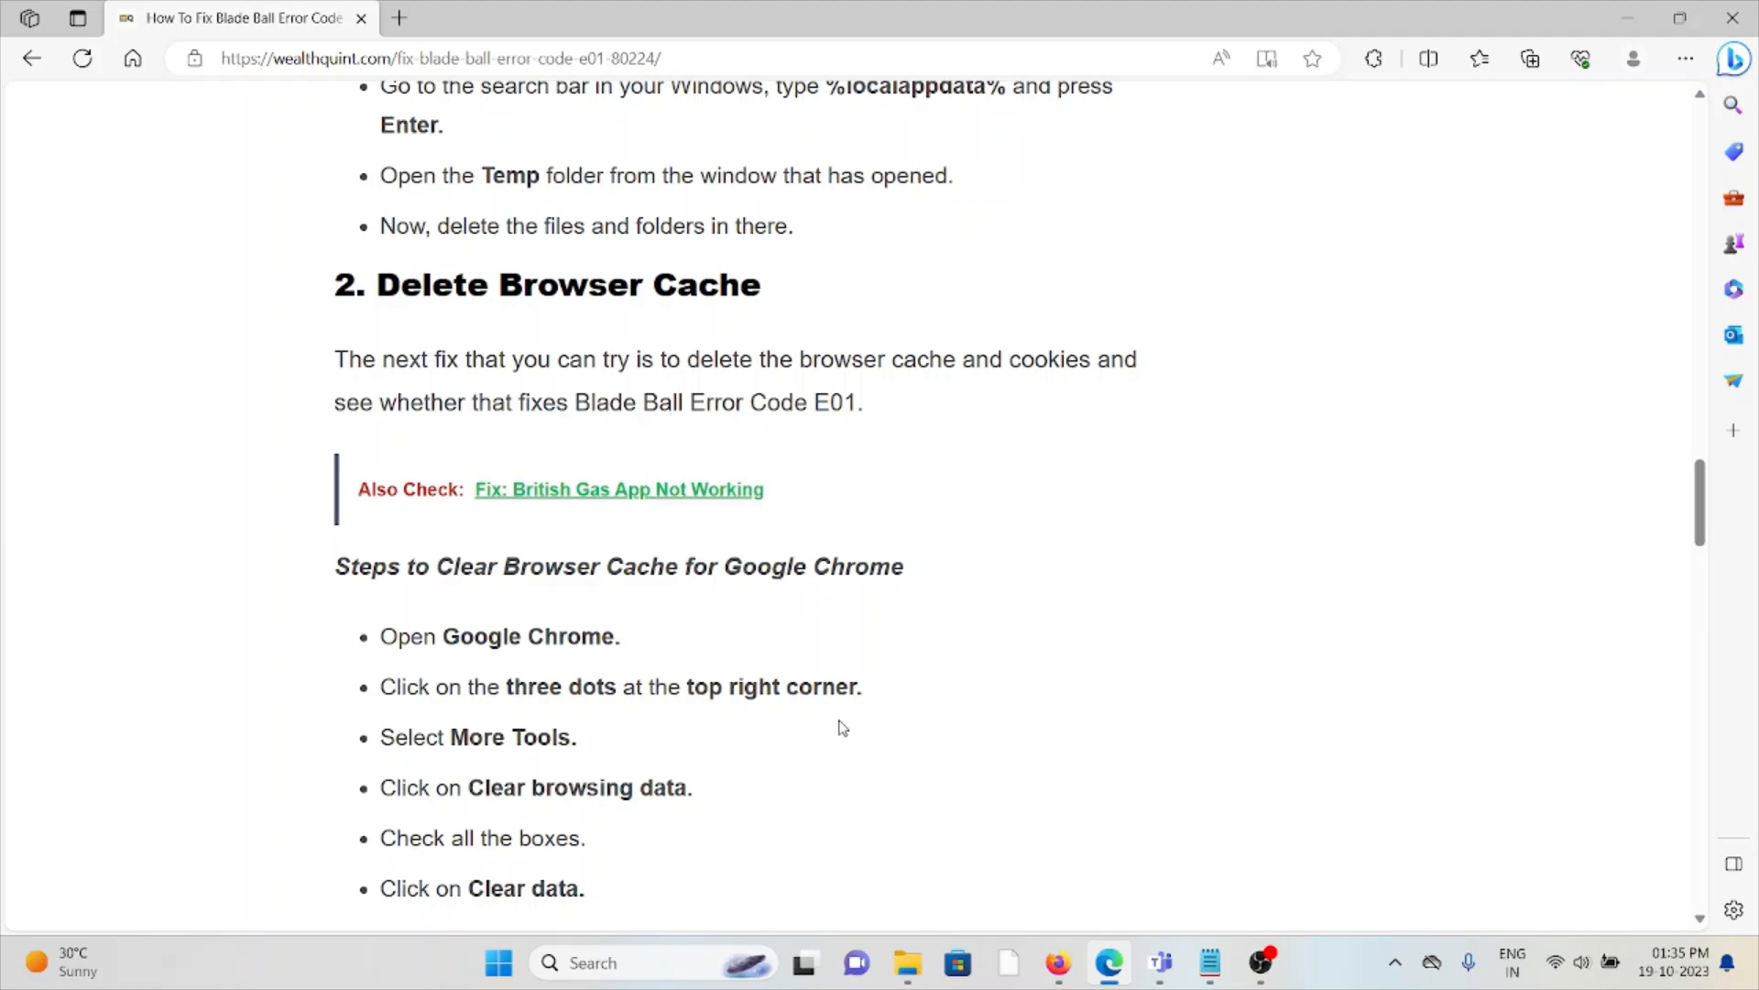
pyautogui.scroll(-3)
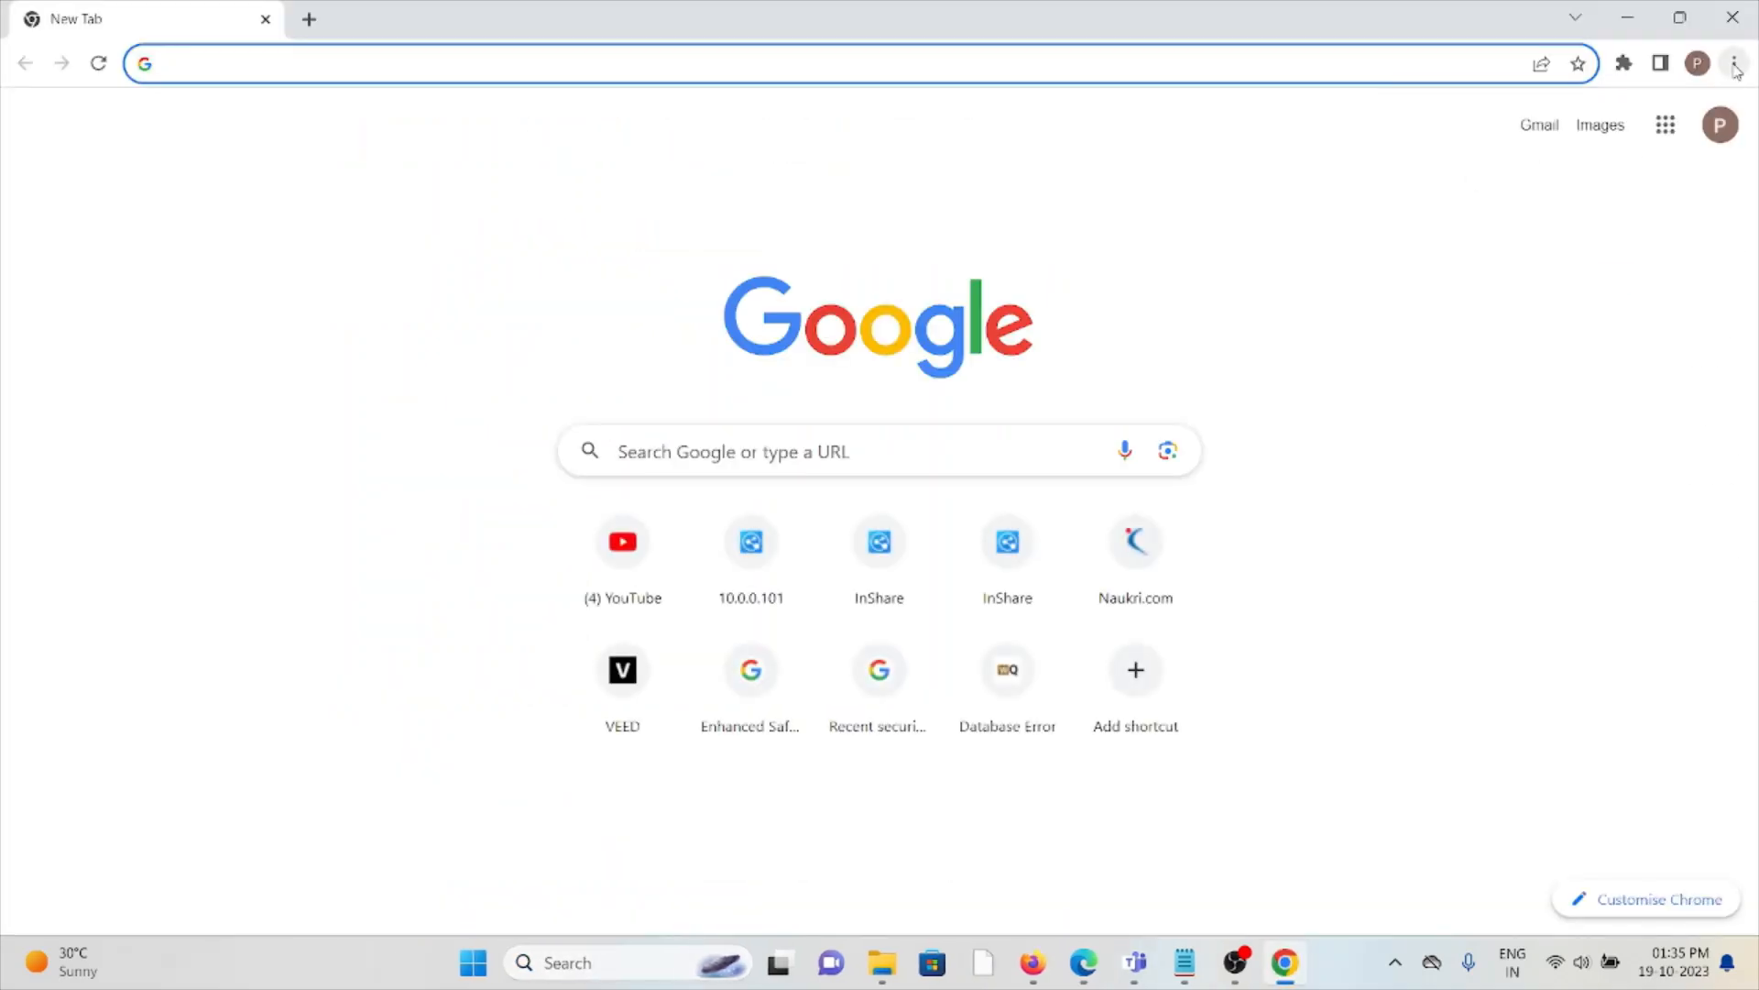
# Bring up Chrome's Clear browsing data dialog via the three-dot menu's More tools.
pyautogui.click(1734, 62)
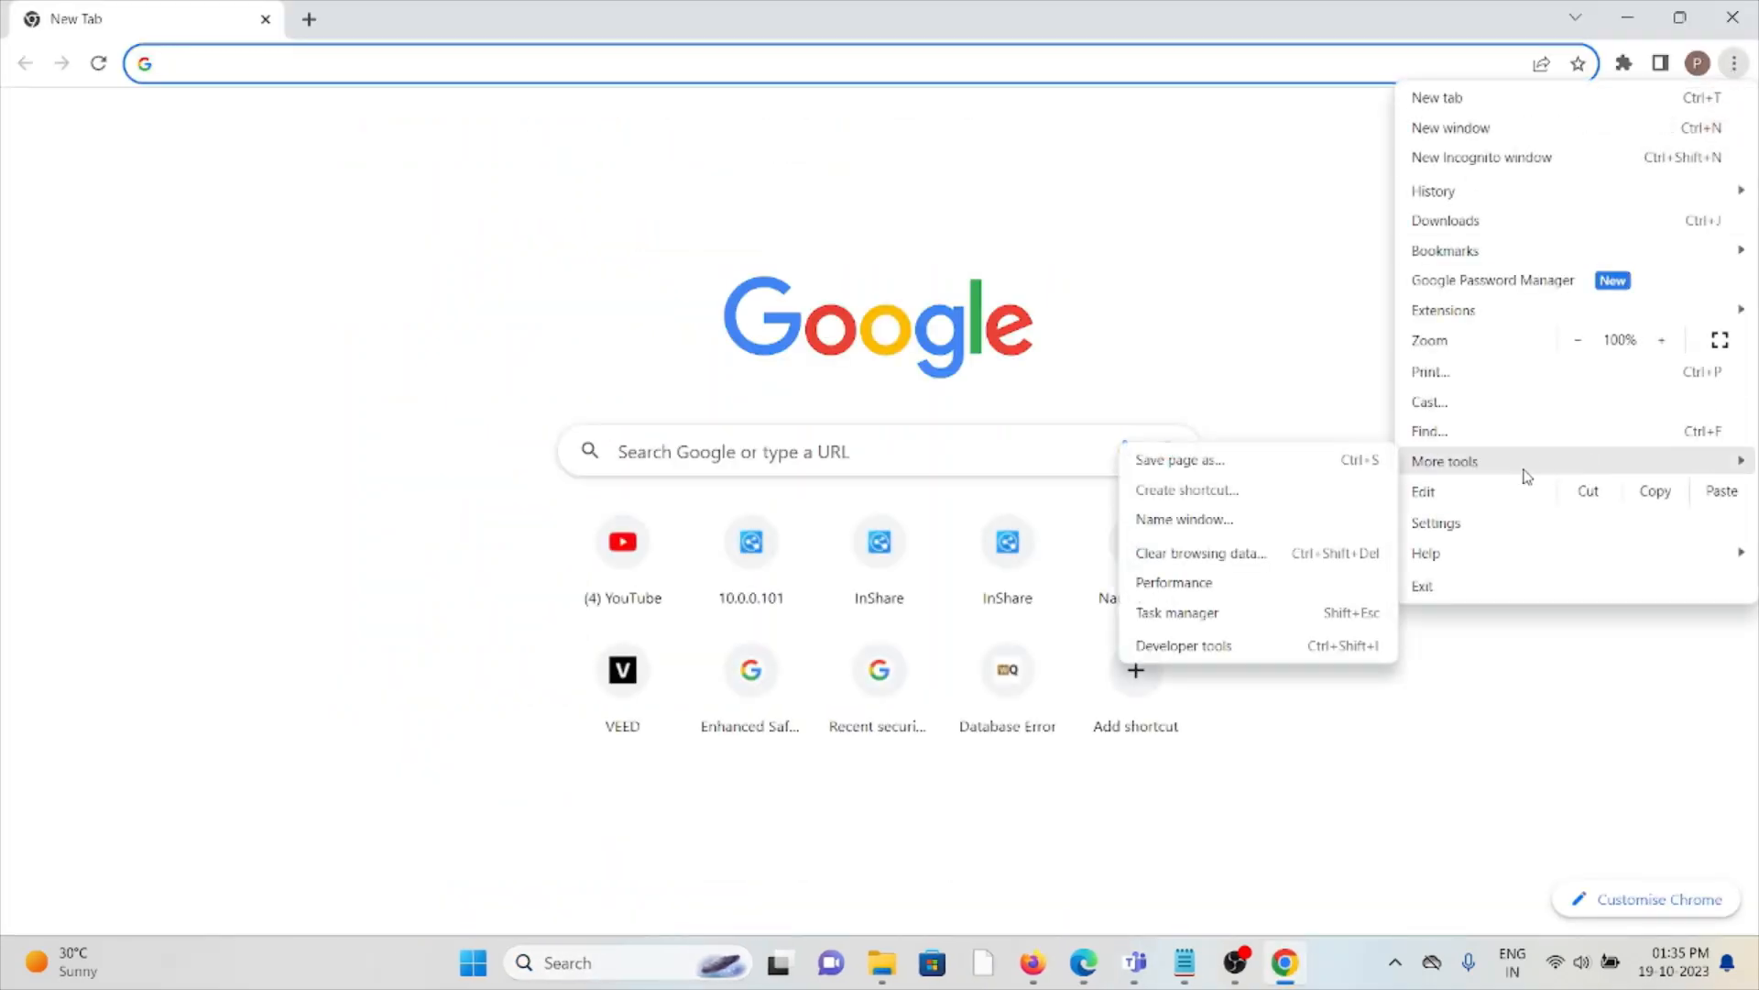
pyautogui.moveTo(1199, 552)
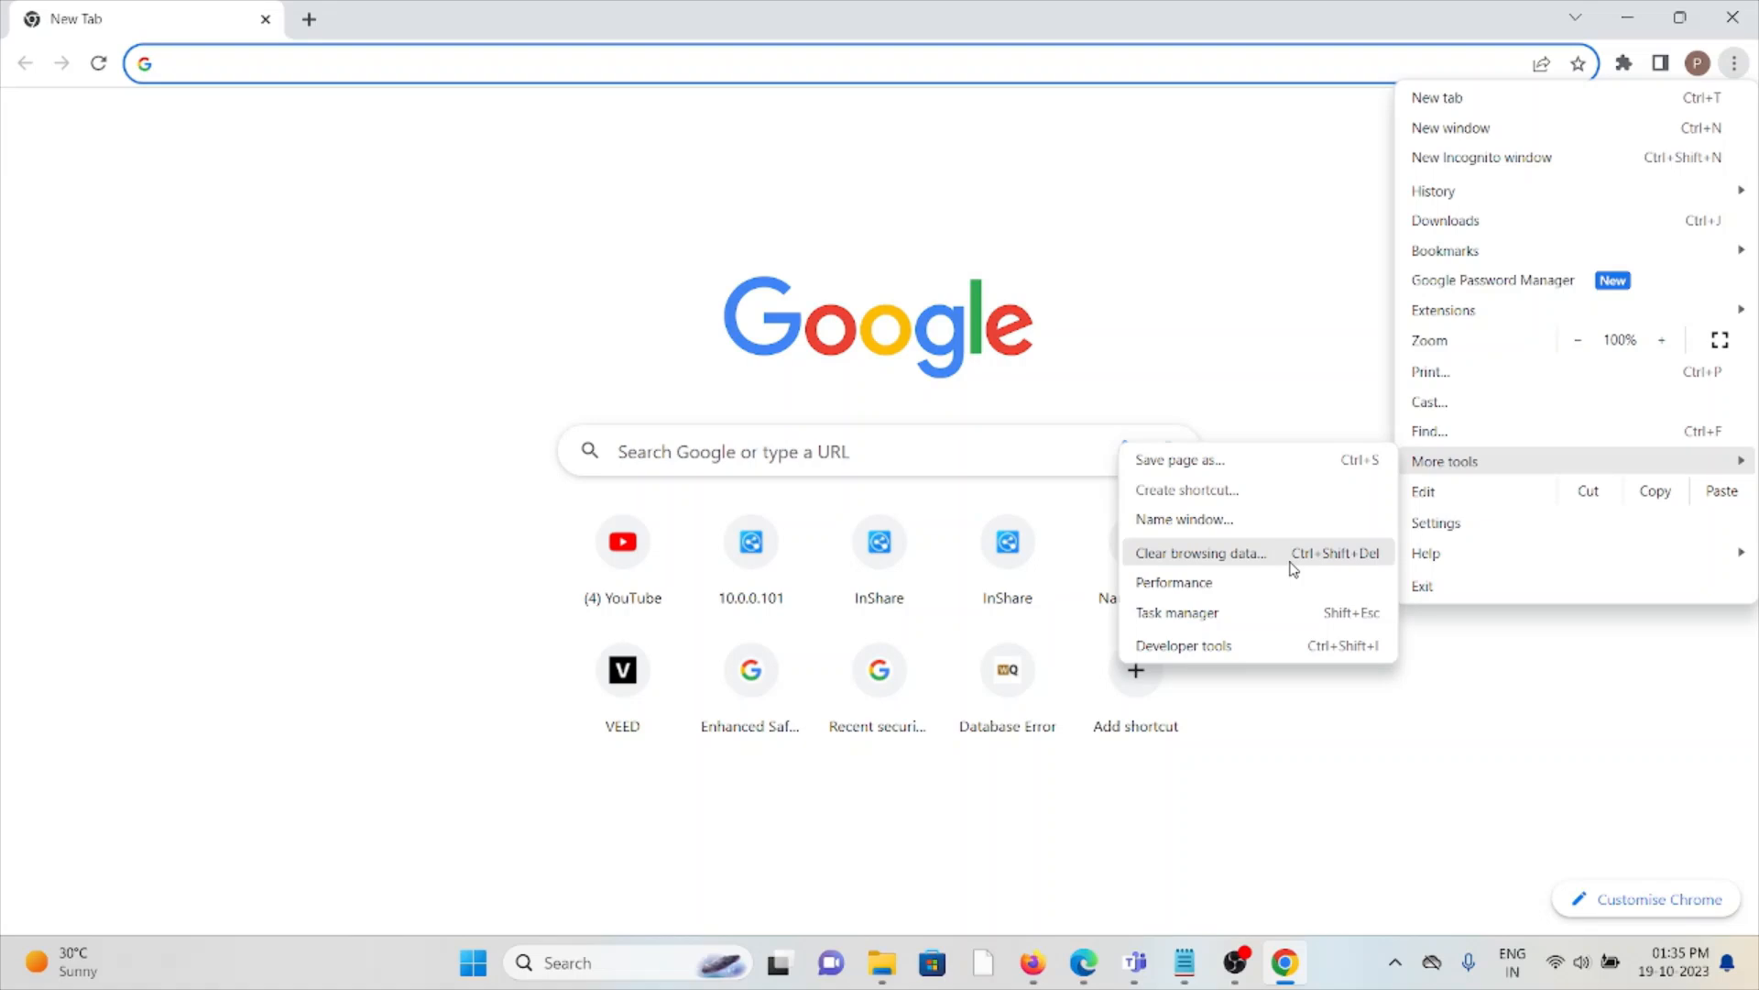
pyautogui.click(1198, 552)
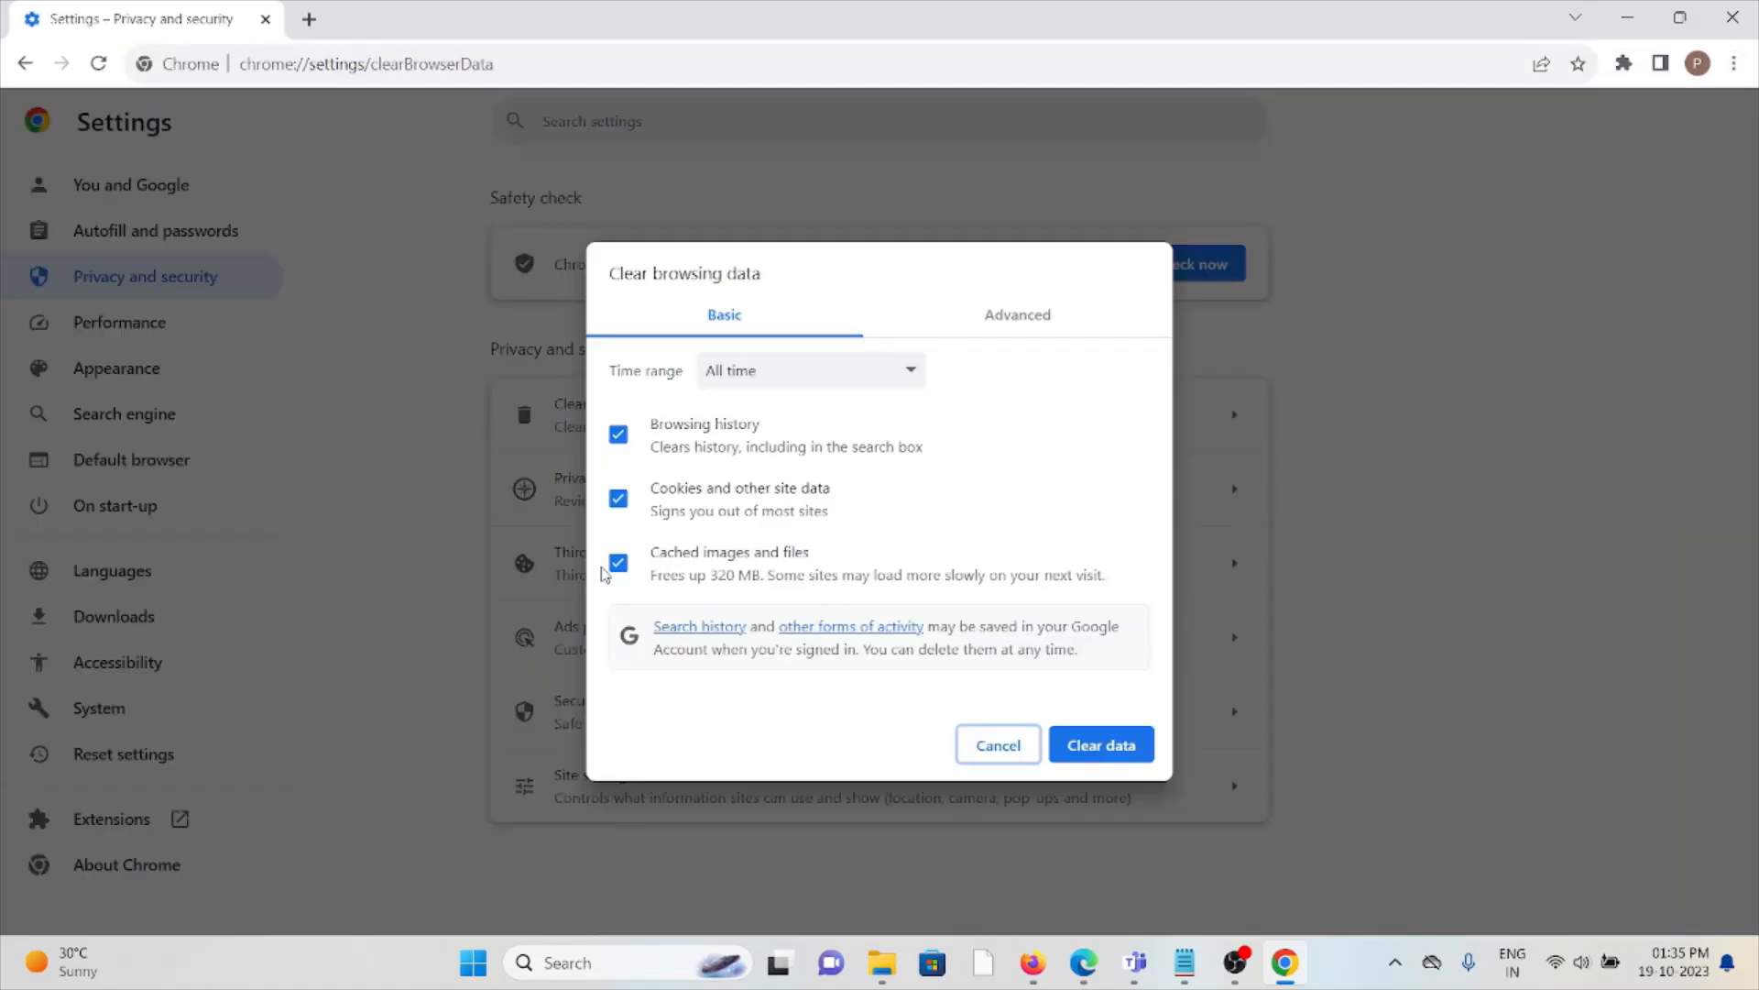
pyautogui.moveTo(997, 744)
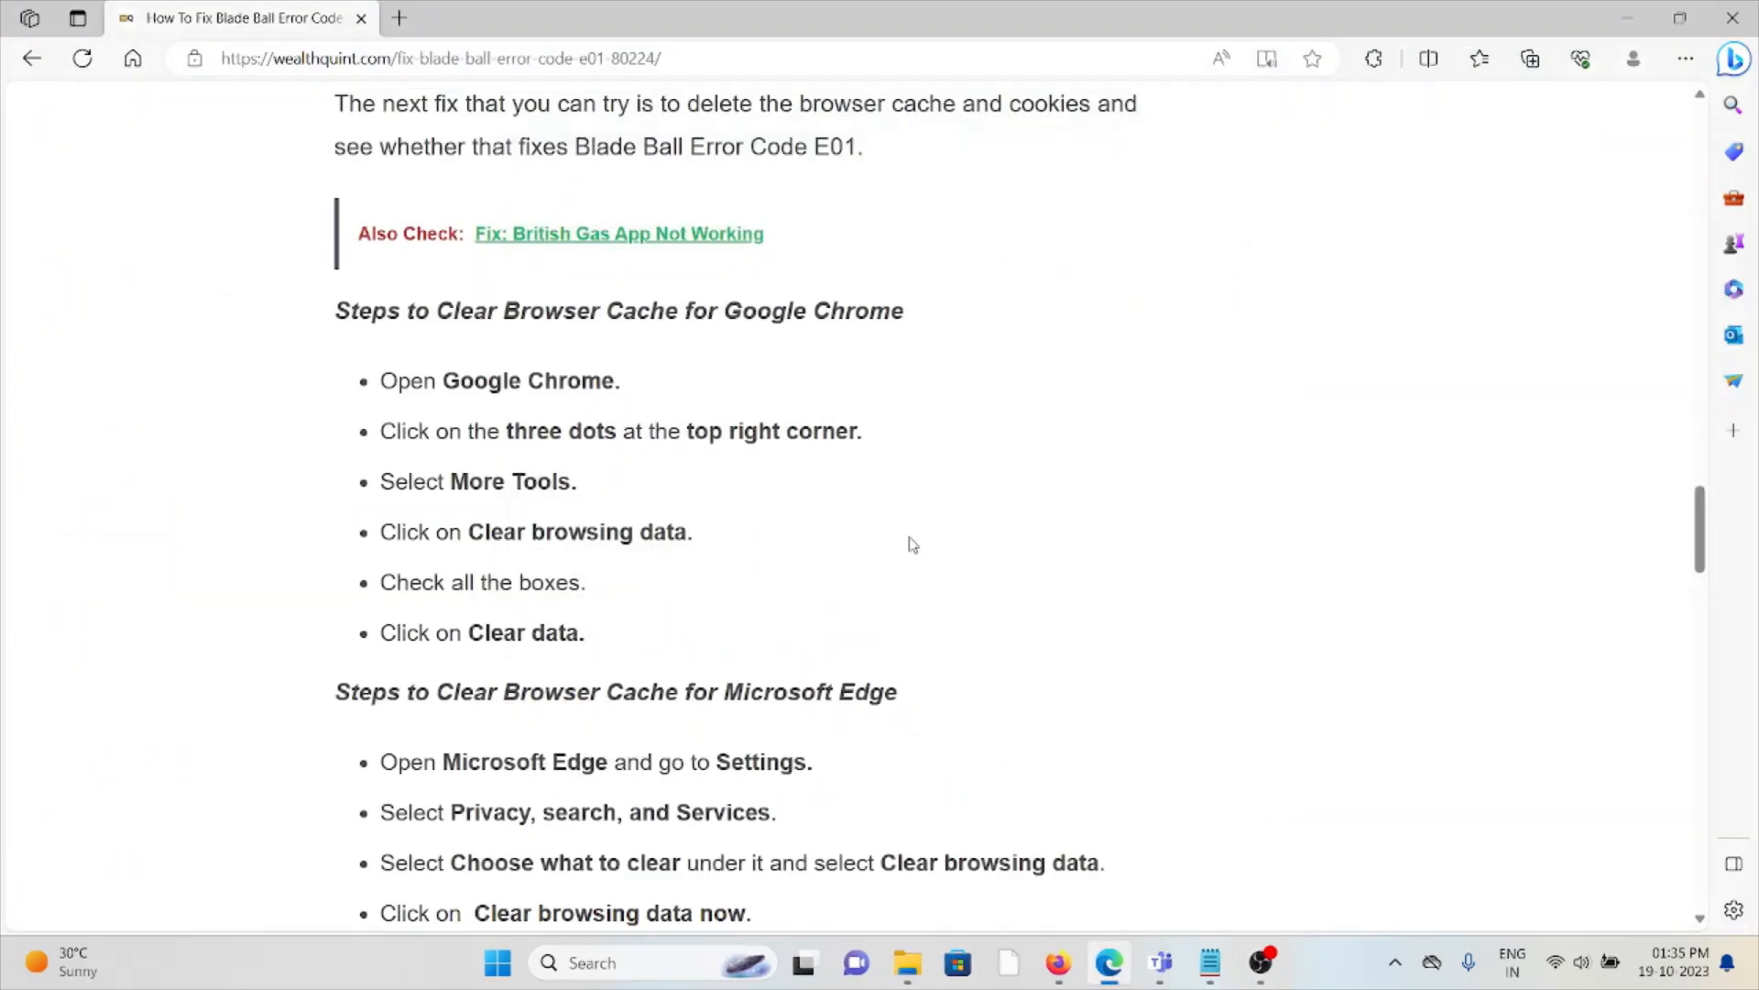
# Scroll to the Microsoft Edge cache steps and section 3, Update Roblox App.
pyautogui.scroll(-3)
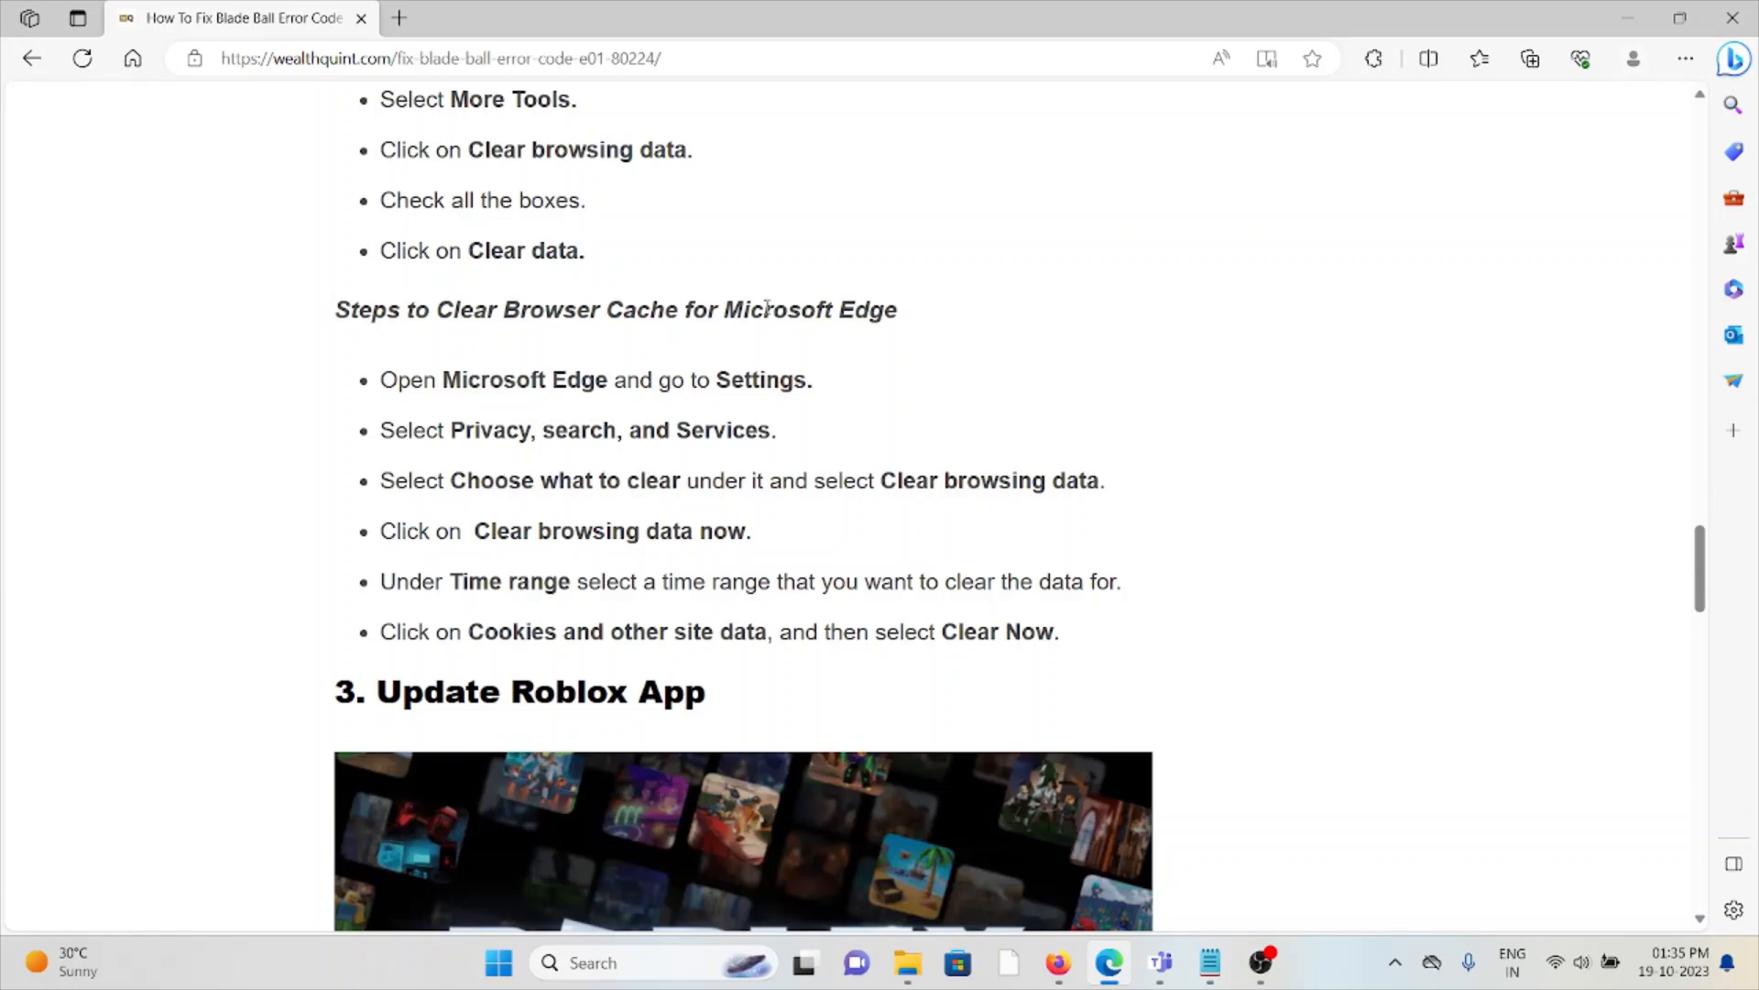
pyautogui.scroll(-3)
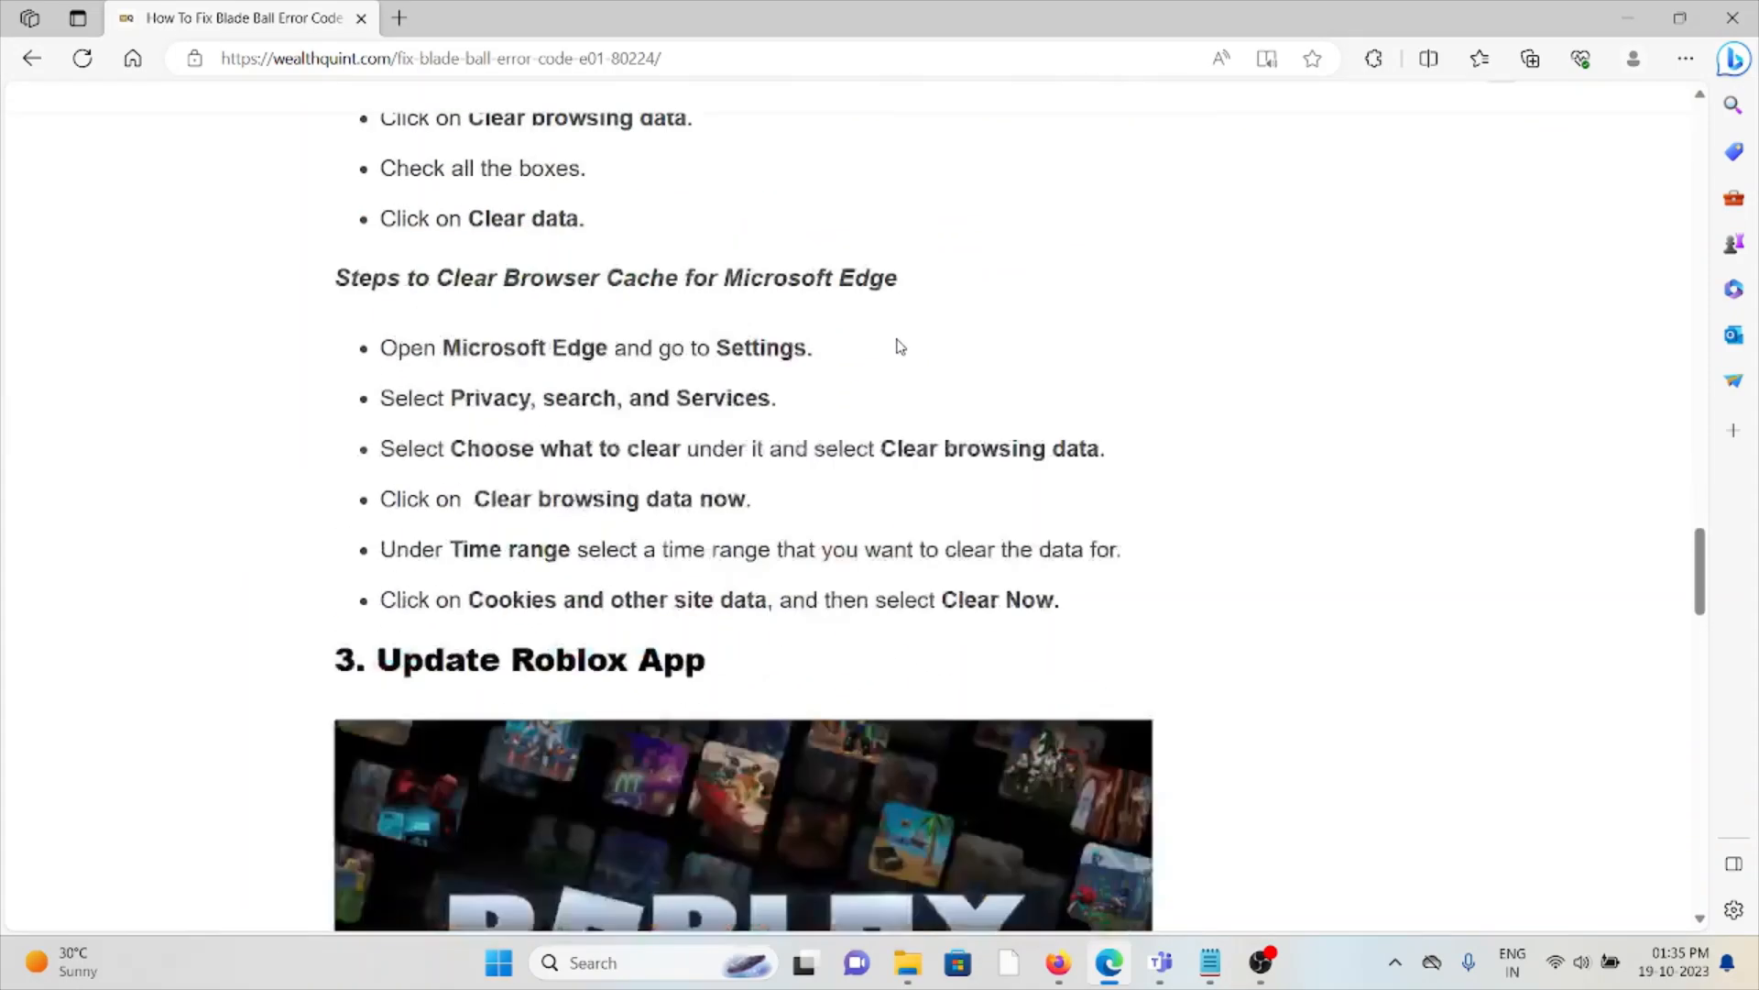
pyautogui.scroll(-3)
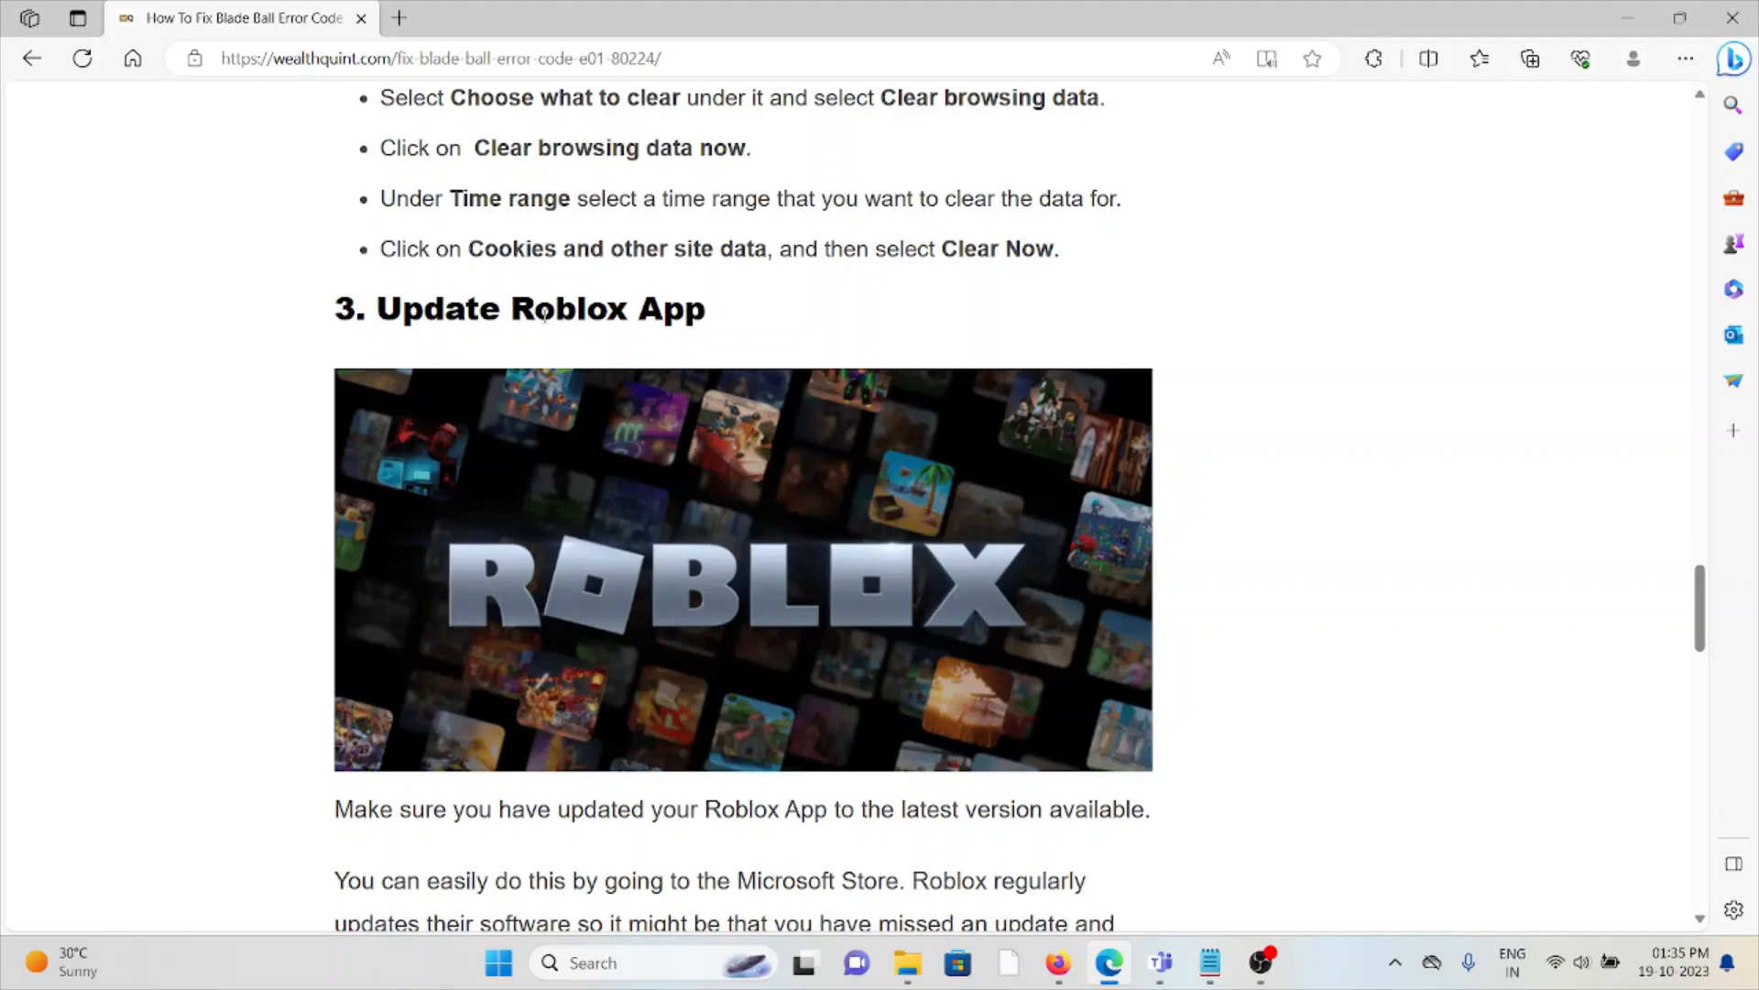
# Scroll past the Roblox image to section 4, Uninstall Mods And Exploits, and section 5.
pyautogui.scroll(-3)
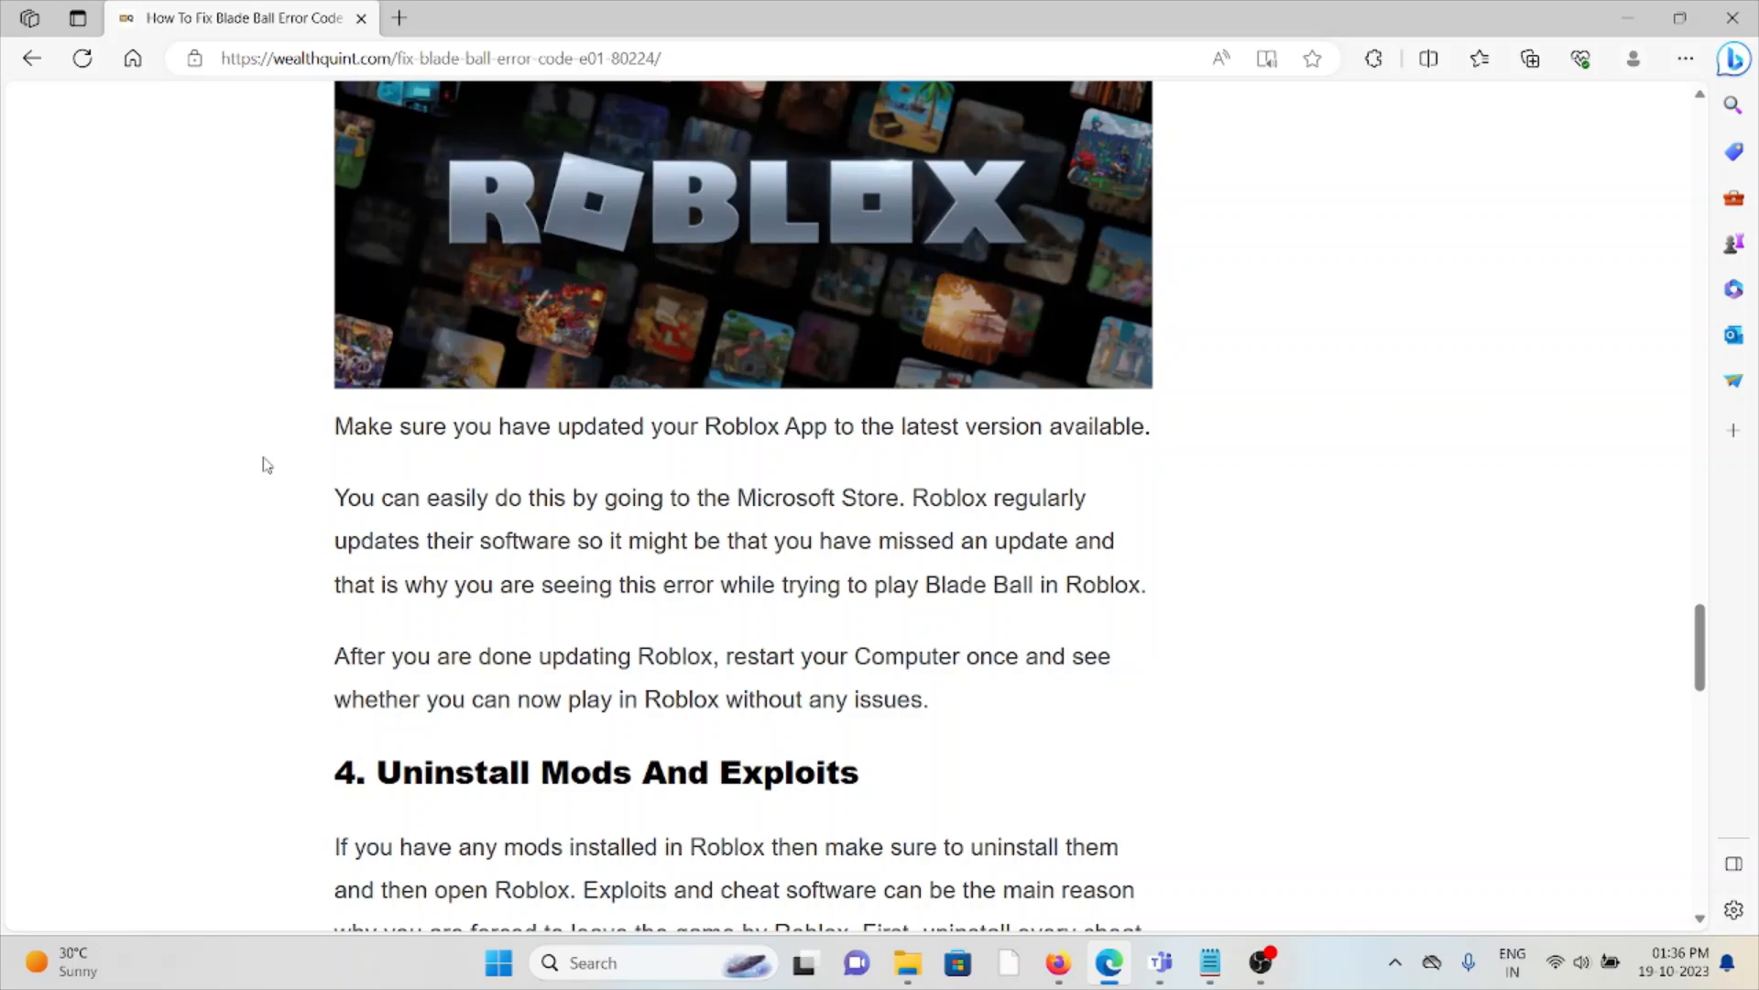
pyautogui.moveTo(446, 636)
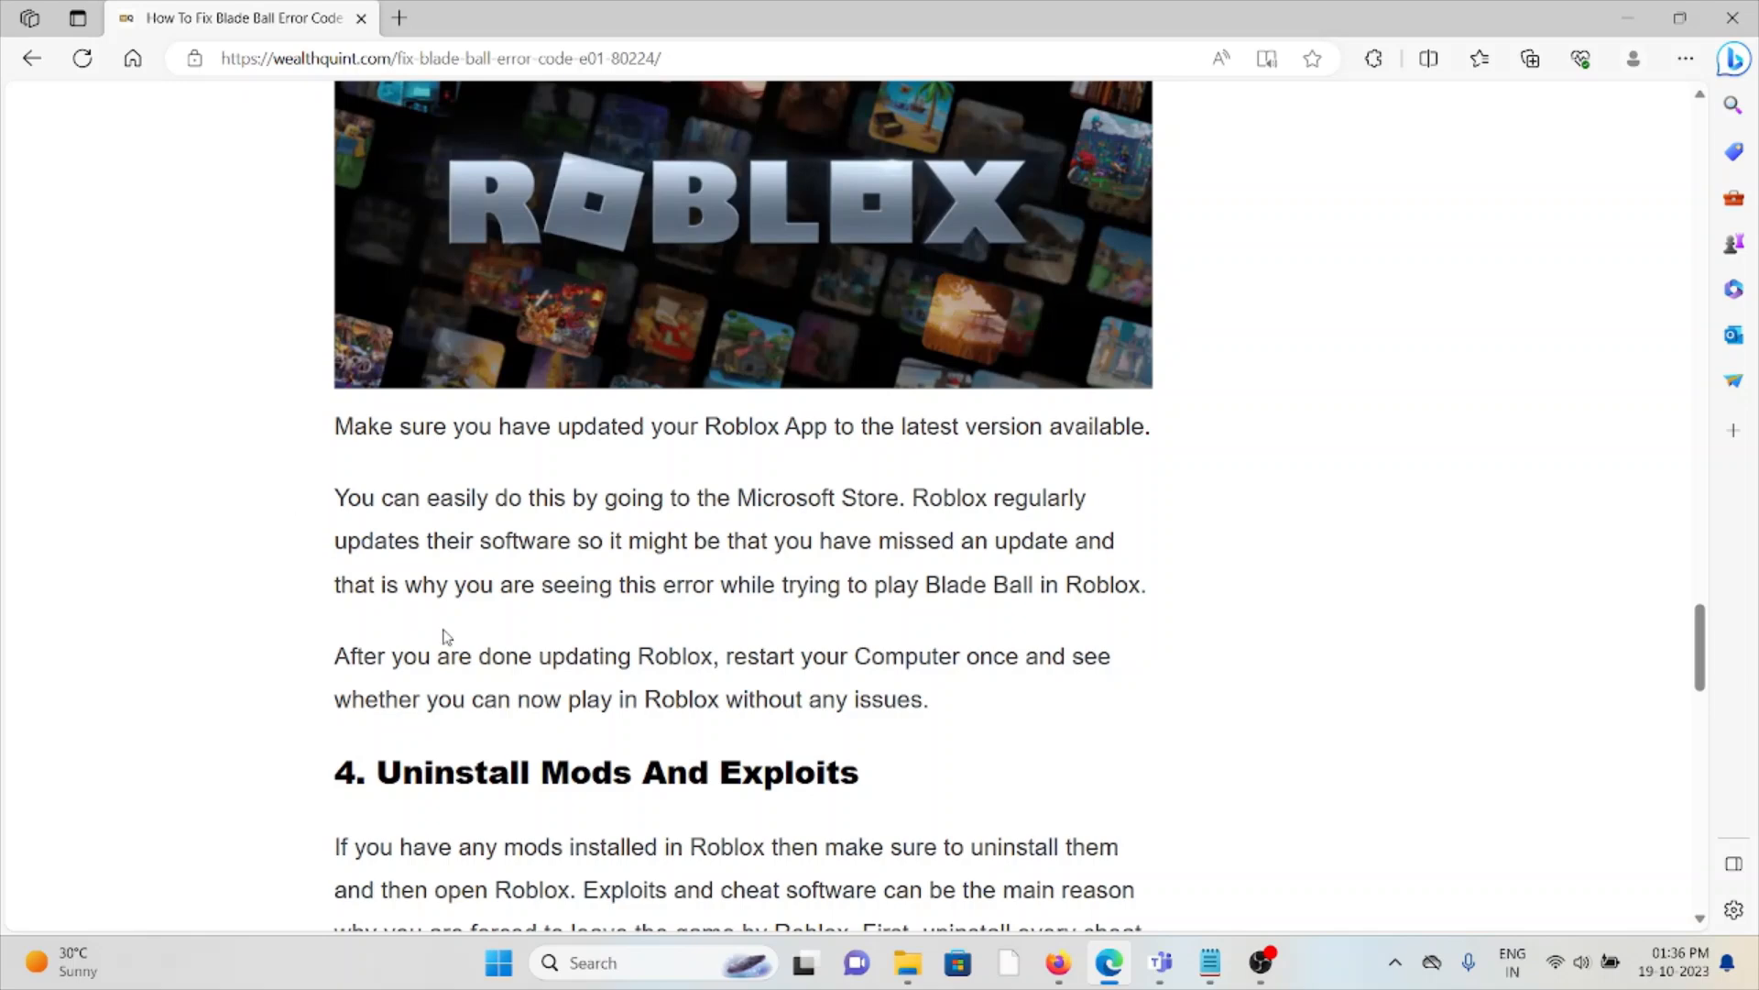
pyautogui.moveTo(1052, 629)
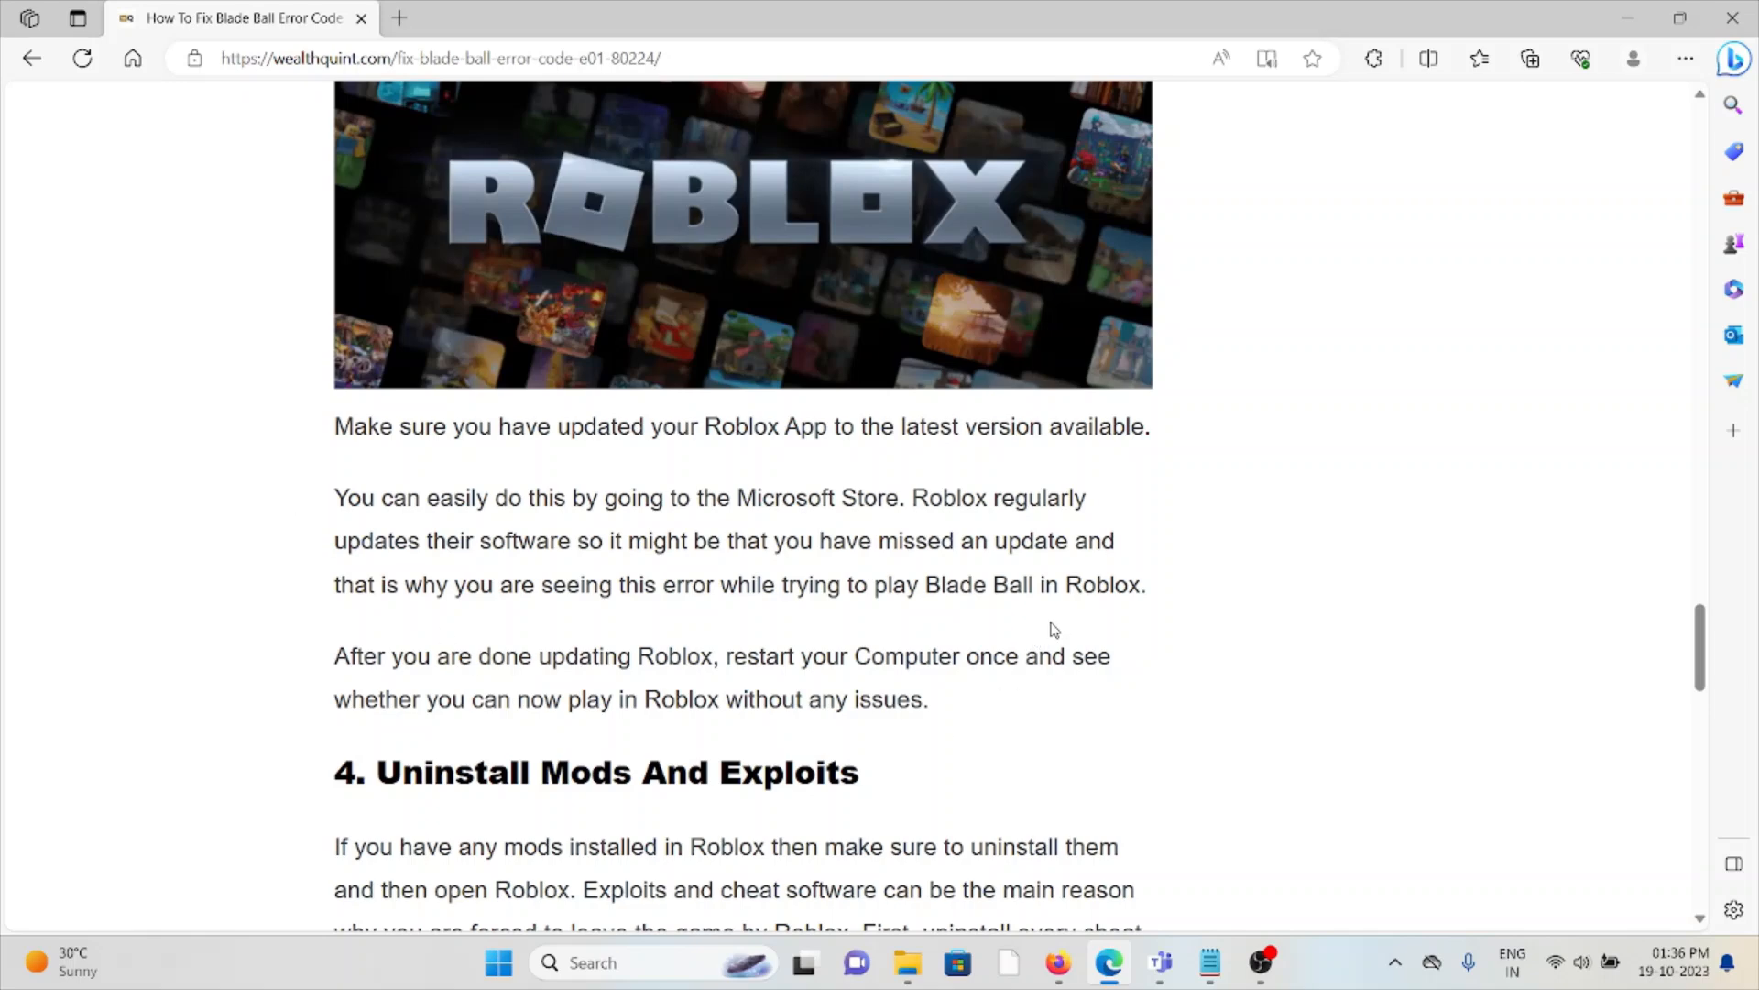
pyautogui.scroll(-3)
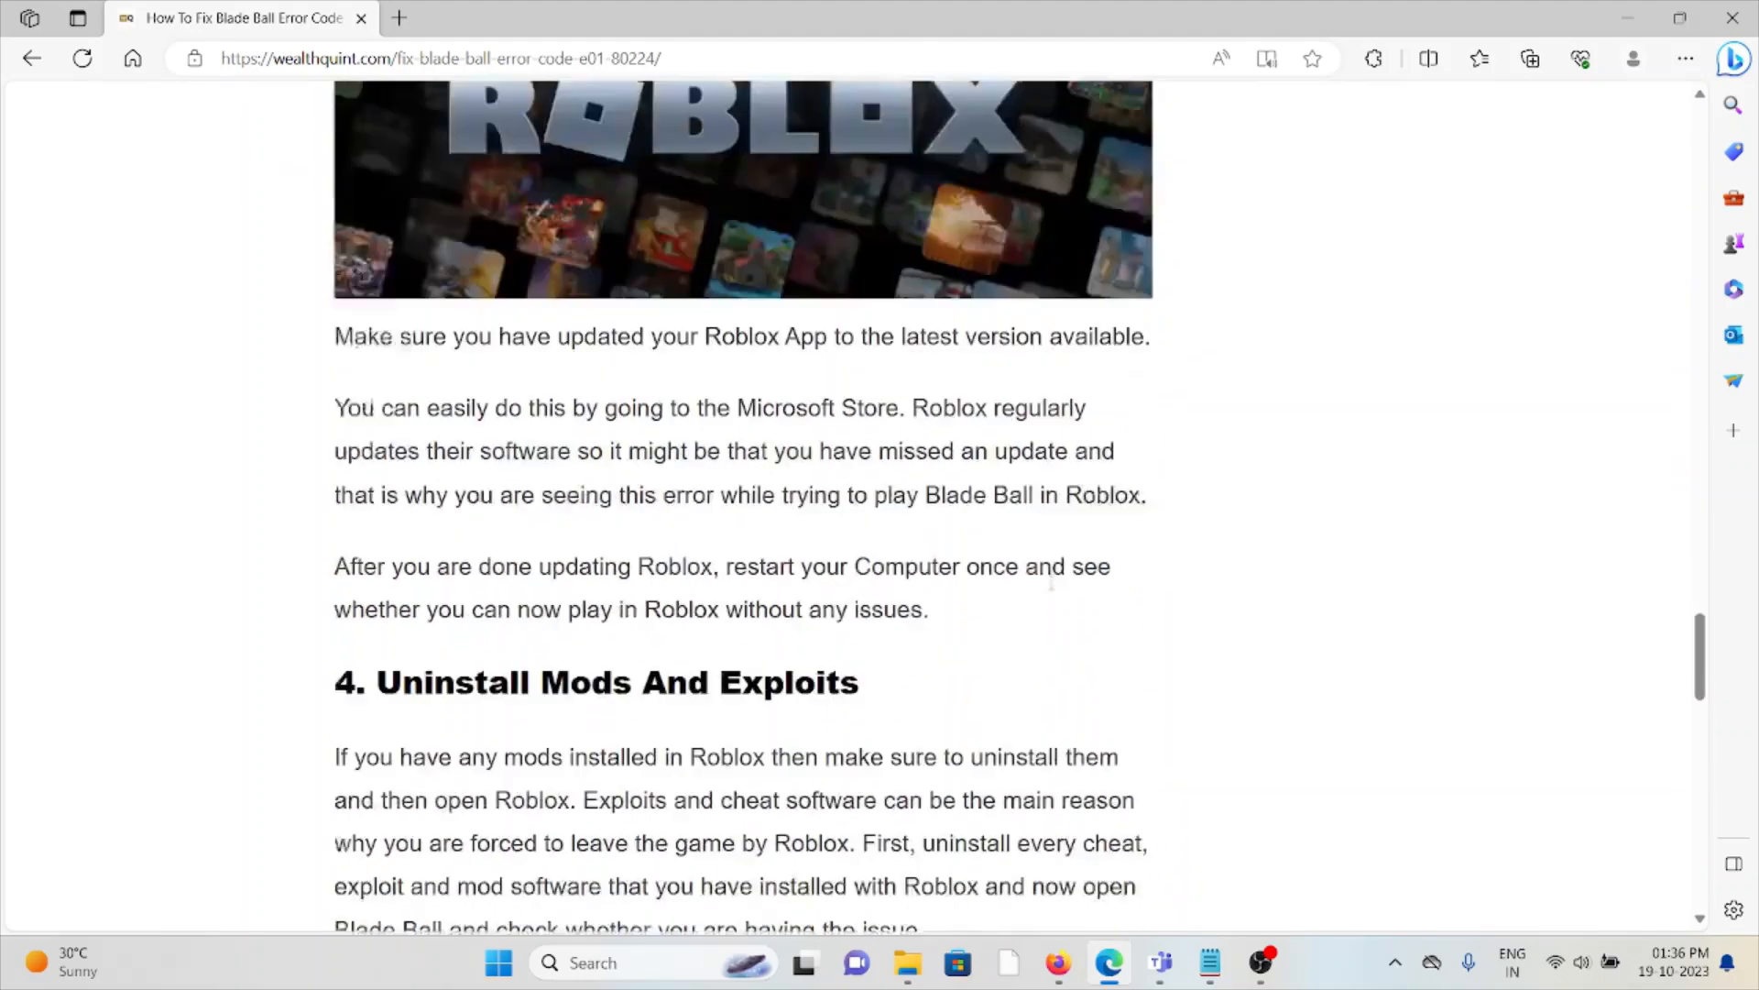
pyautogui.scroll(-3)
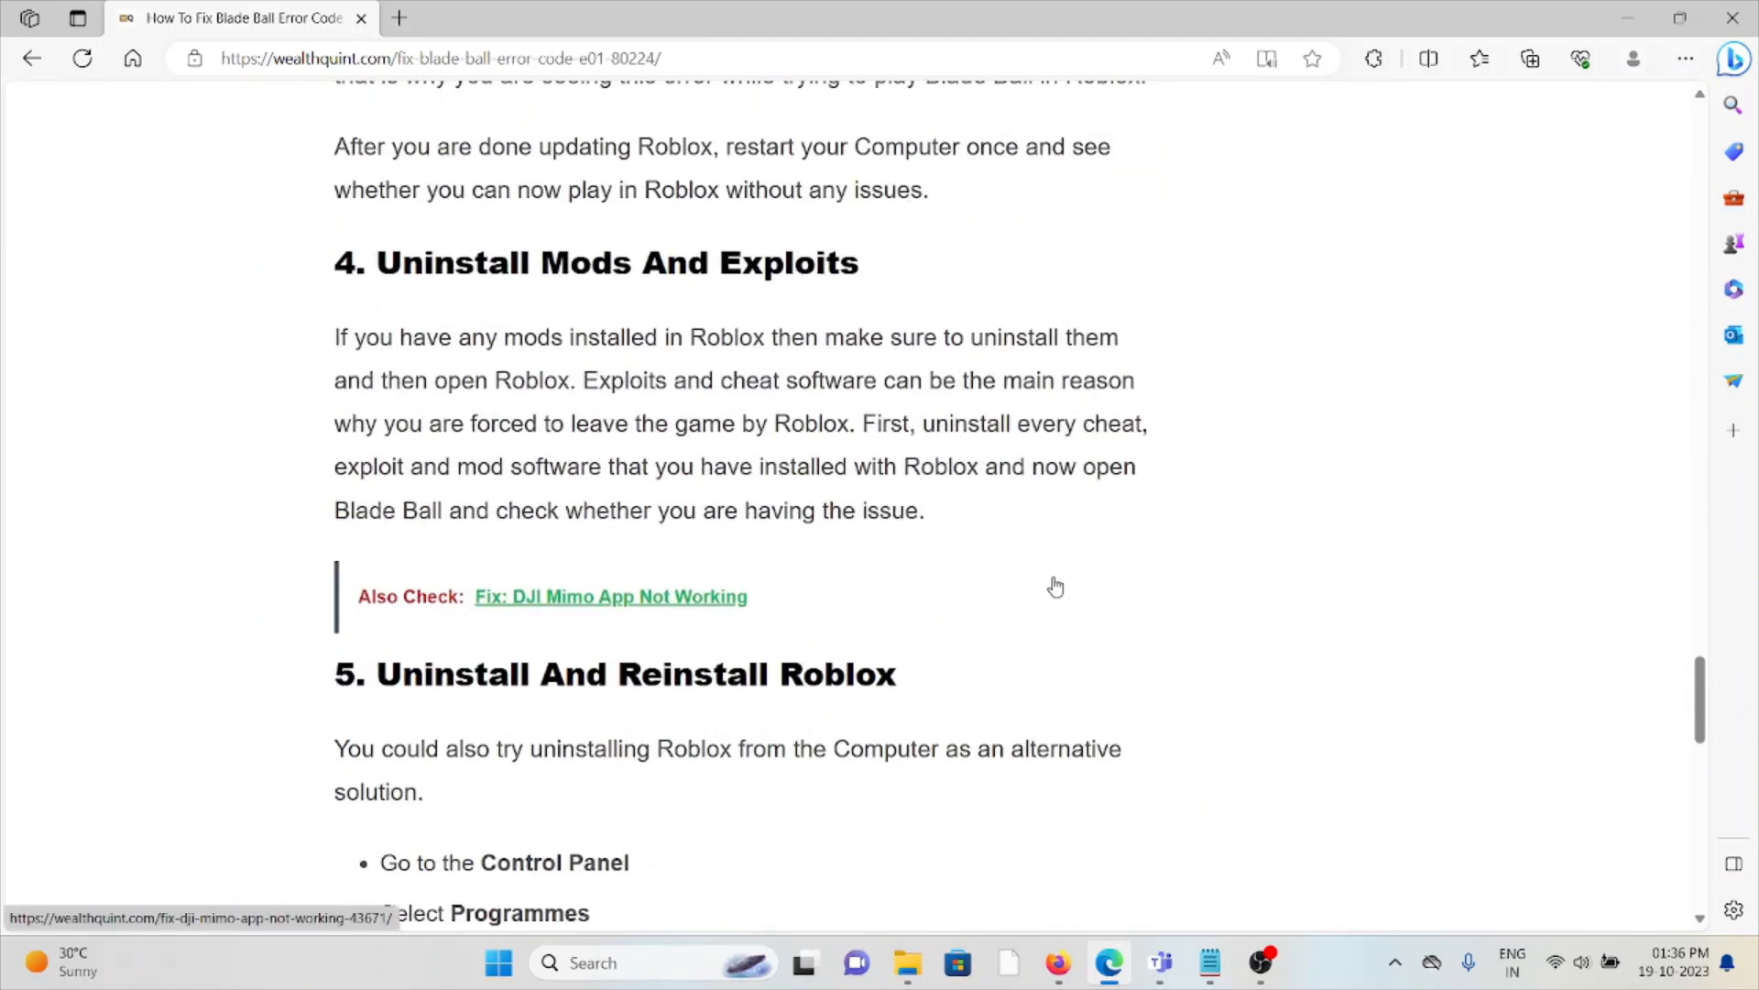
pyautogui.moveTo(1054, 578)
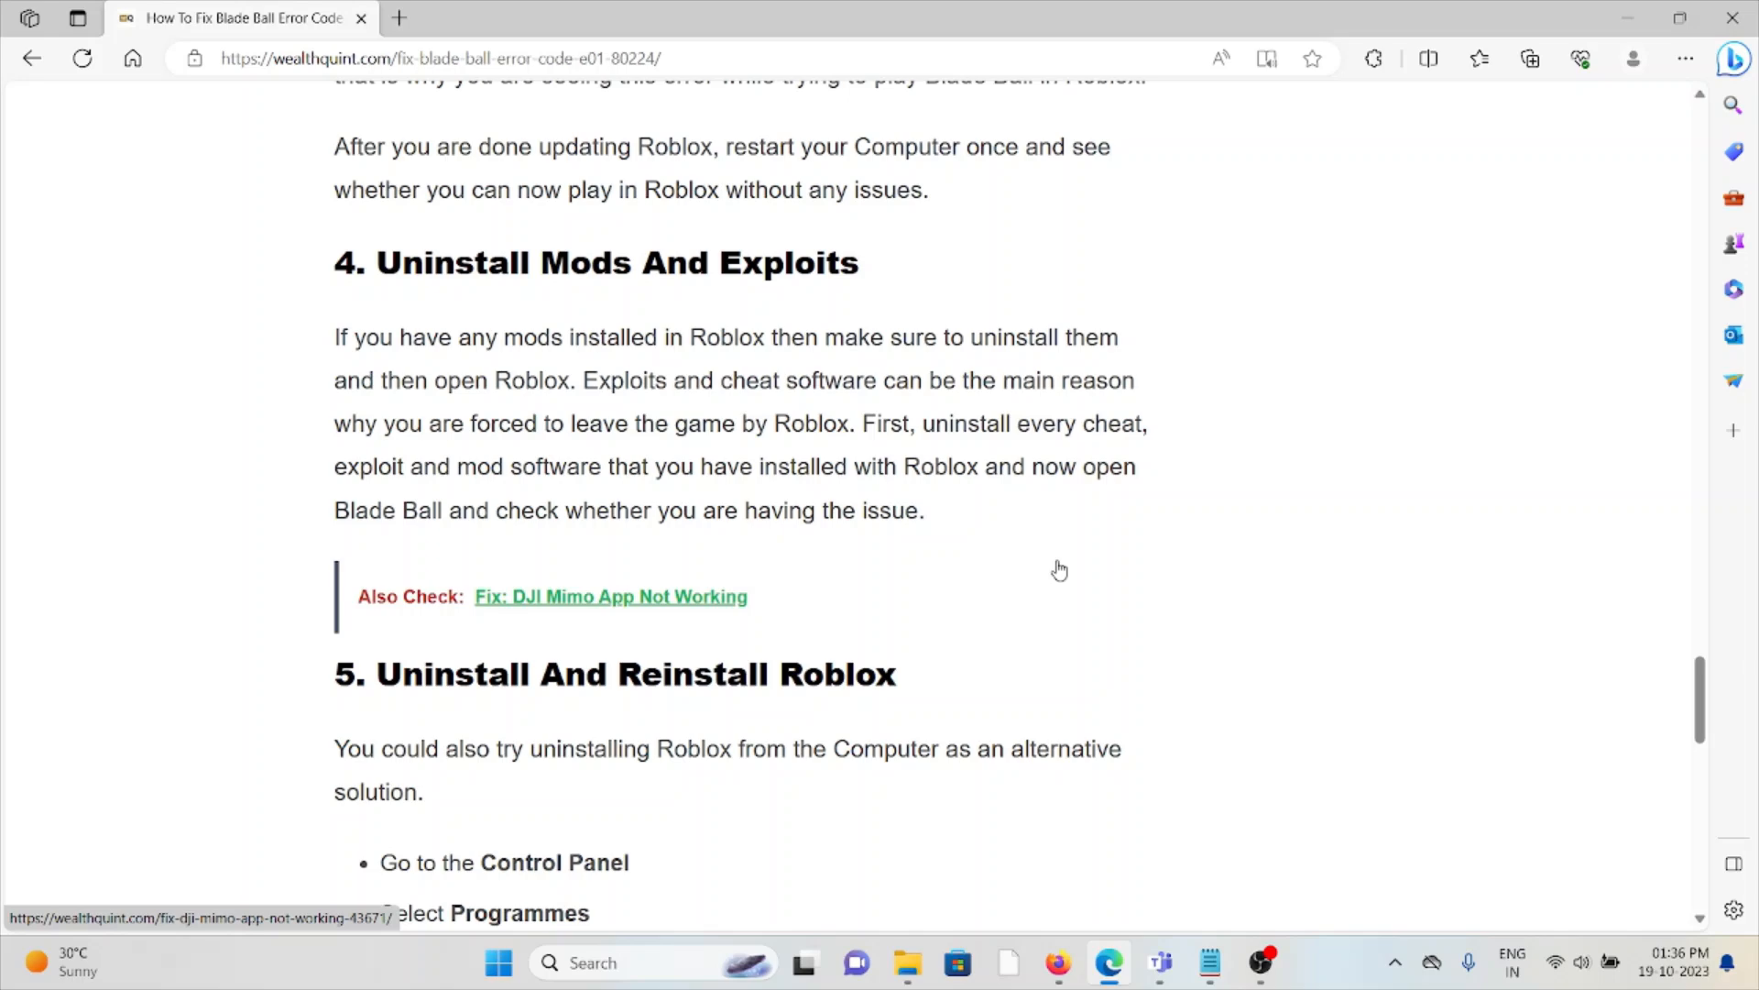
# Scroll to section 5's steps: uninstall via Control Panel, restart, reinstall from Microsoft Store.
pyautogui.scroll(-3)
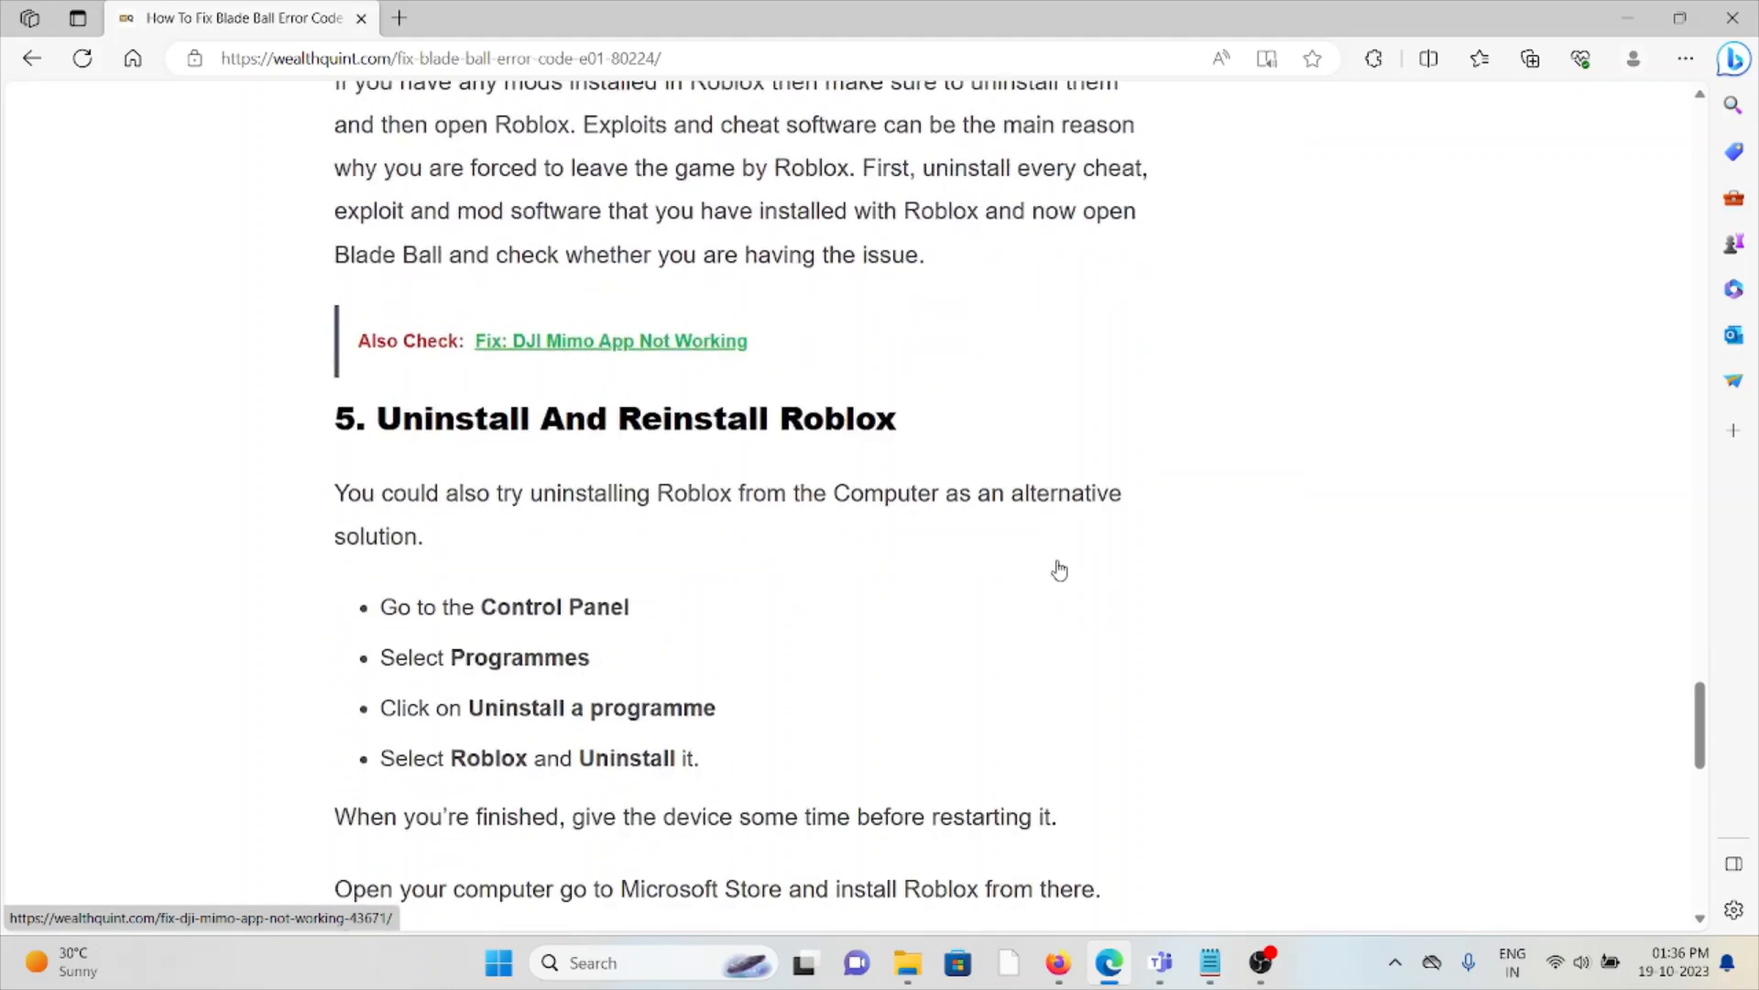
# Scroll through the reinstall note warning against other sources down to the Similar Posts links.
pyautogui.scroll(-3)
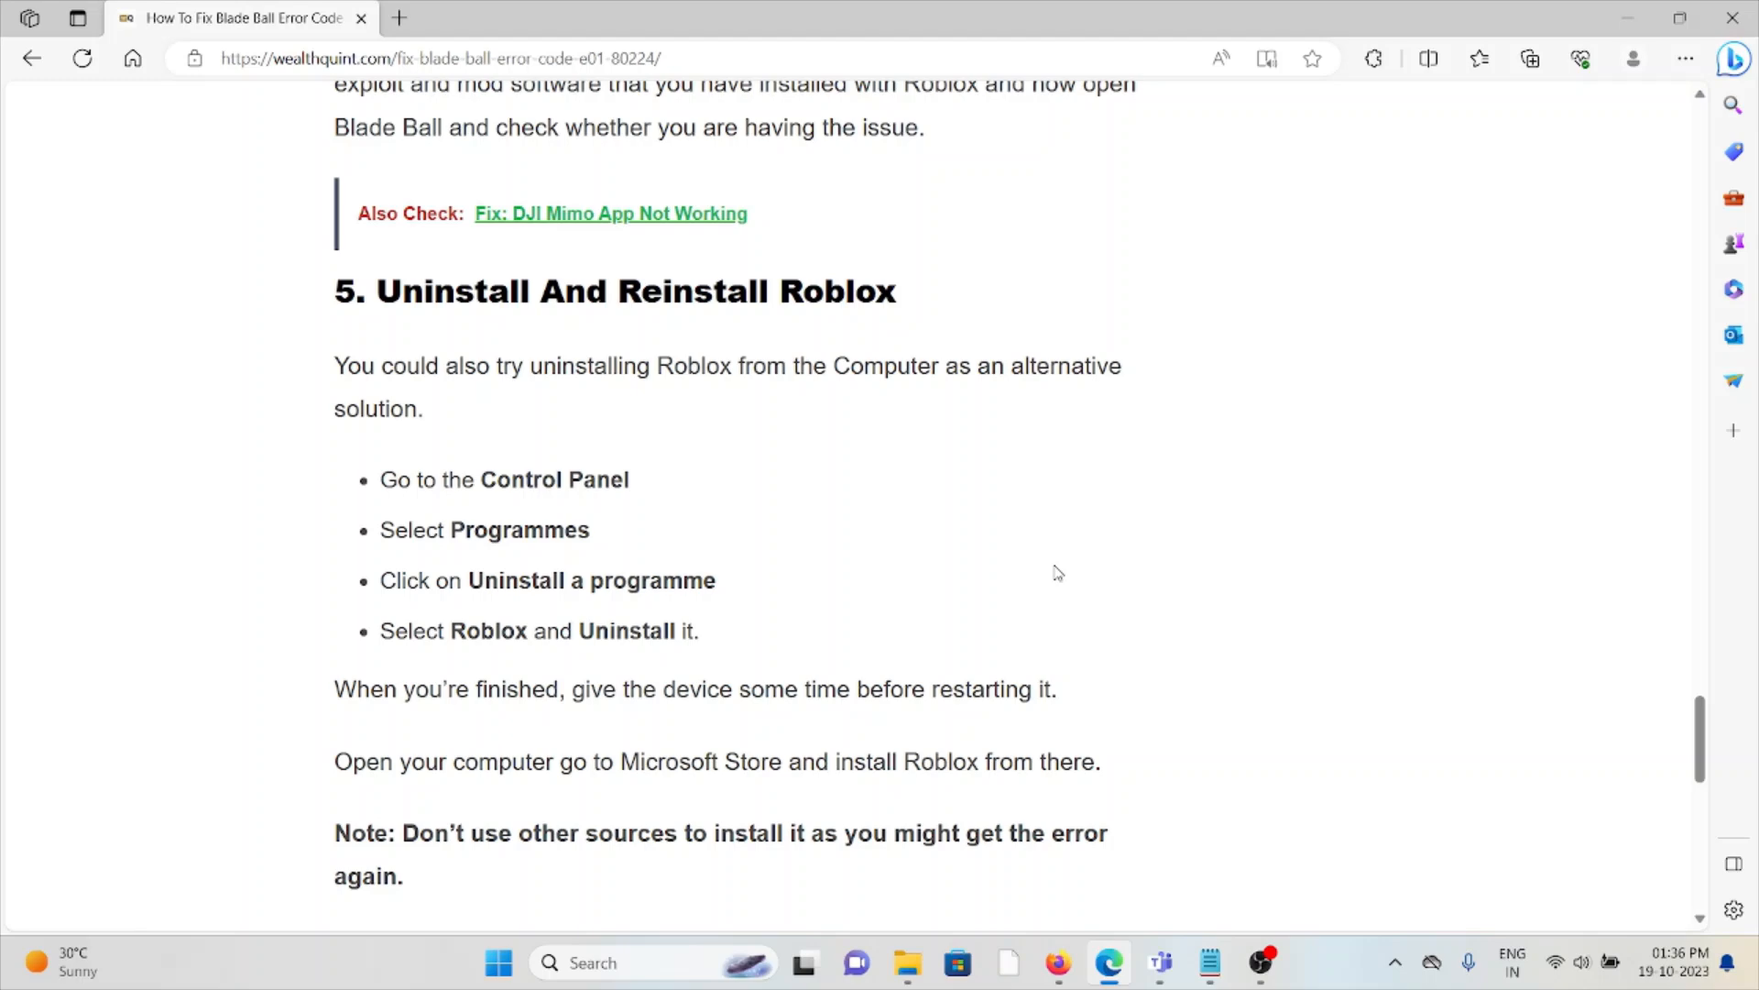
pyautogui.scroll(-3)
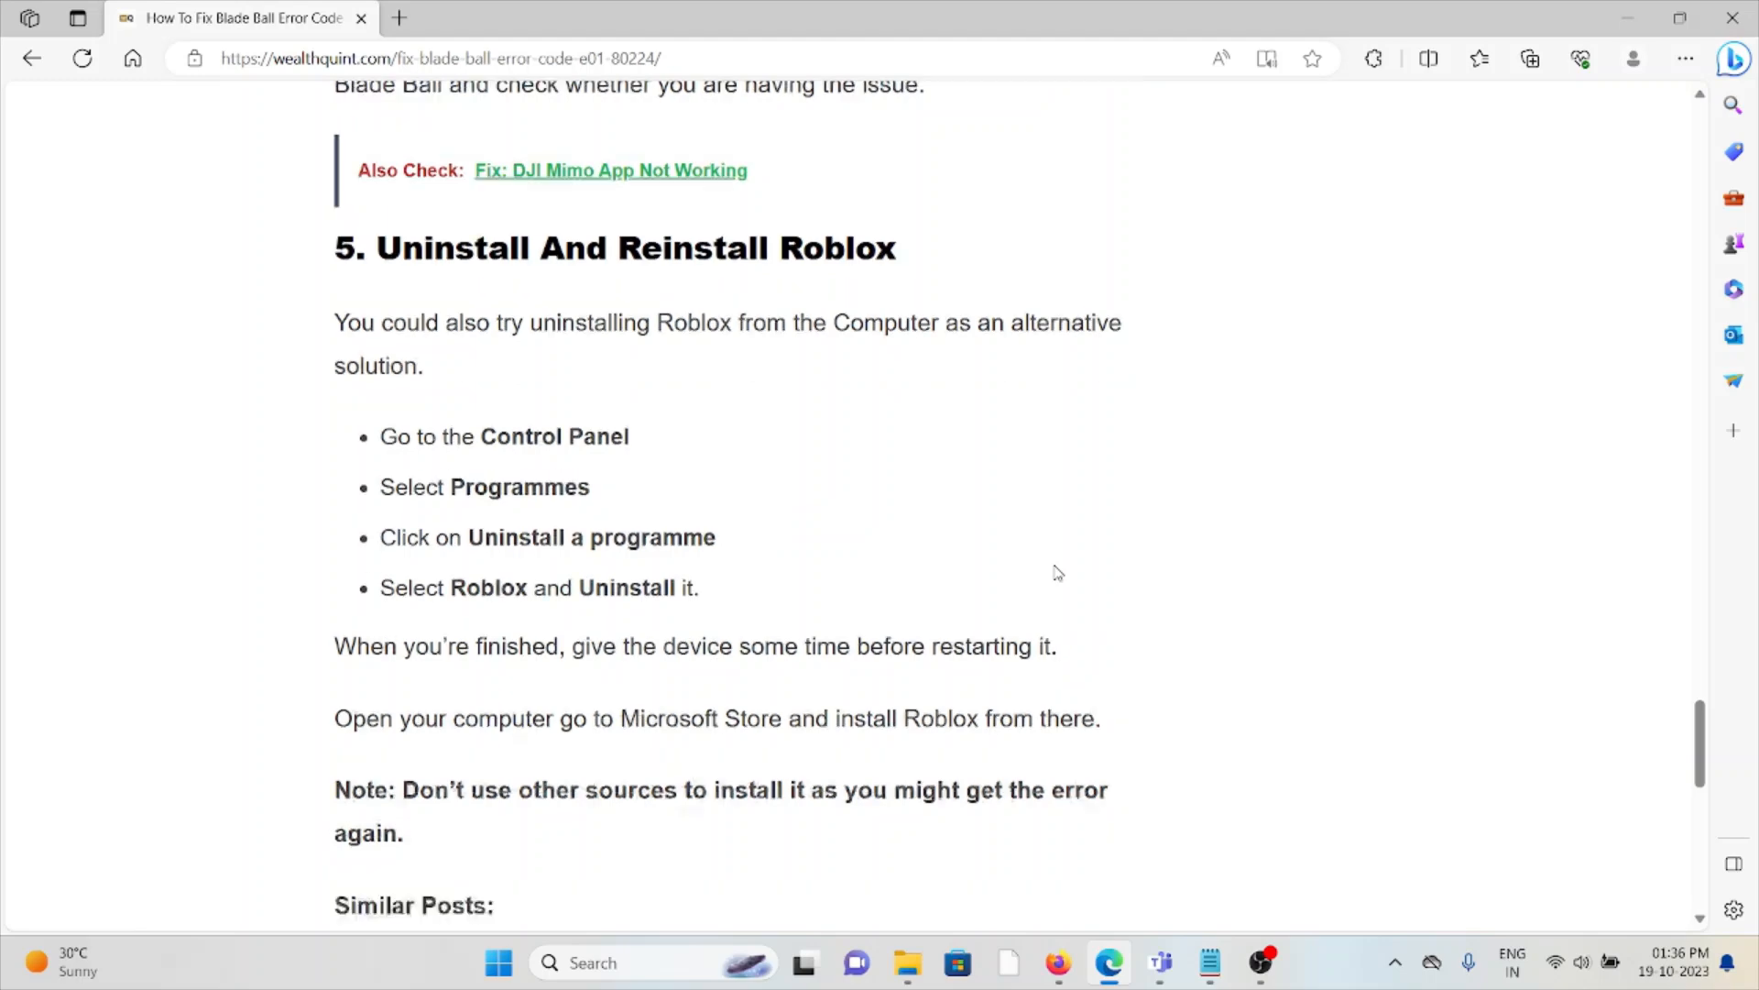
pyautogui.scroll(-3)
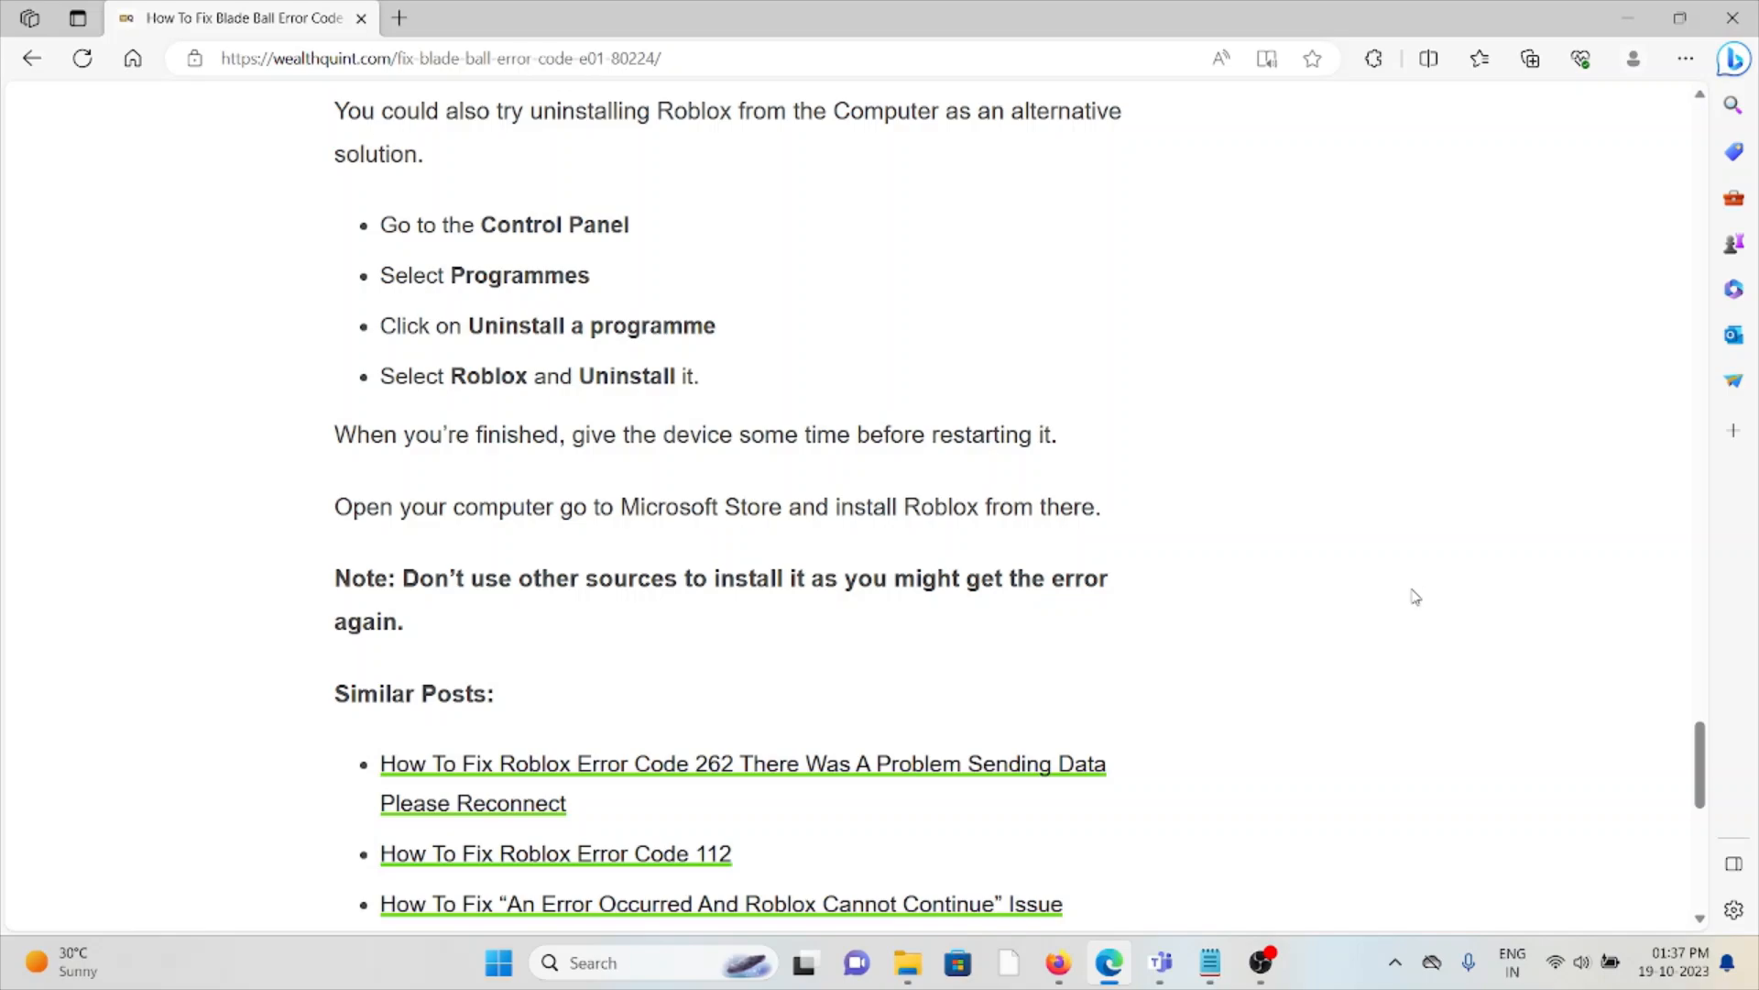
pyautogui.scroll(-3)
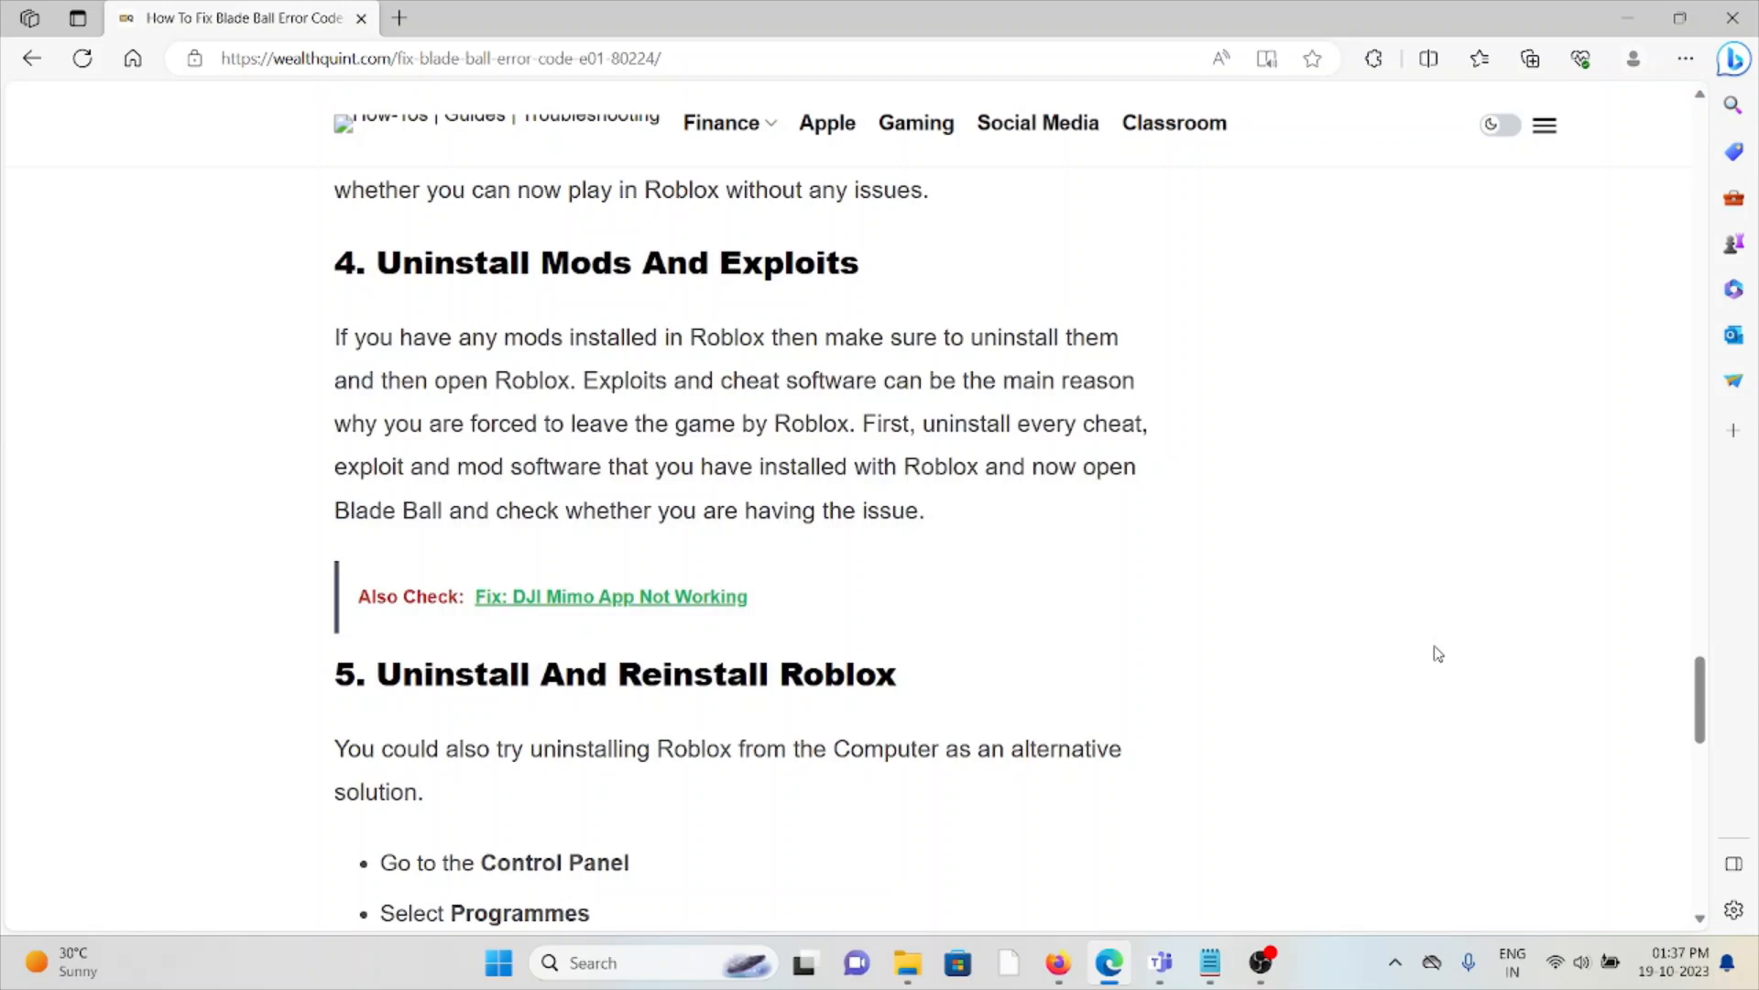
pyautogui.scroll(-3)
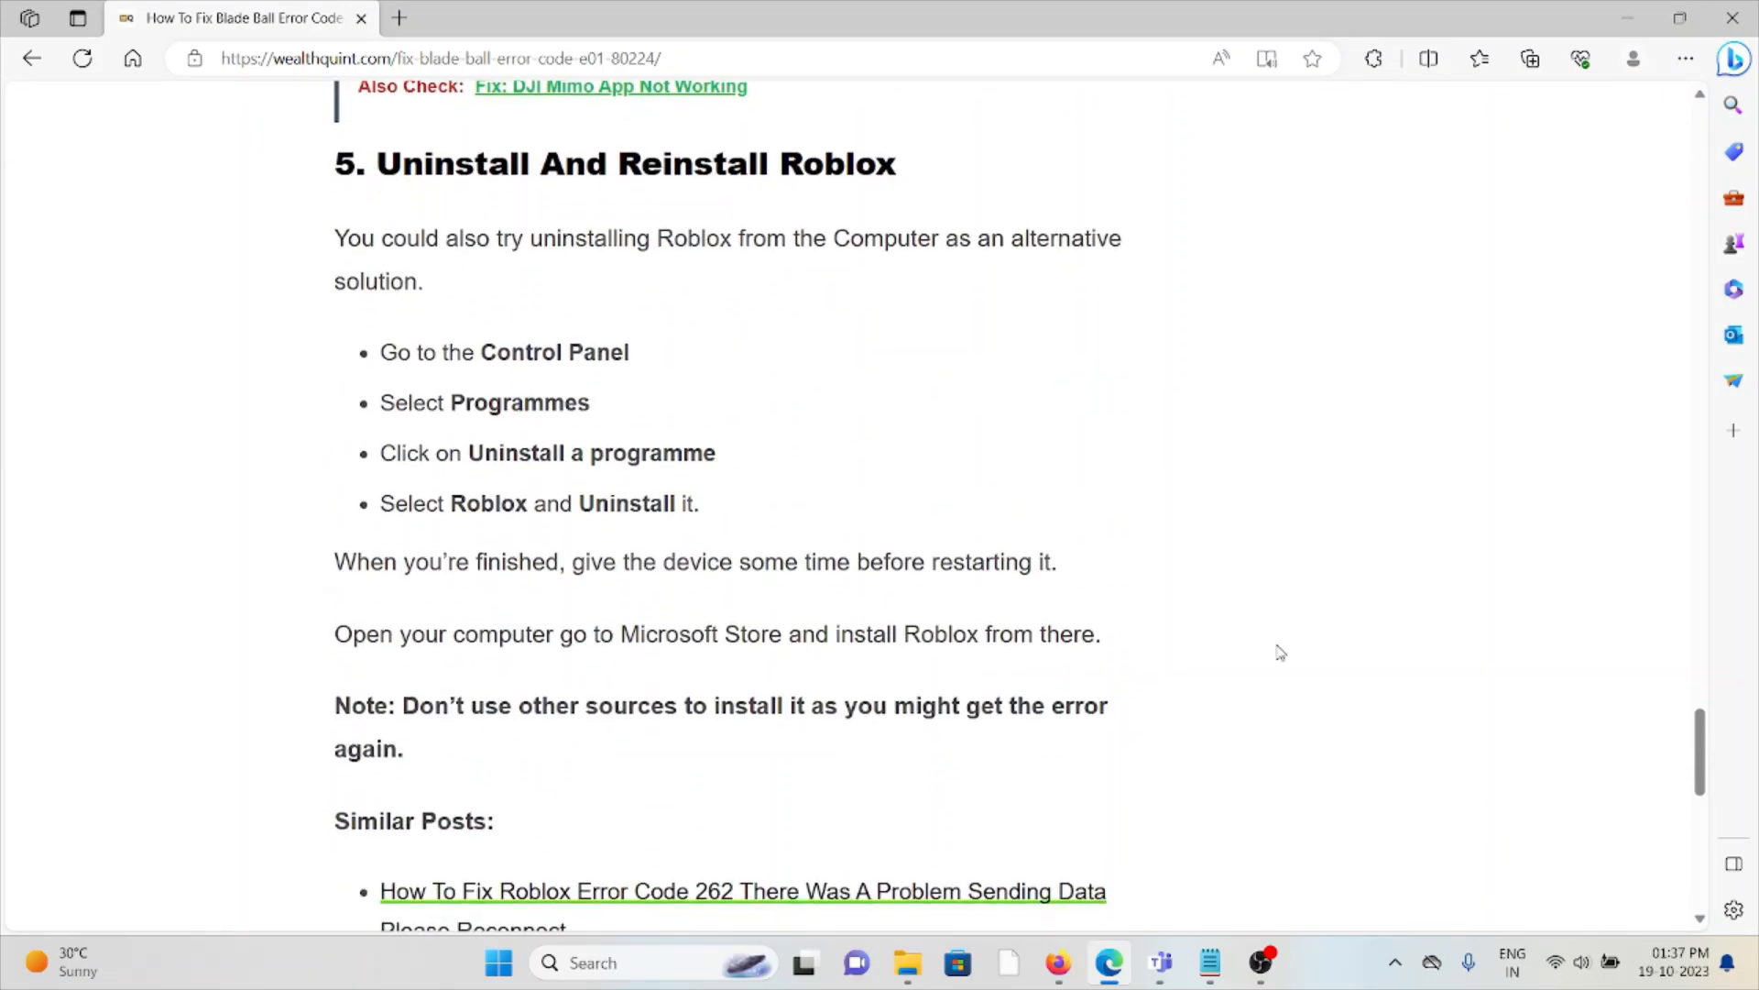